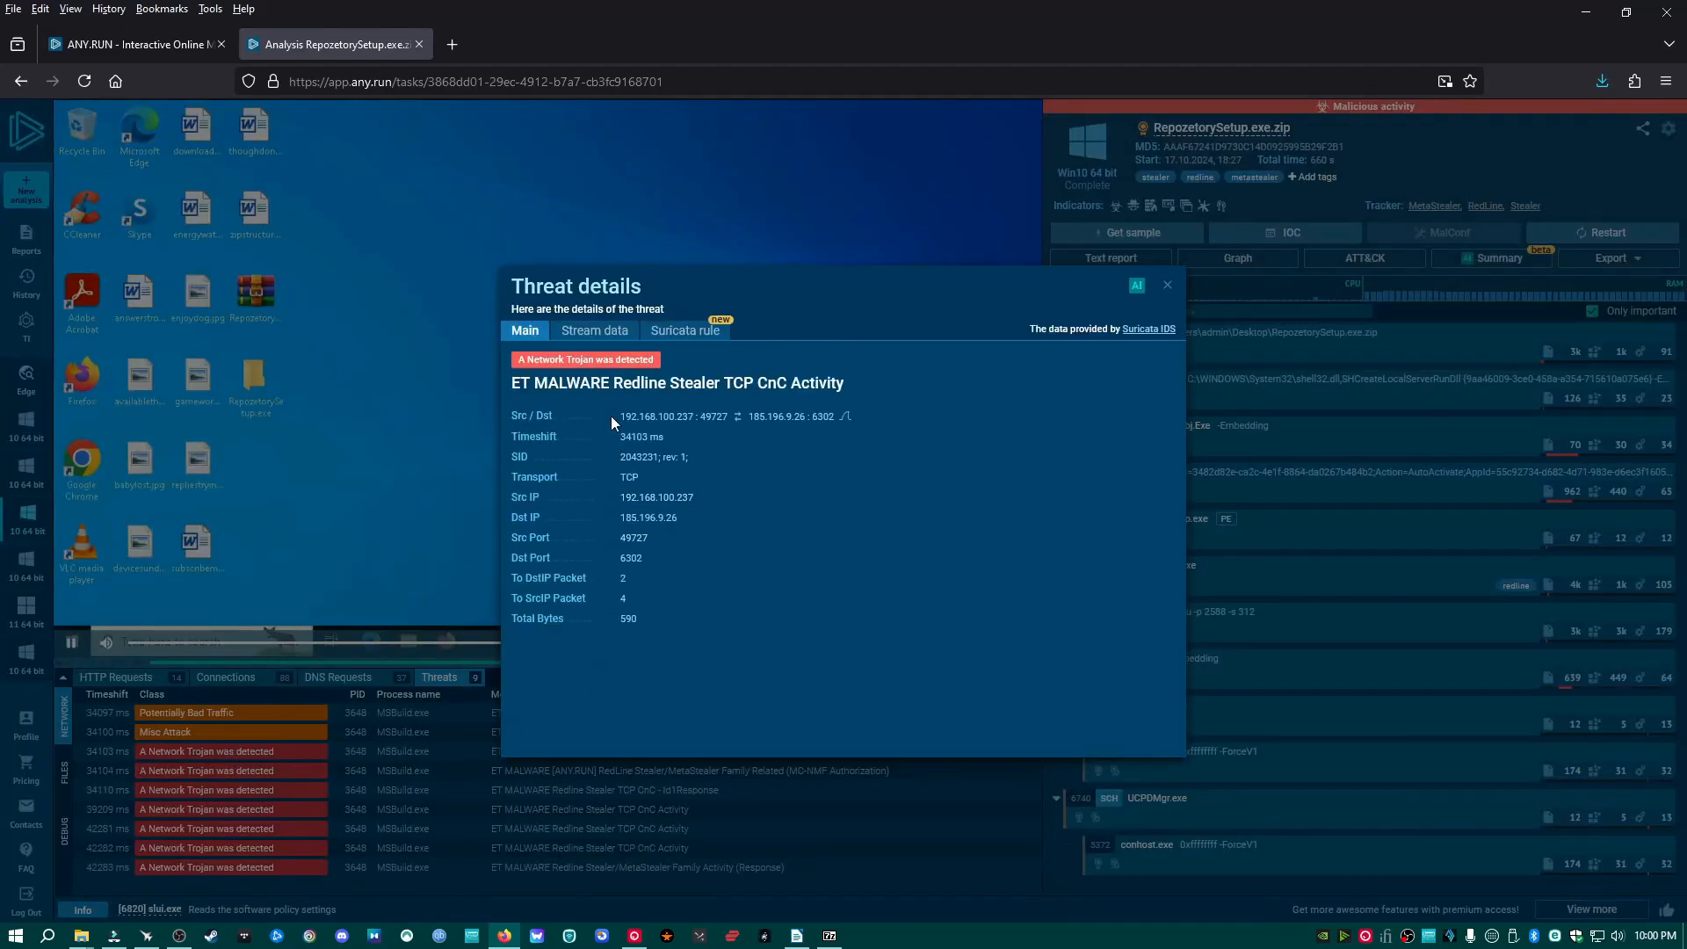
Step: Switch to the SecurityScorecard Redline Stealer article and read through it
left_click(308, 19)
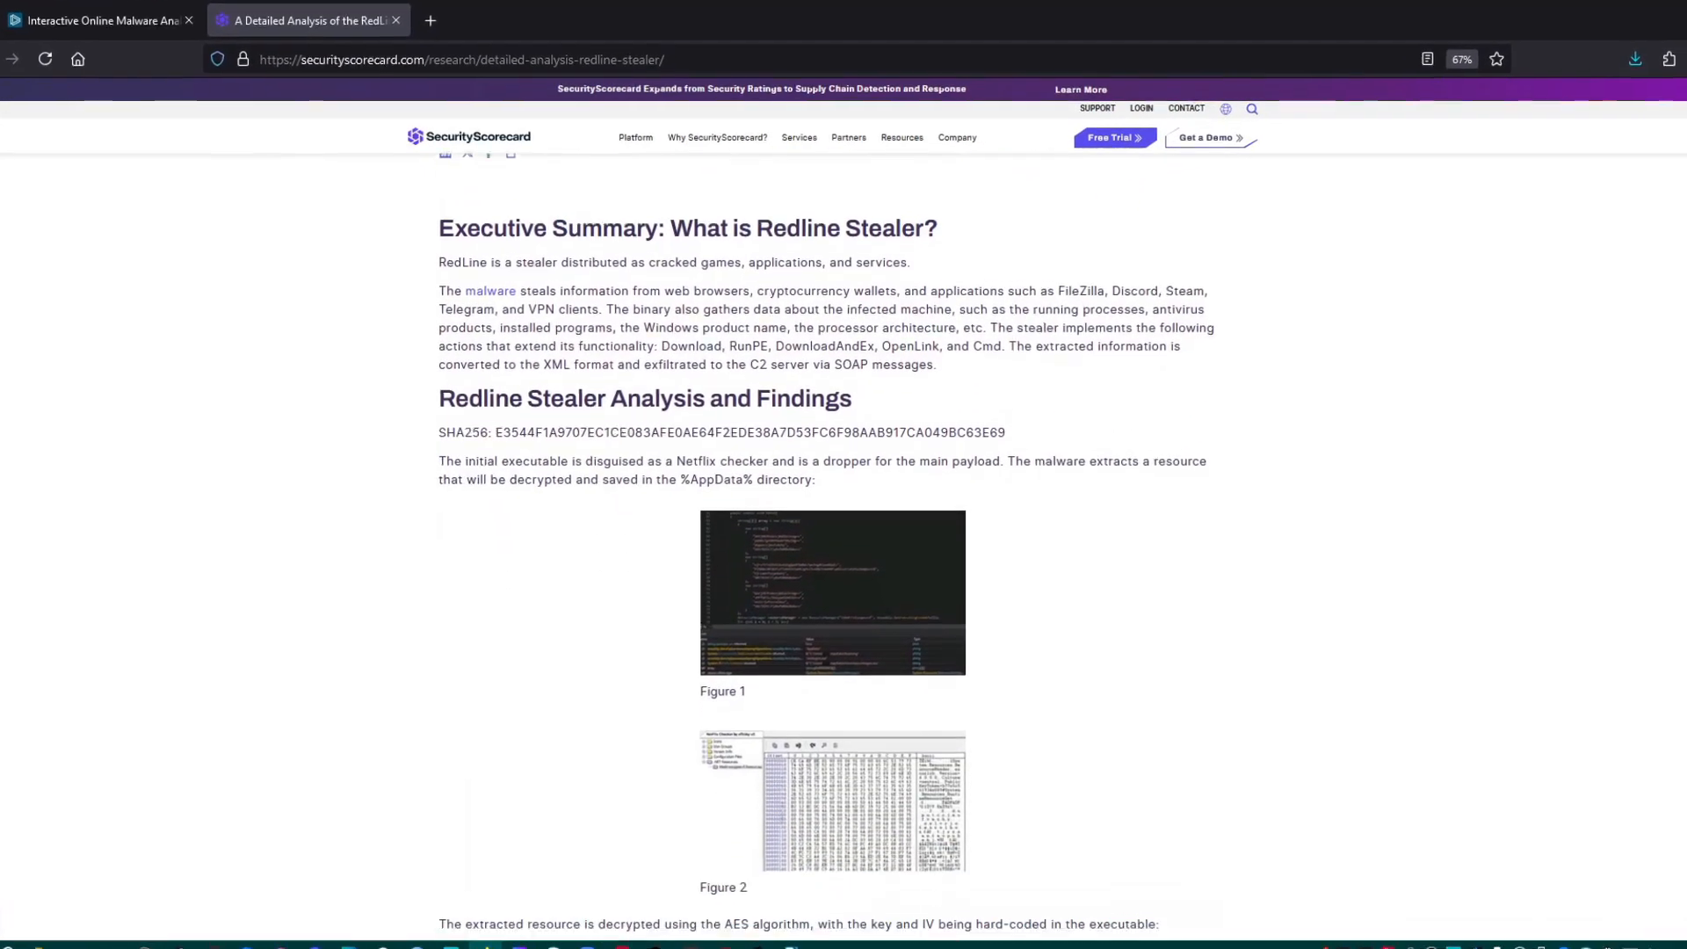
scroll("down", 3)
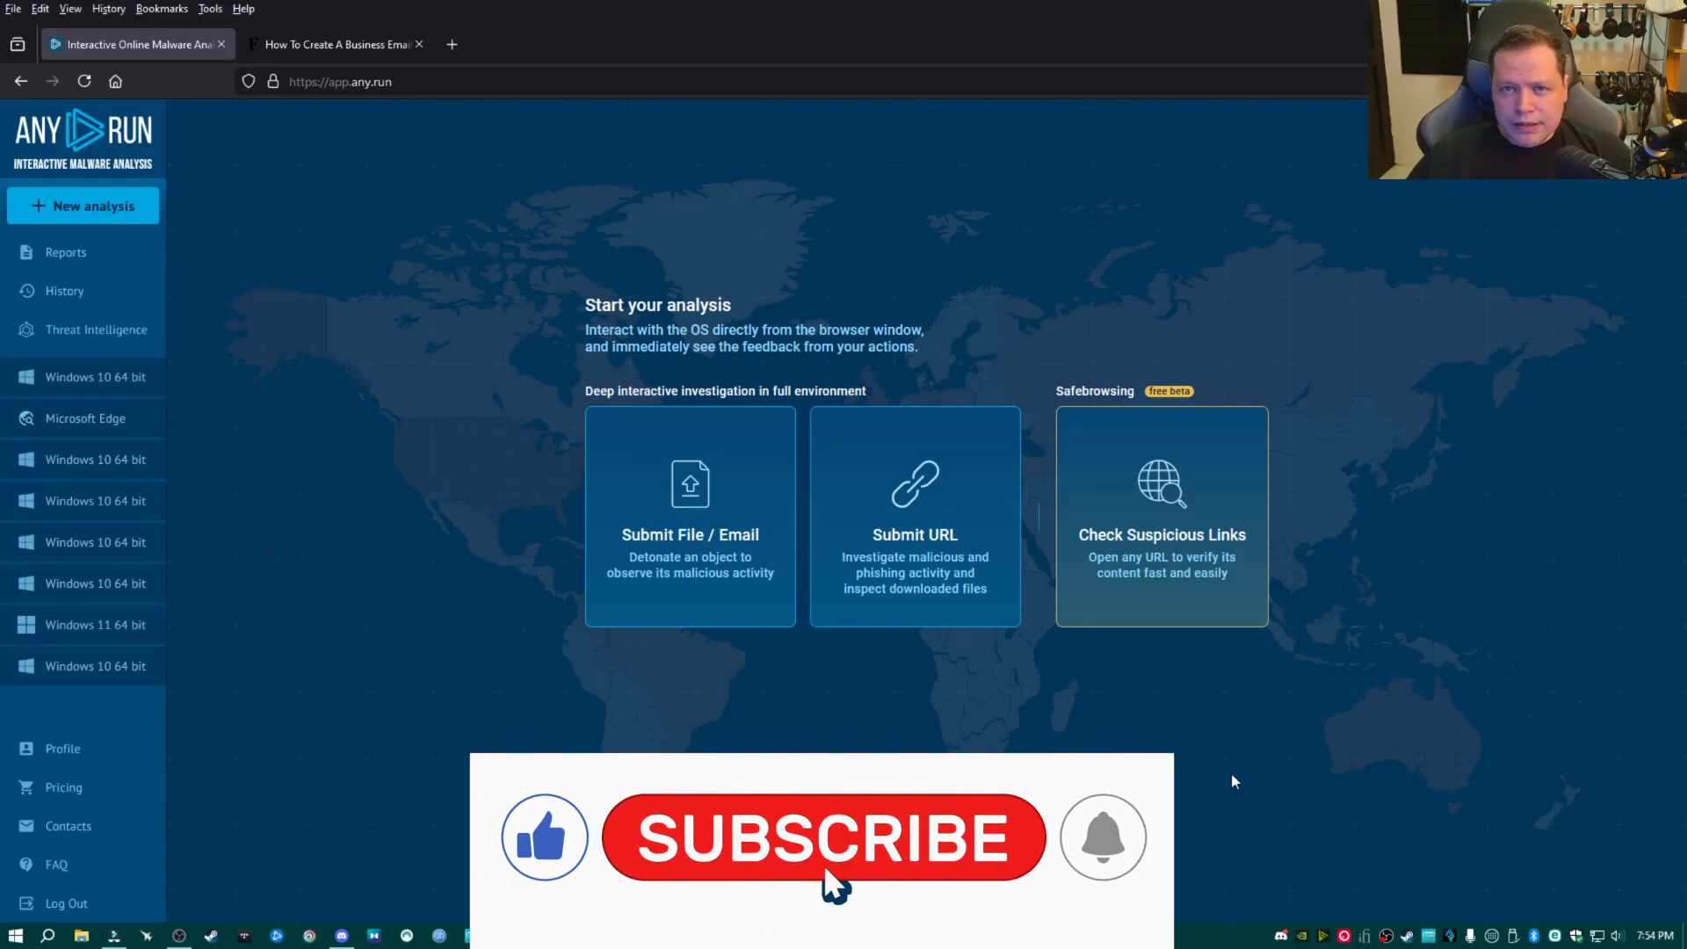
left_click(822, 838)
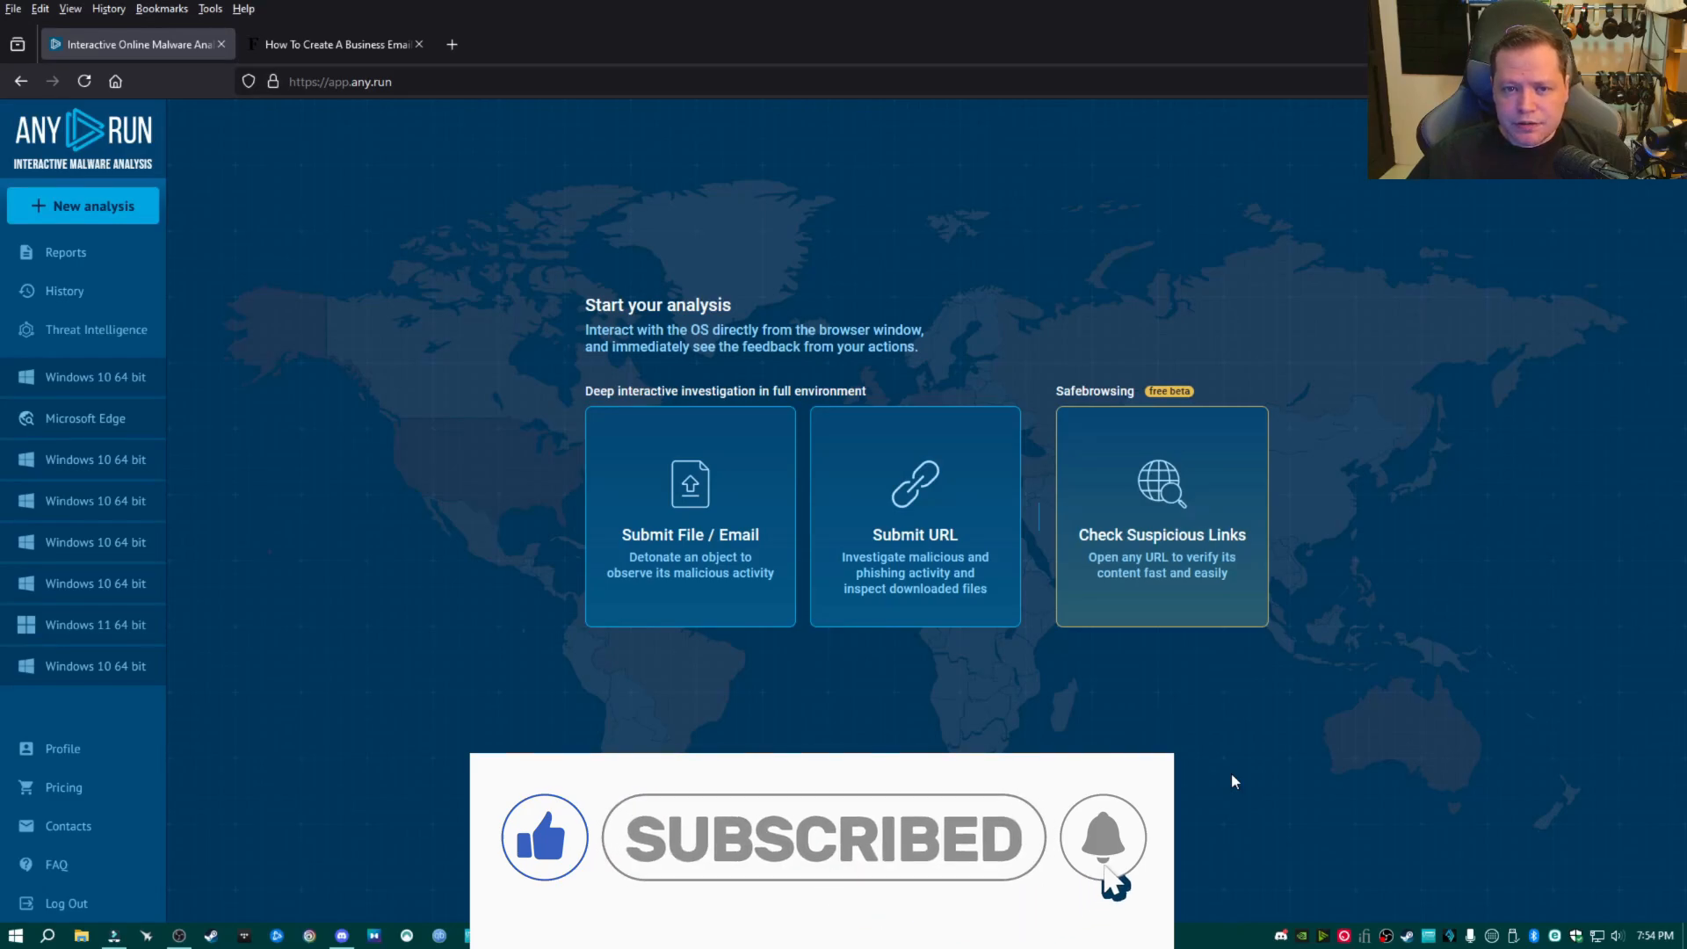
left_click(1104, 838)
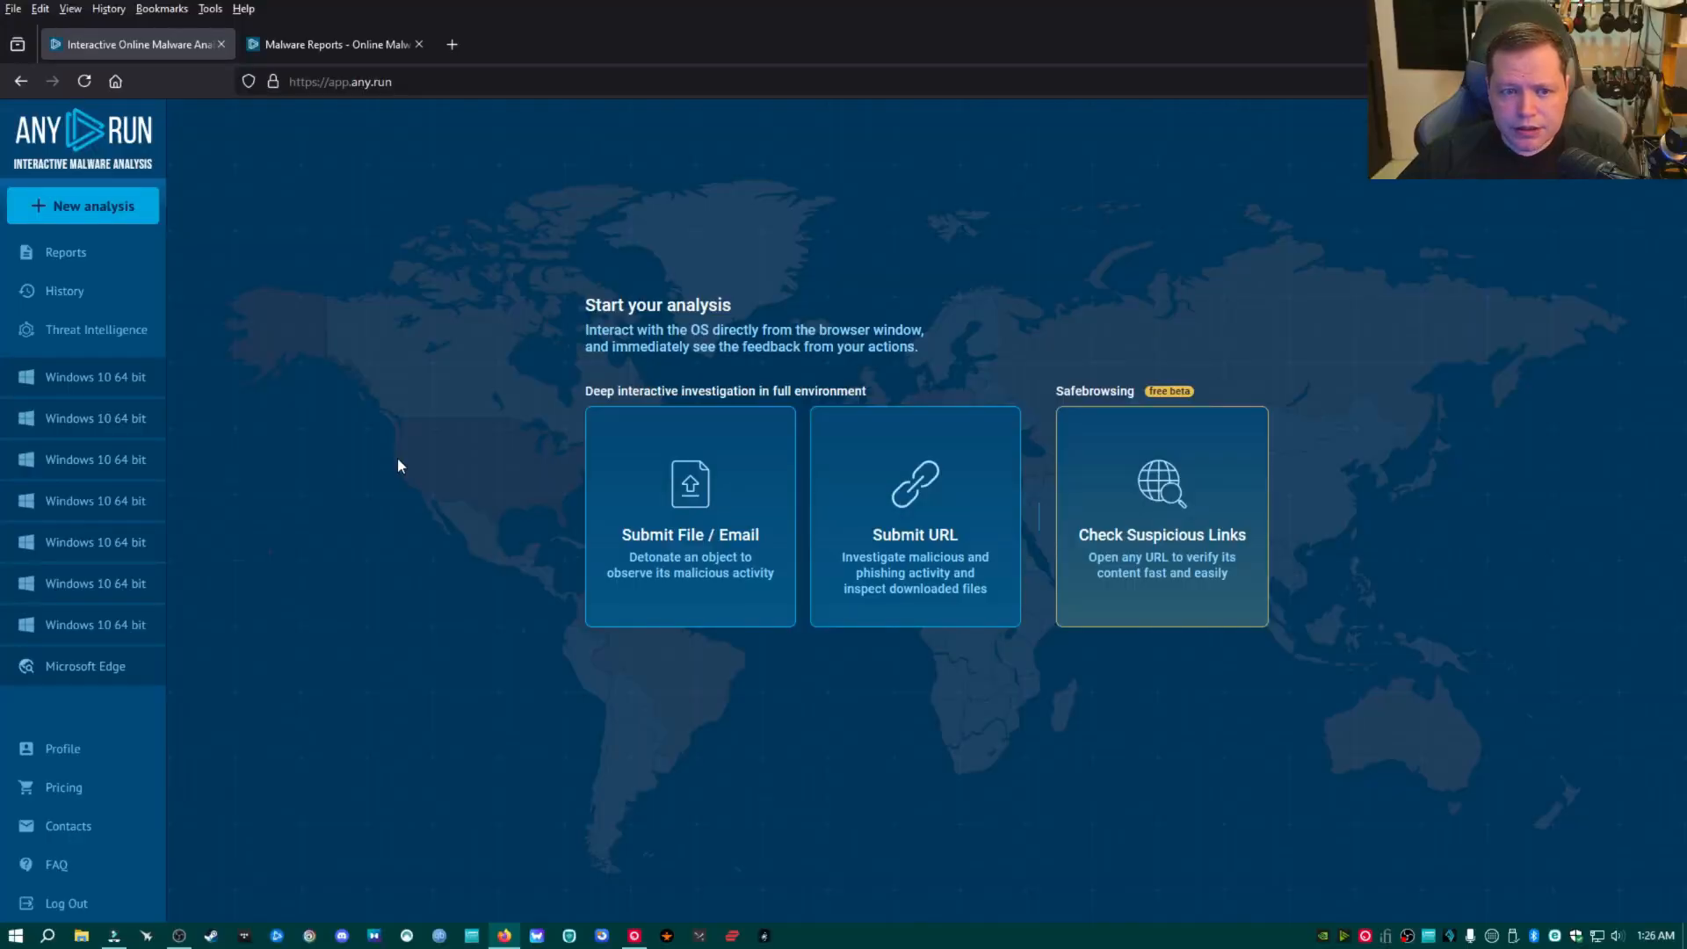
mouse_move(368, 392)
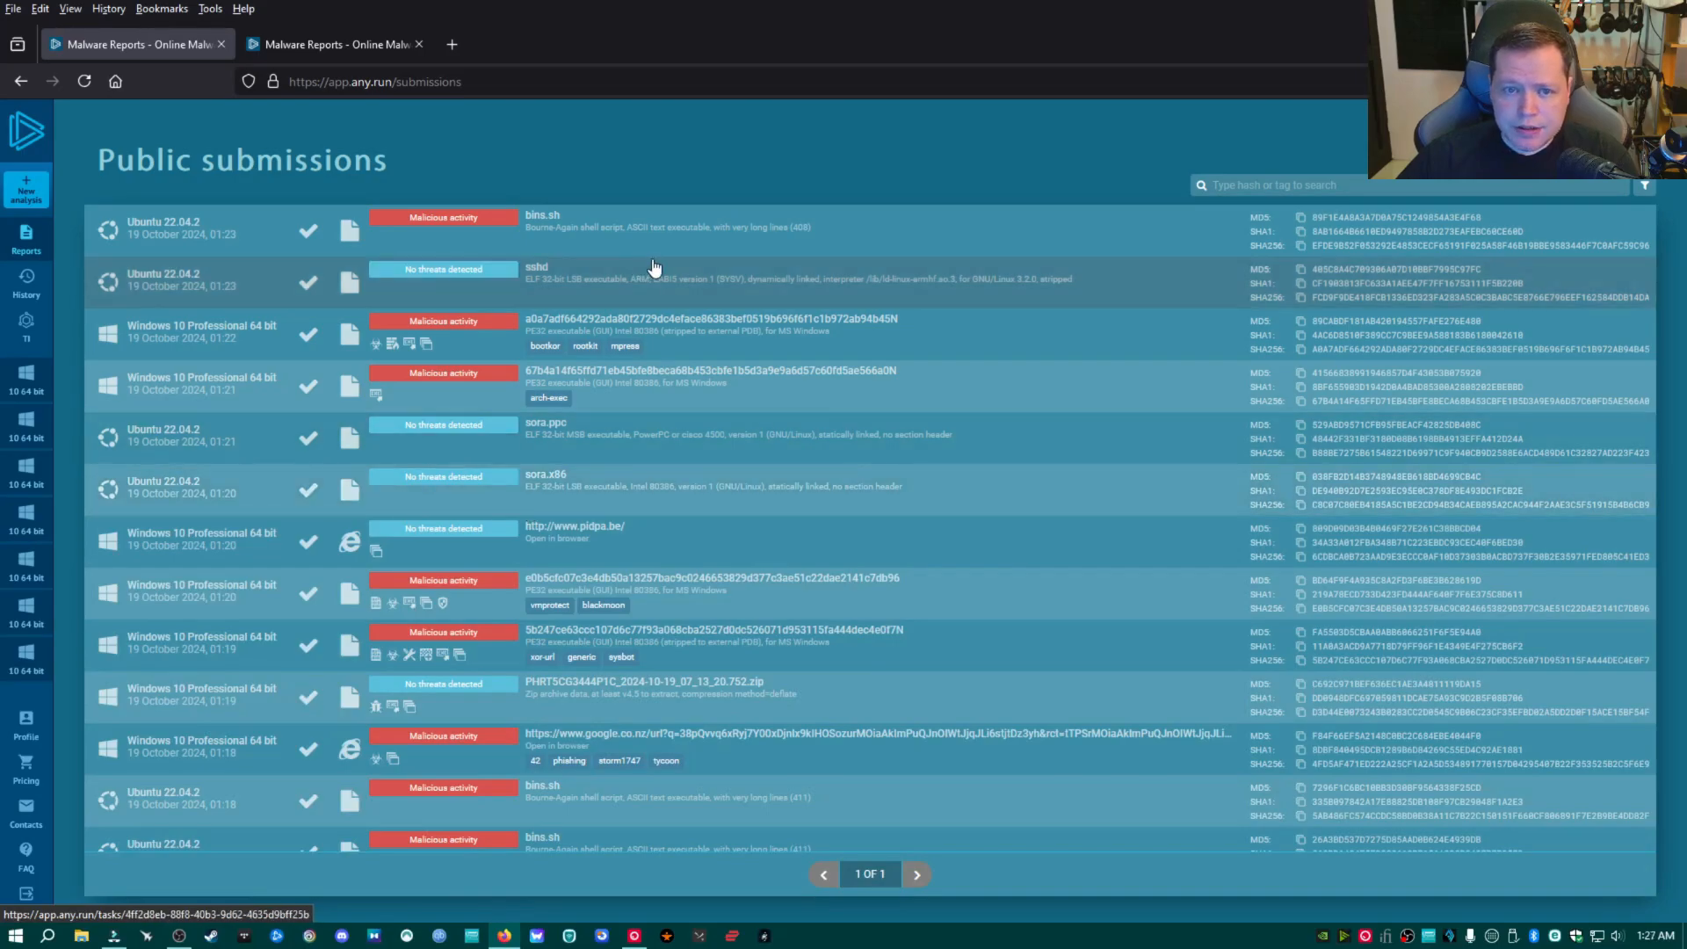
Step: Filter public submissions by 'redline' and open the newest B1D0…exe.zip analysis
type("re")
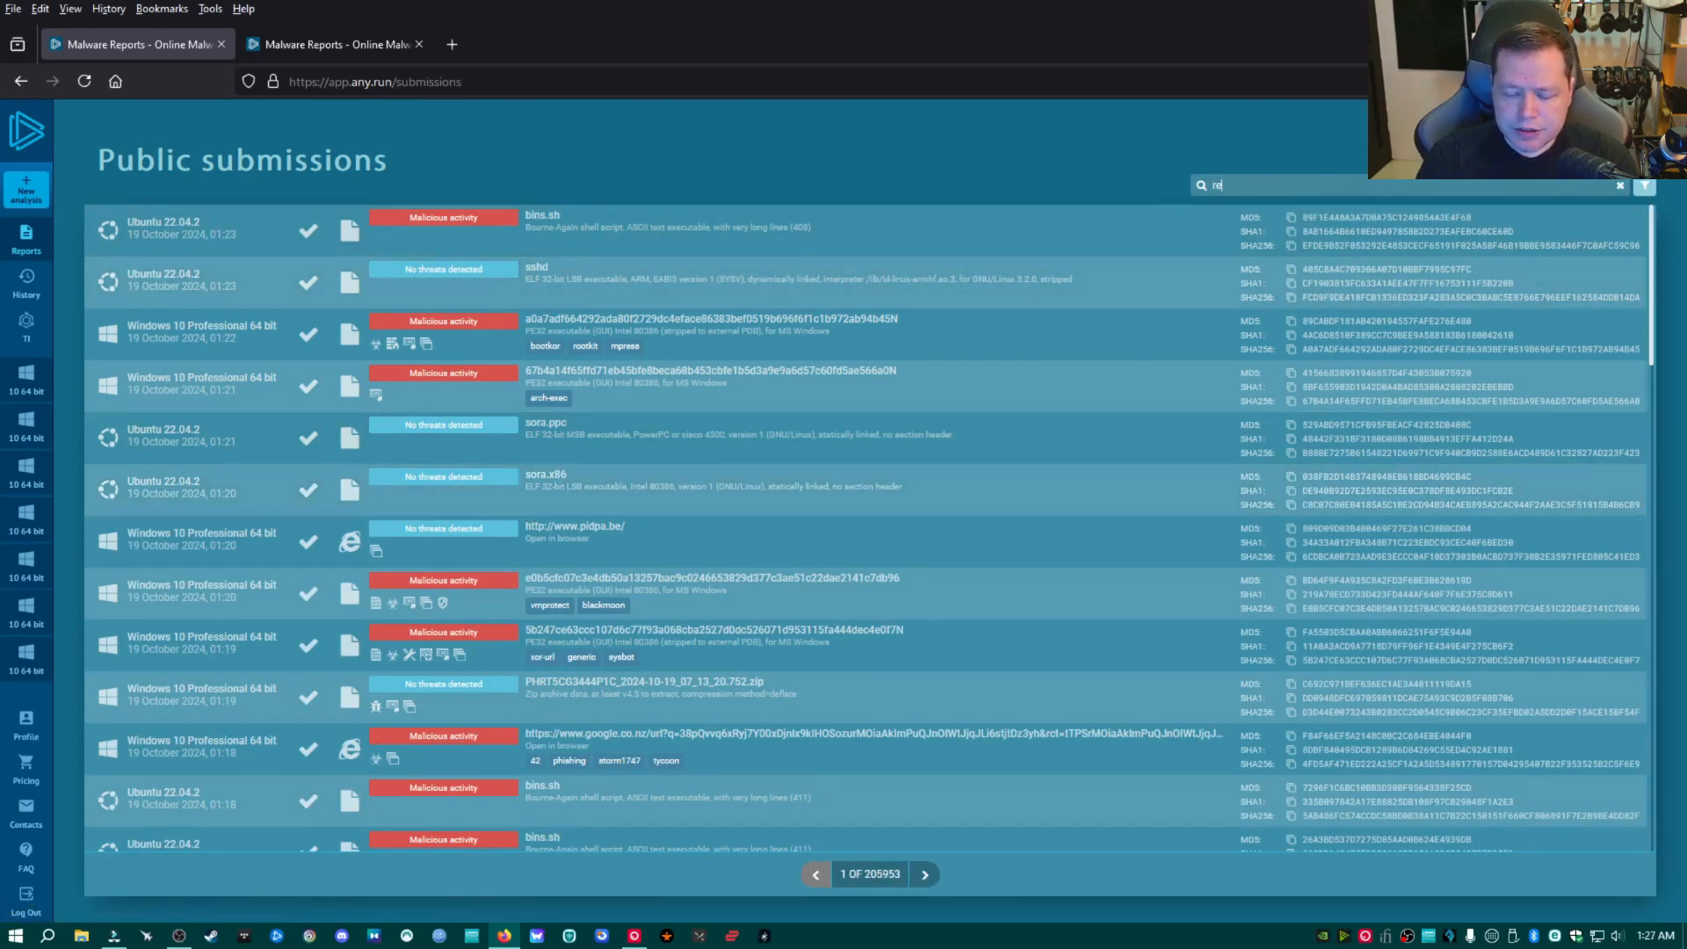
type("redline")
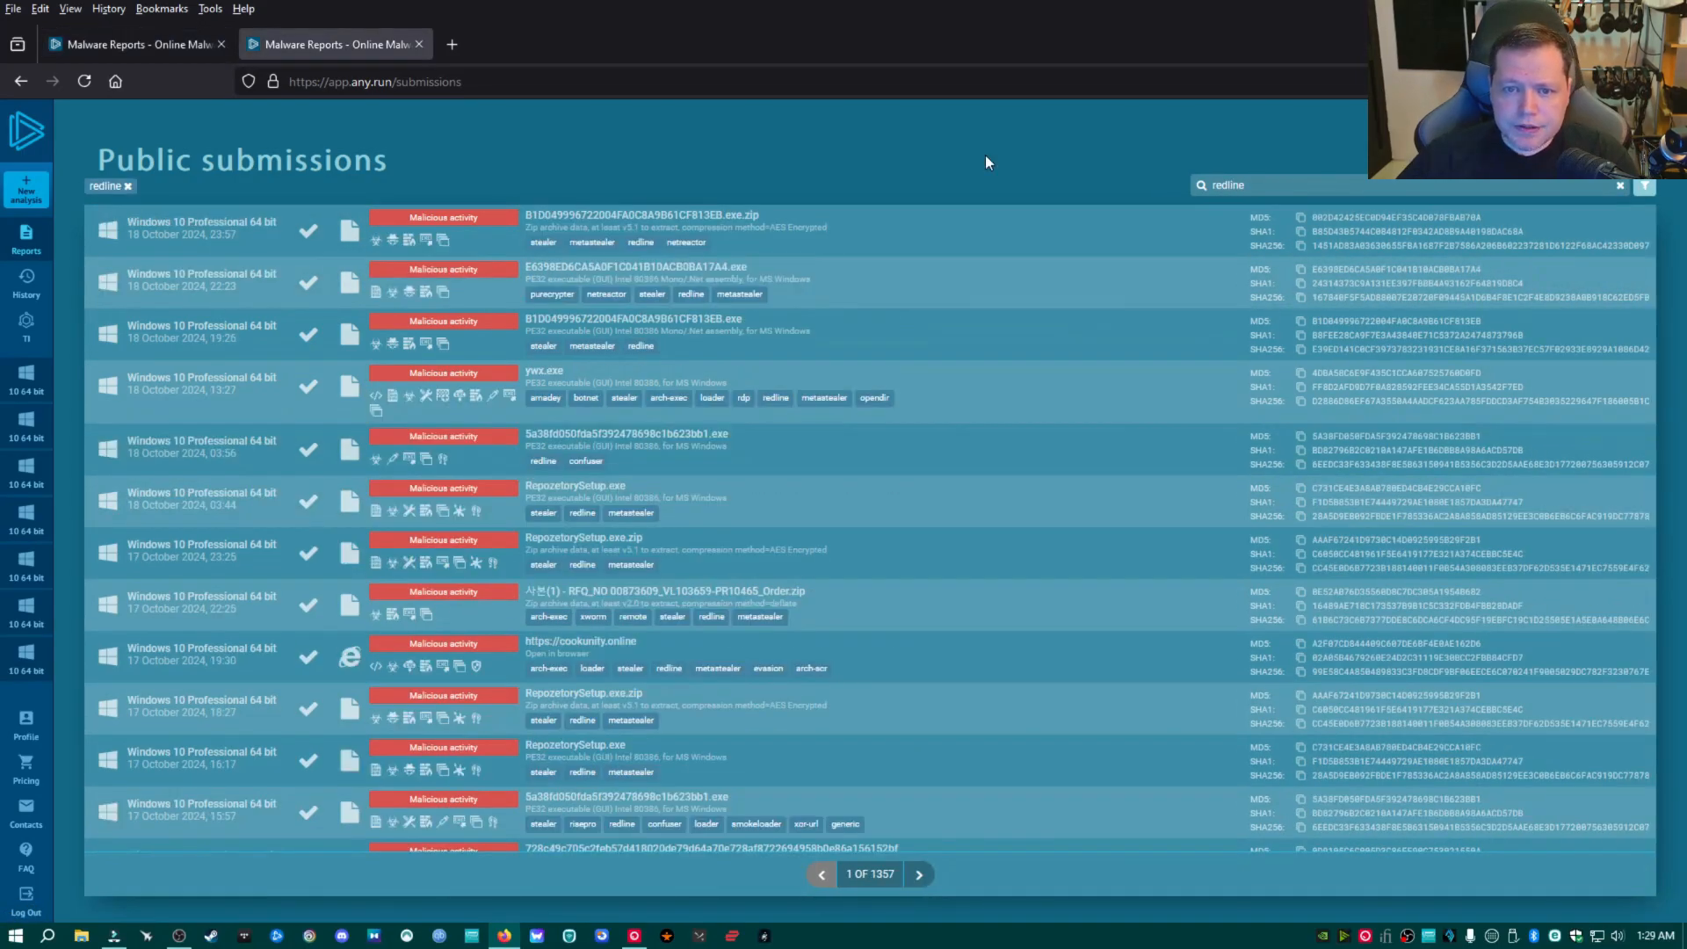
mouse_move(513, 436)
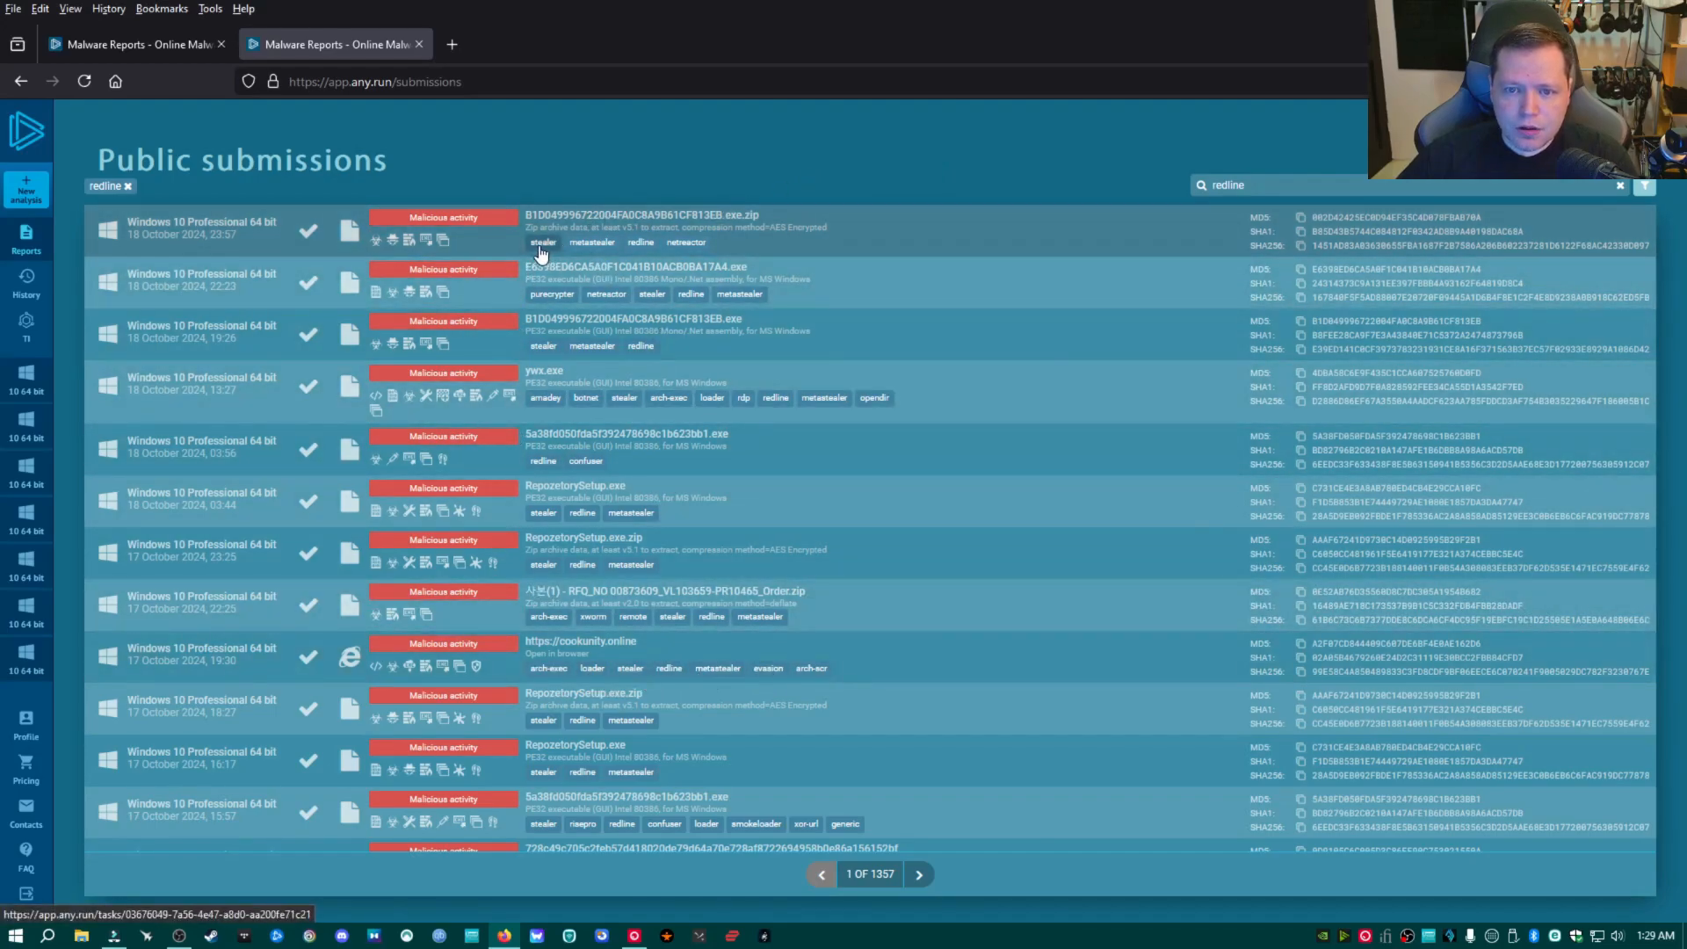
mouse_move(640, 243)
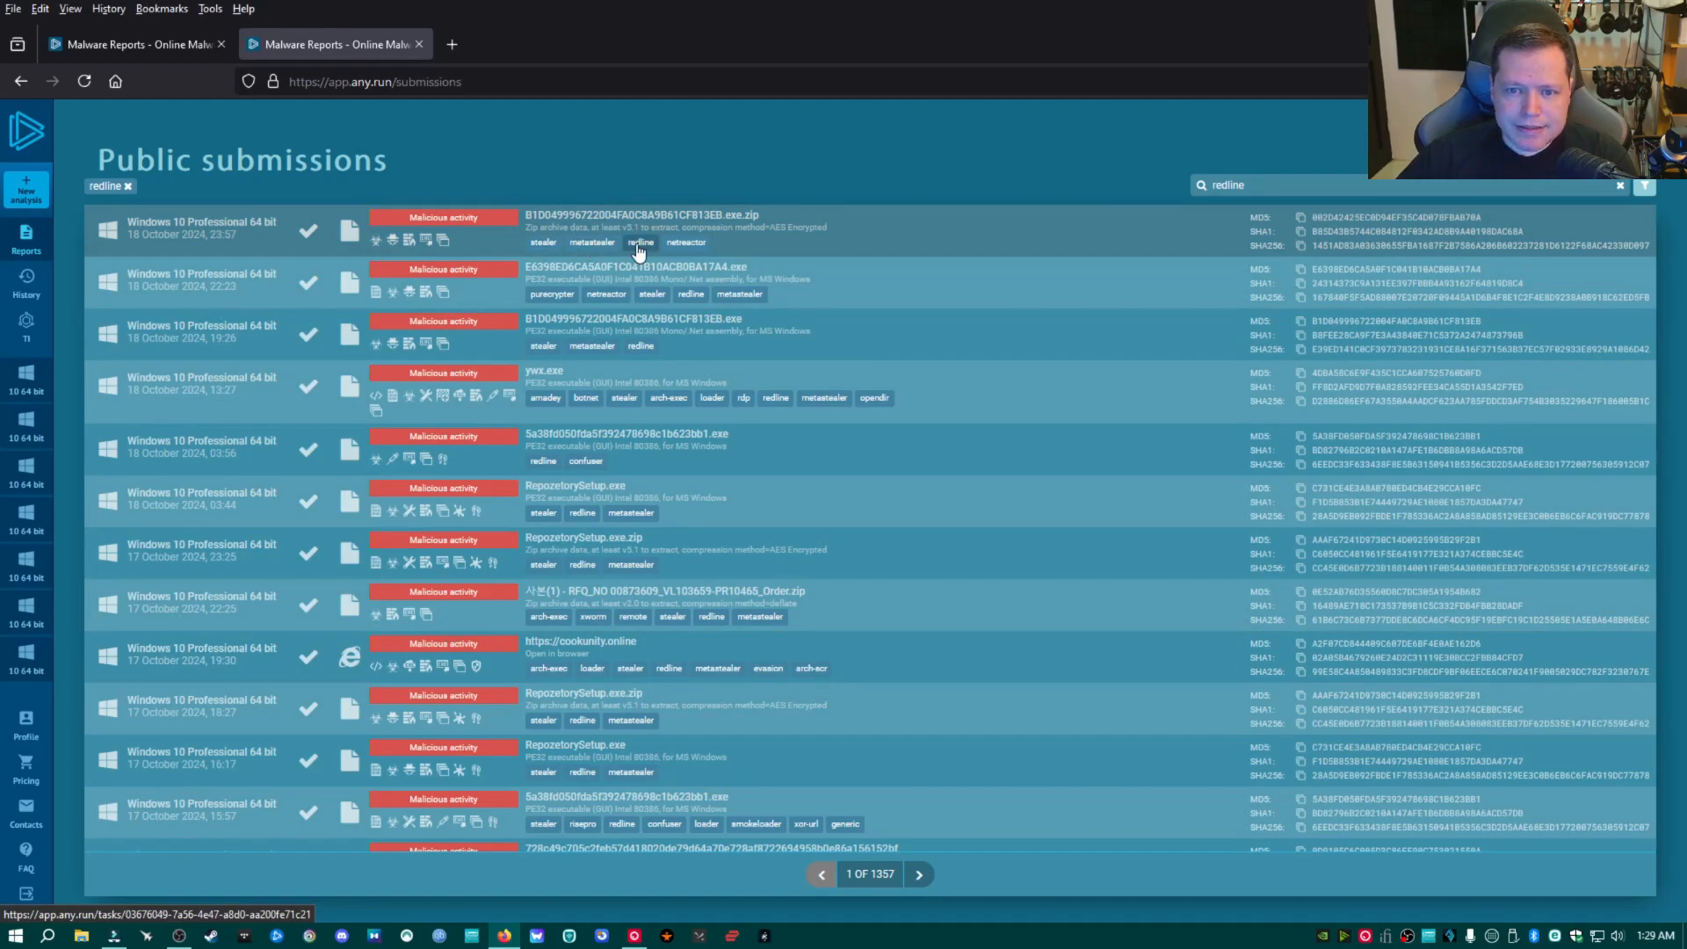
mouse_move(641, 252)
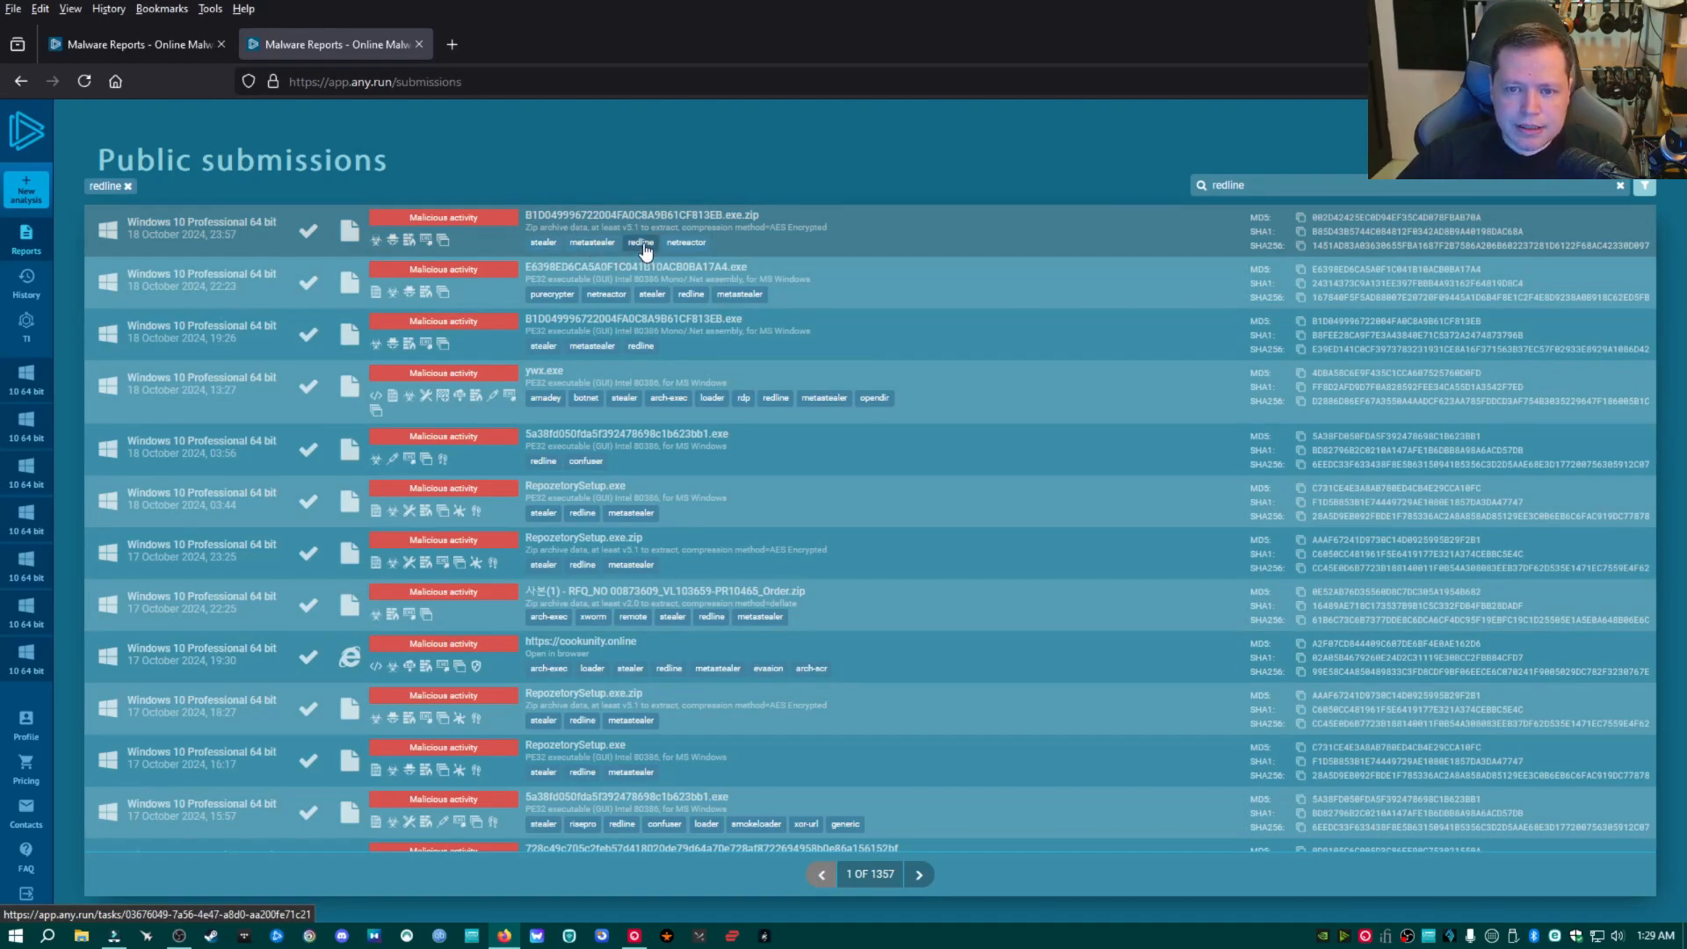
mouse_move(543, 242)
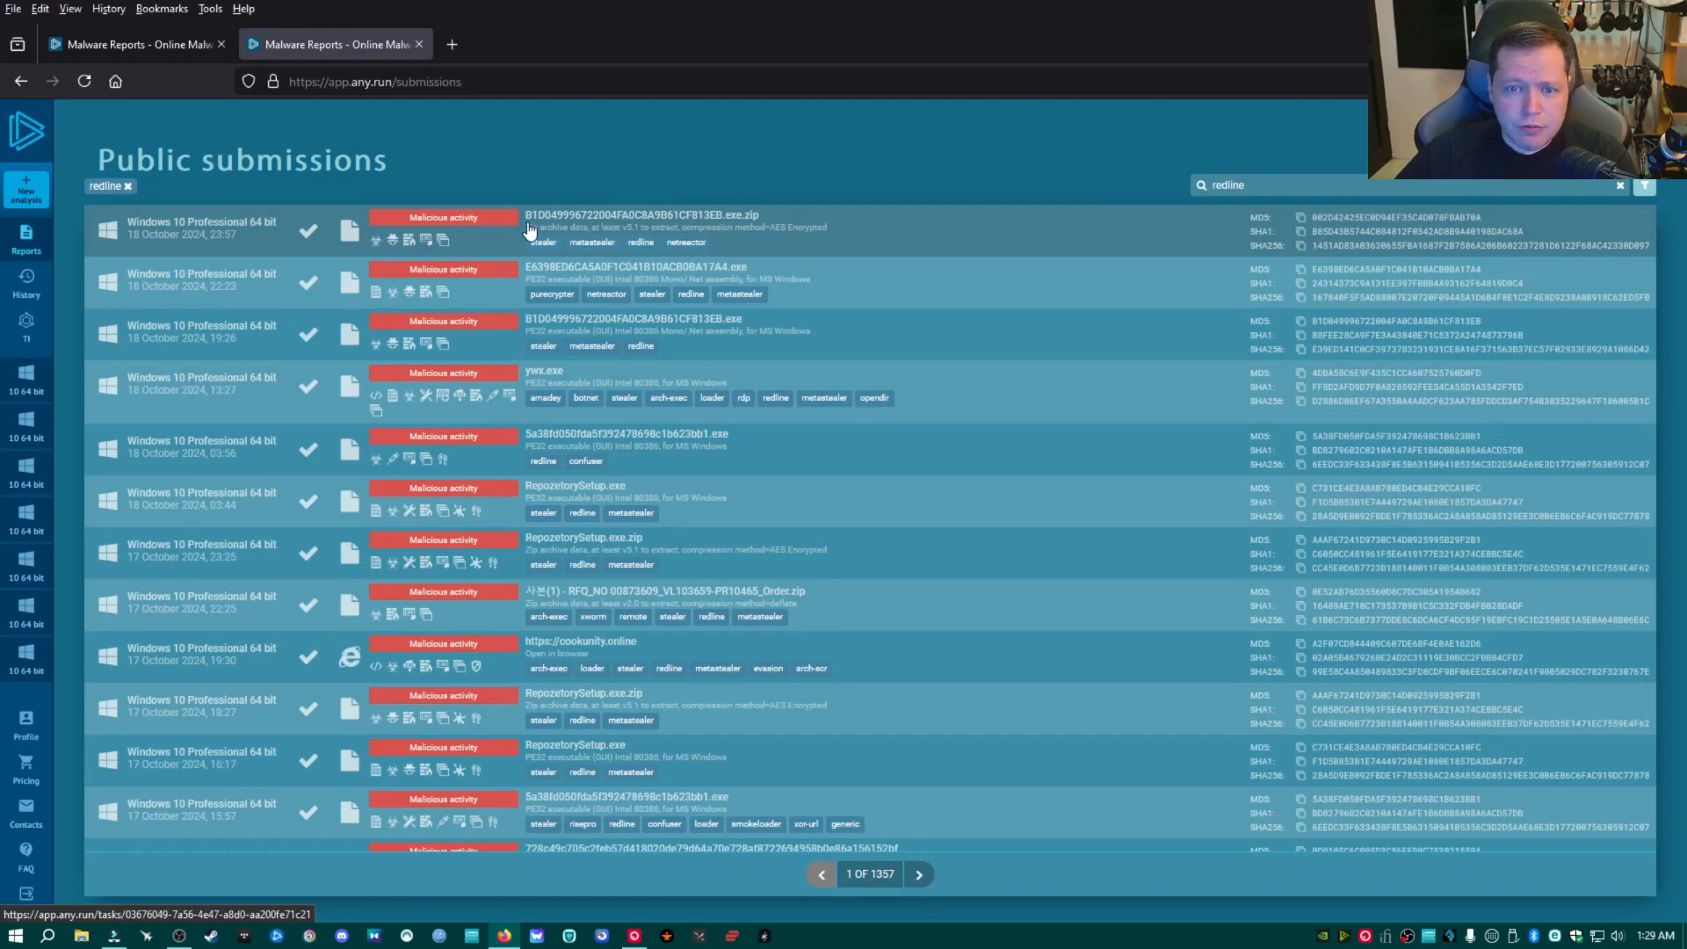
mouse_move(557, 223)
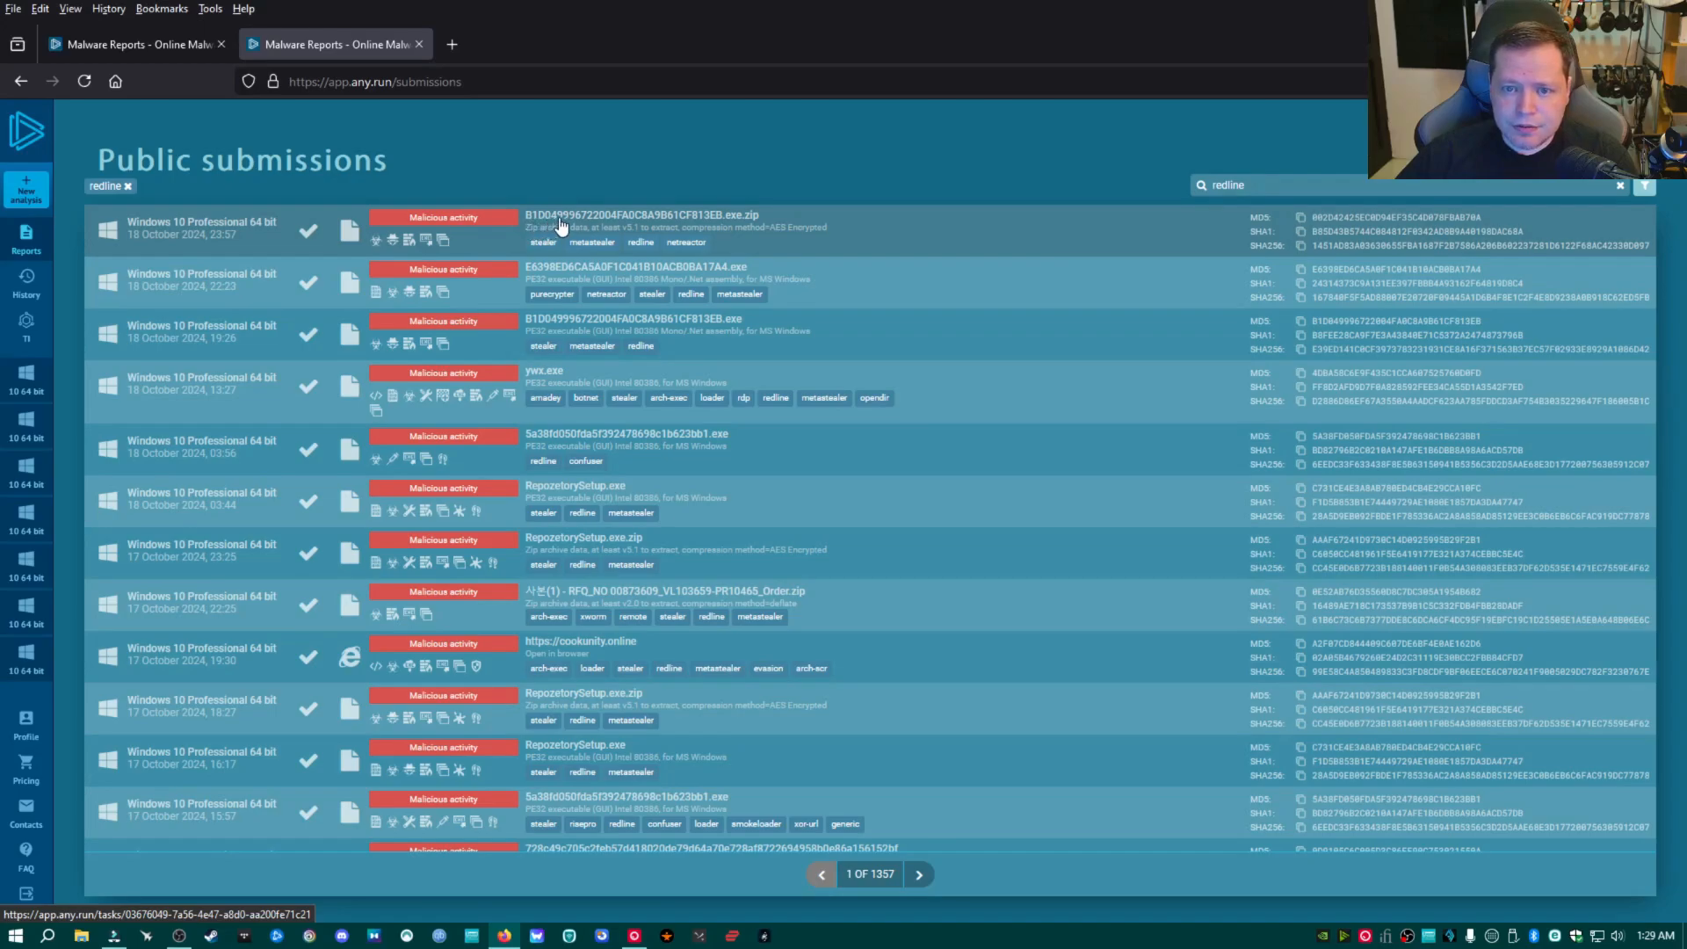
mouse_move(780, 232)
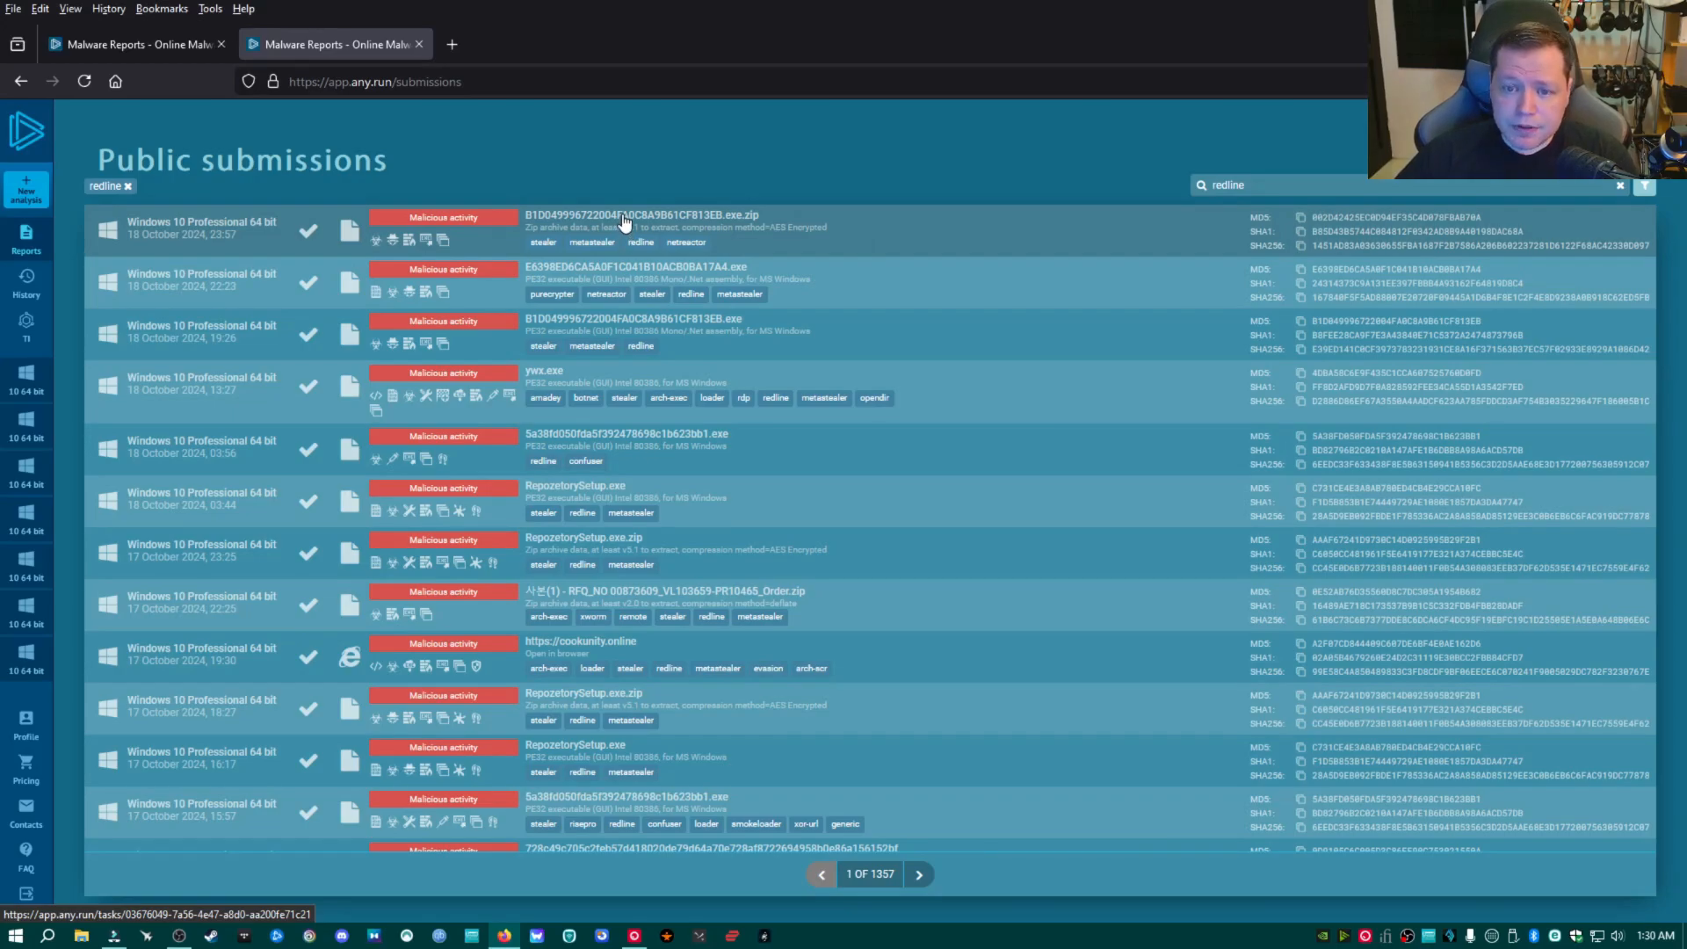
left_click(642, 215)
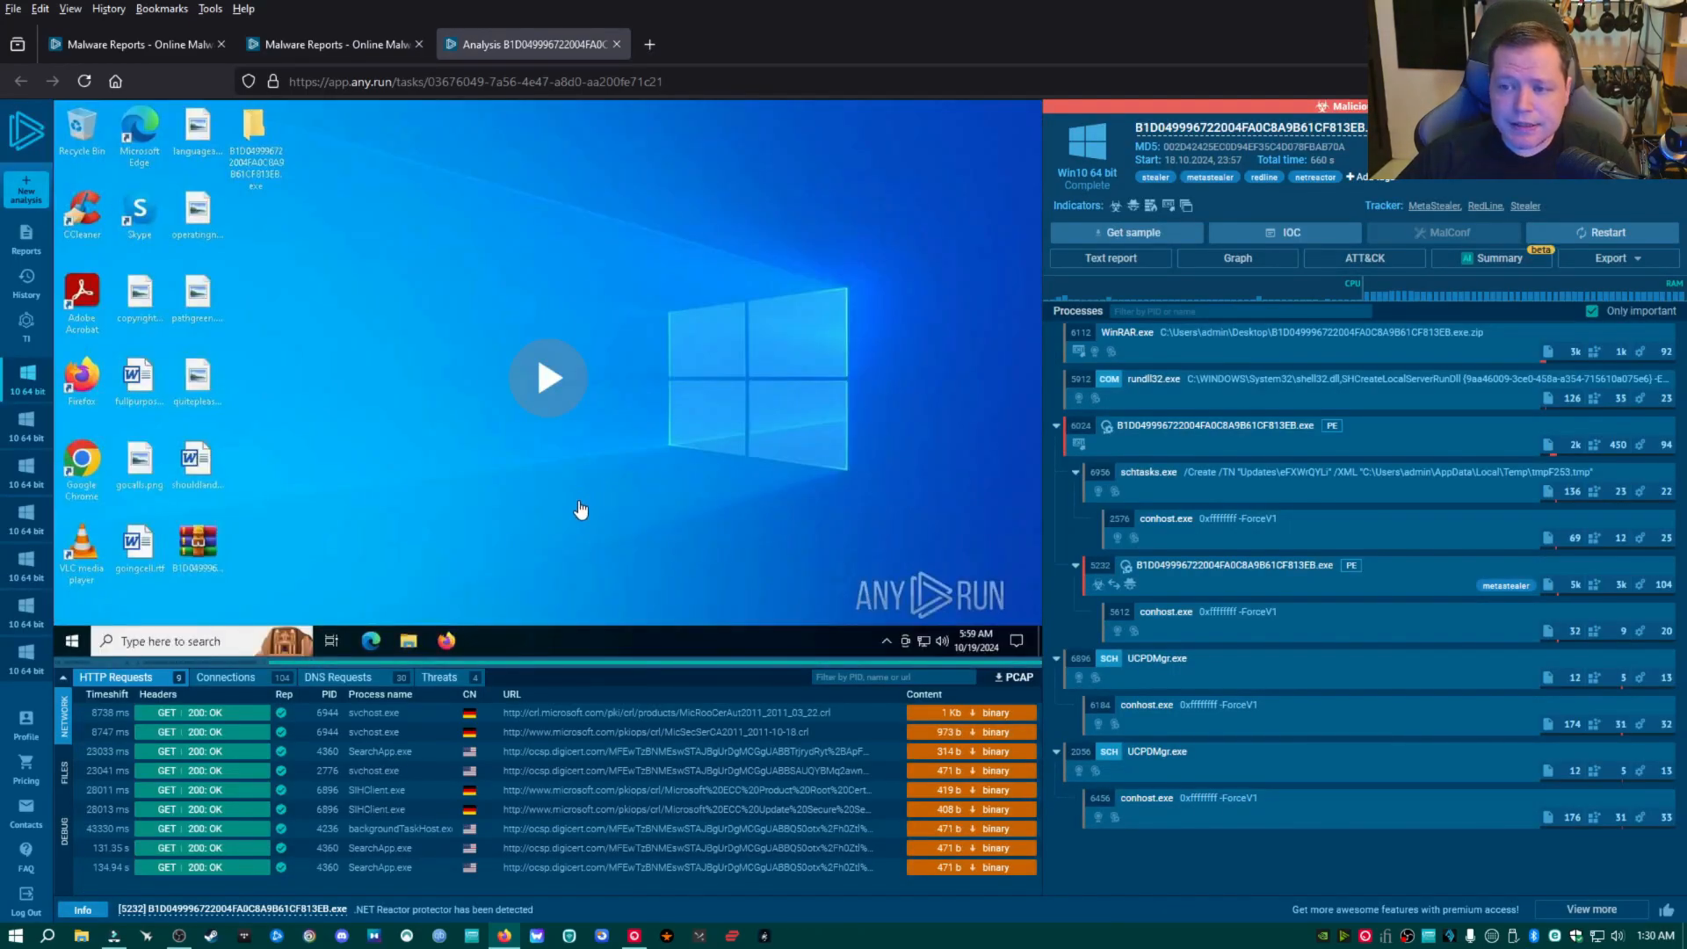
mouse_move(999, 512)
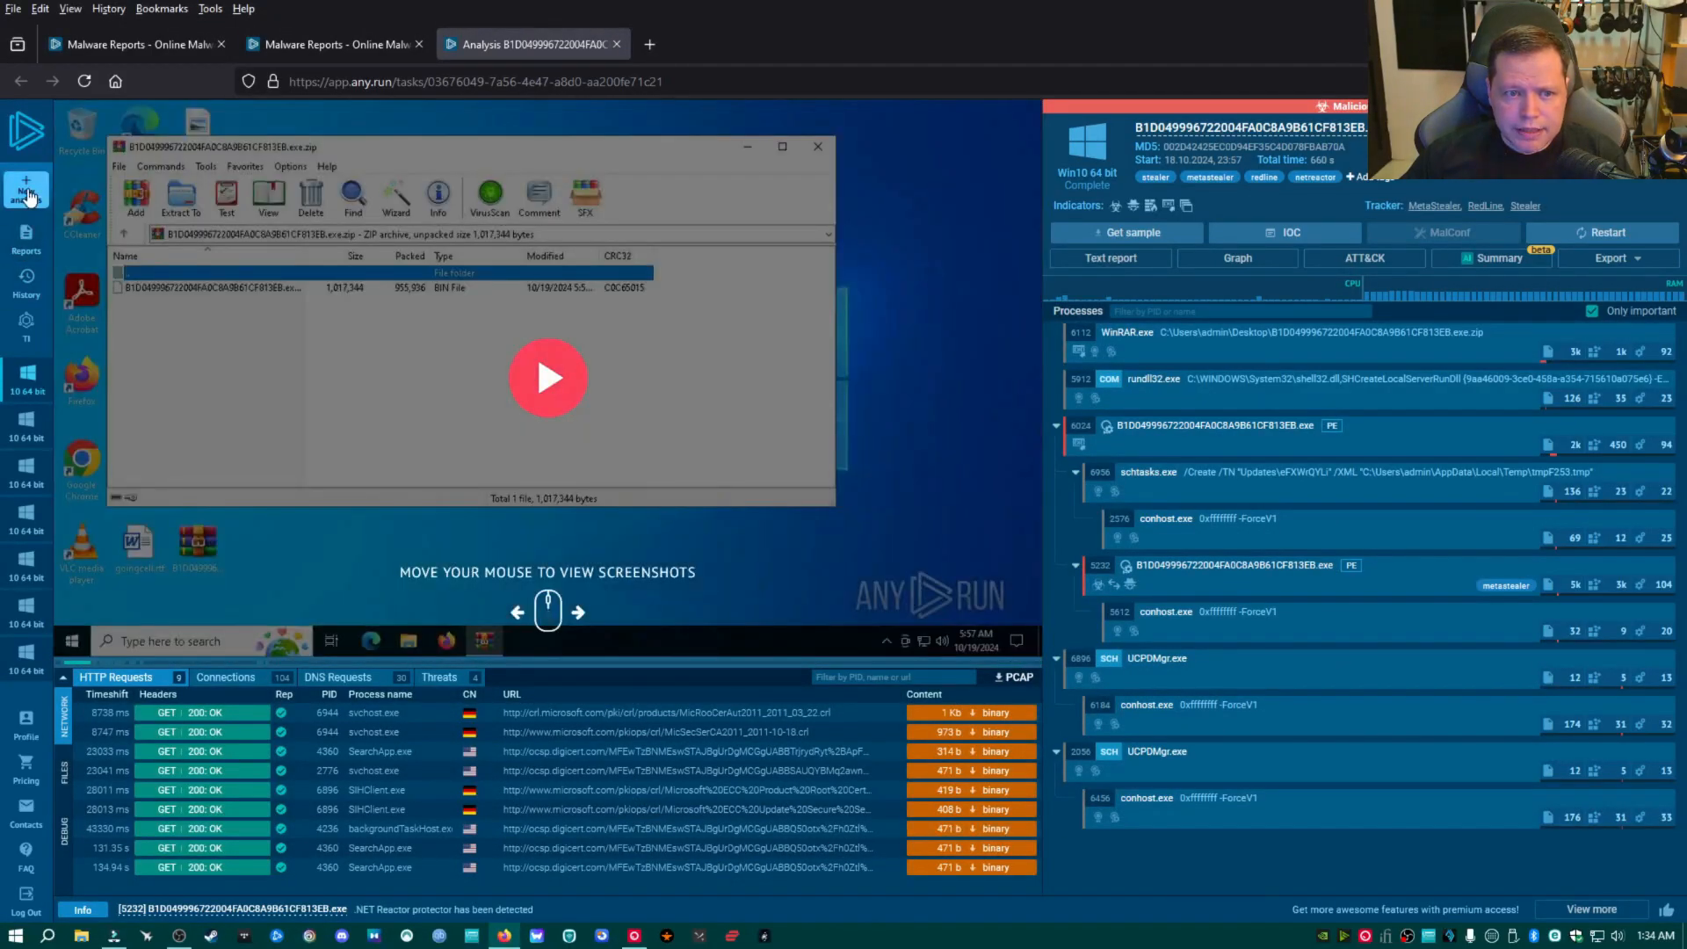
Step: Upload the Redline zip sample for a new analysis, launched from the Desktop
left_click(26, 189)
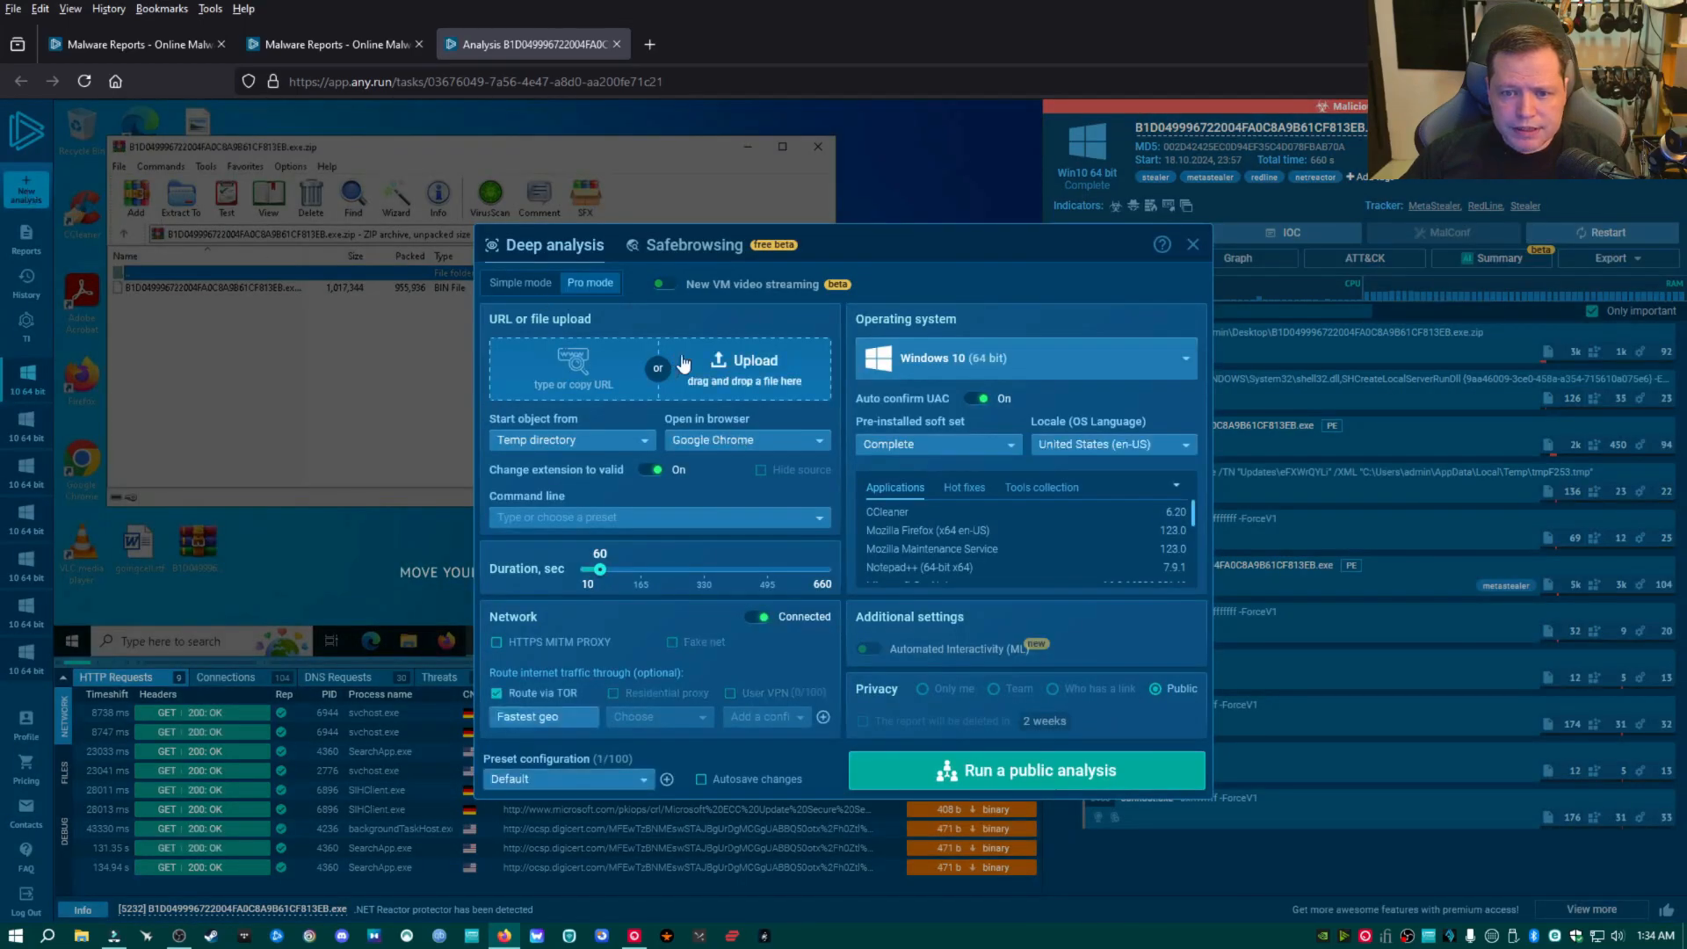
left_click(745, 368)
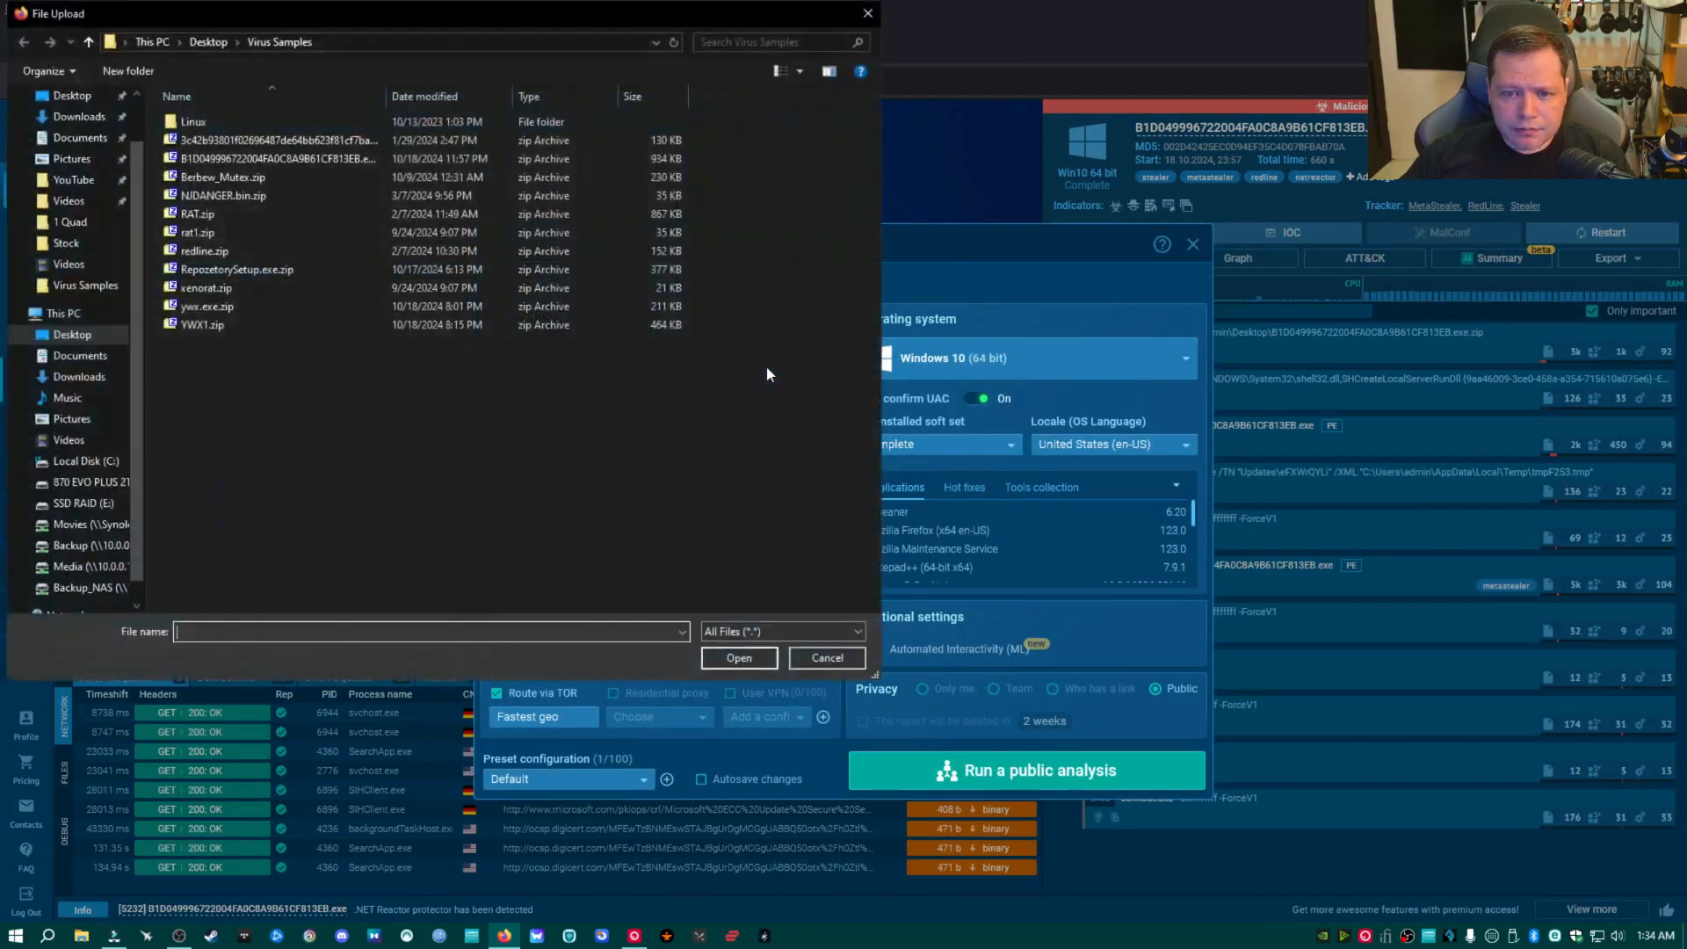
left_click(269, 158)
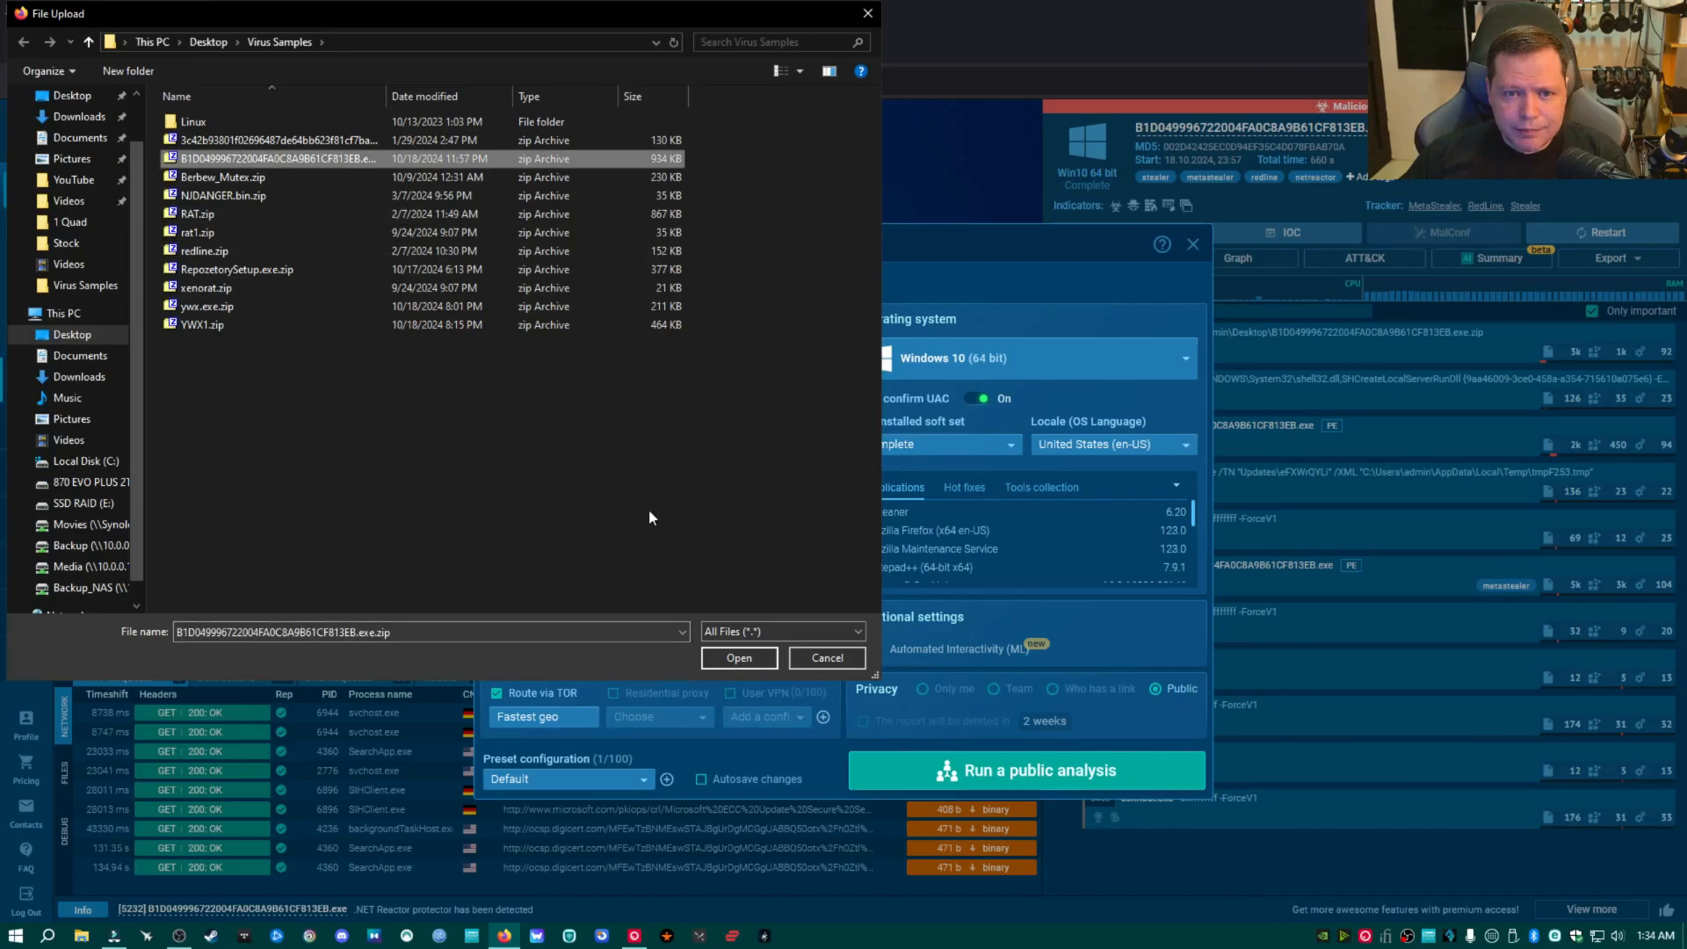
left_click(738, 657)
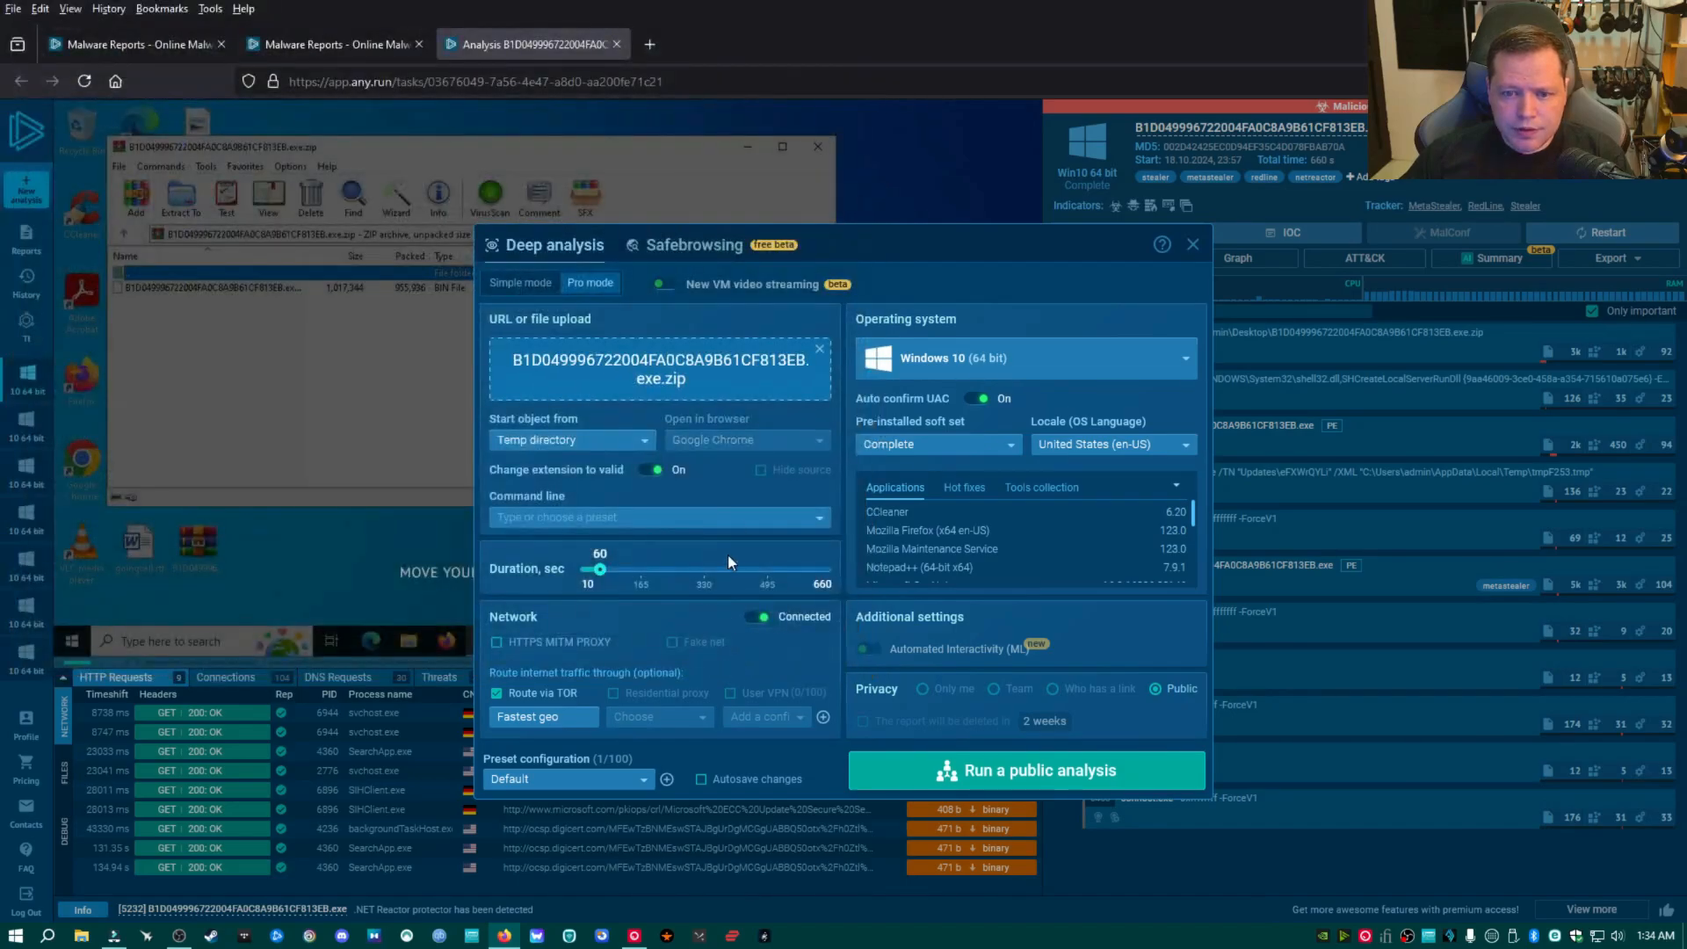
left_click(569, 439)
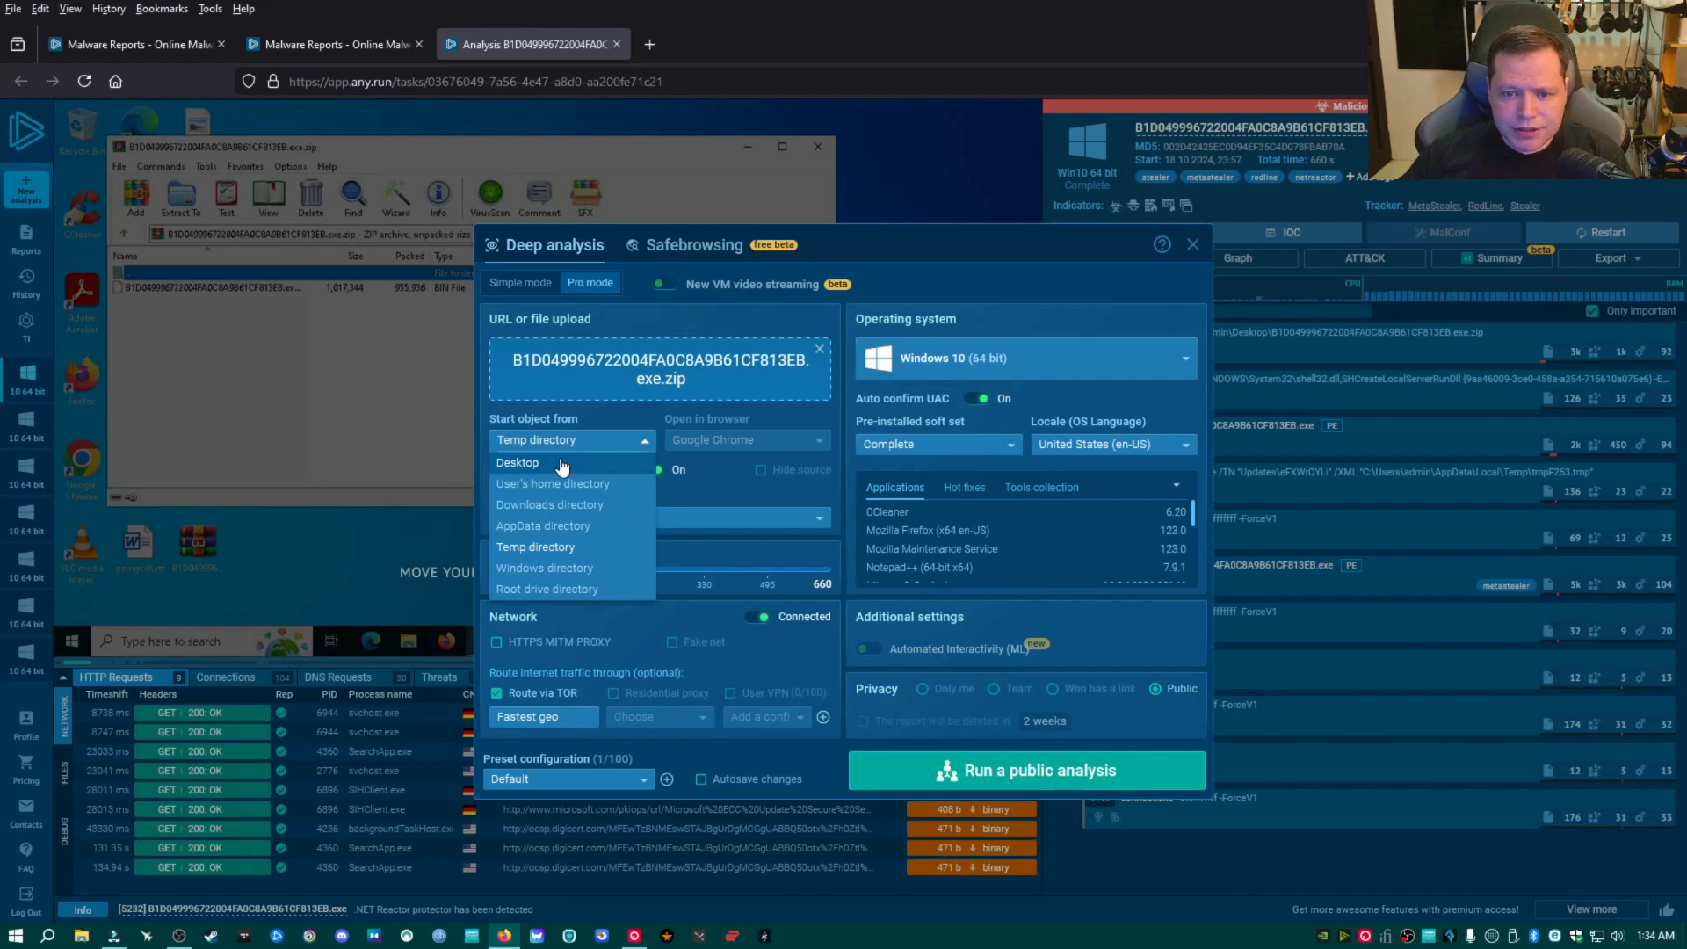
left_click(515, 462)
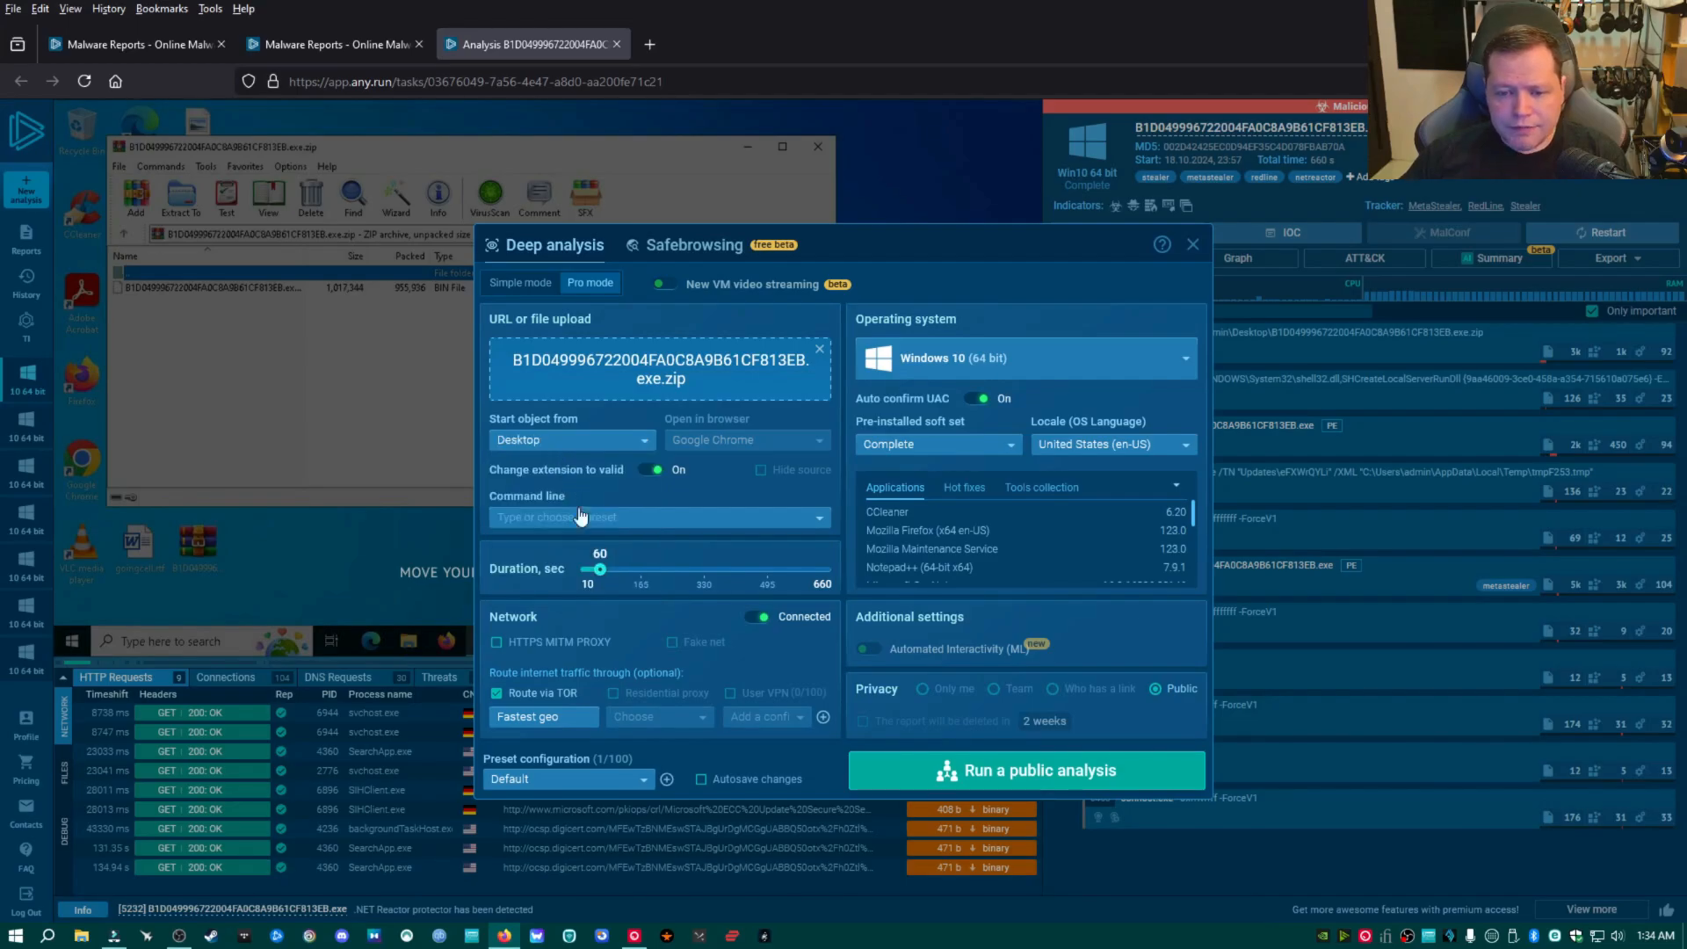
Step: Set duration to 660 seconds on Windows 10 (64 bit) and run a public analysis
left_click_drag(599, 569, 699, 569)
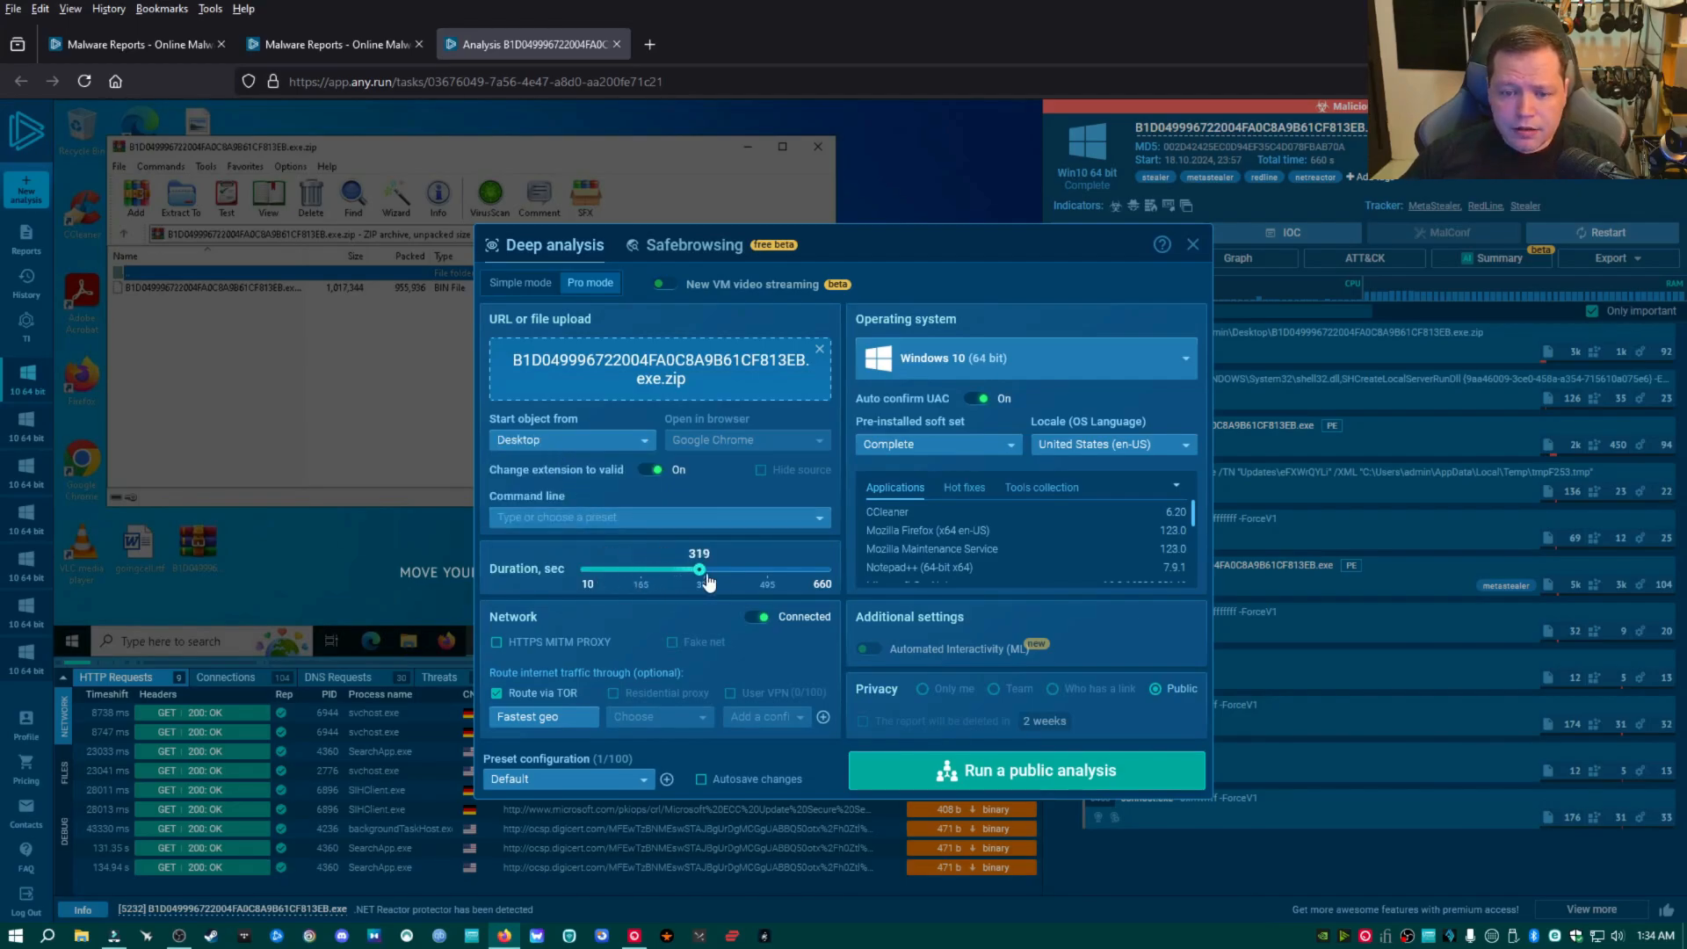
left_click_drag(701, 567, 827, 567)
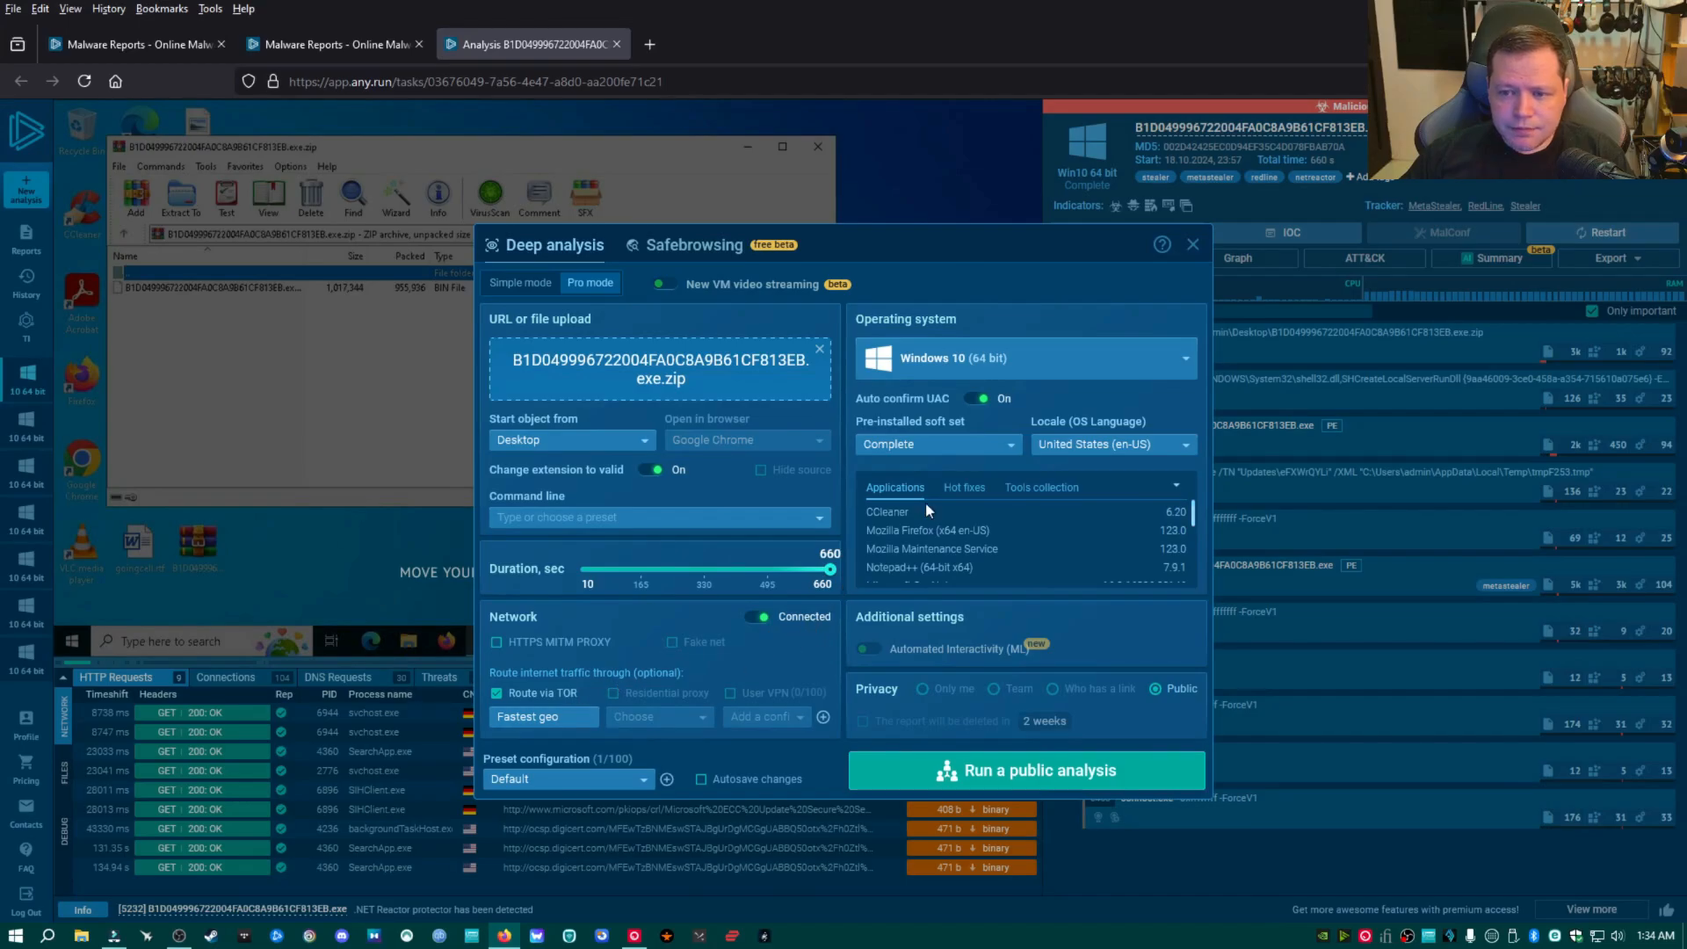
left_click(1022, 356)
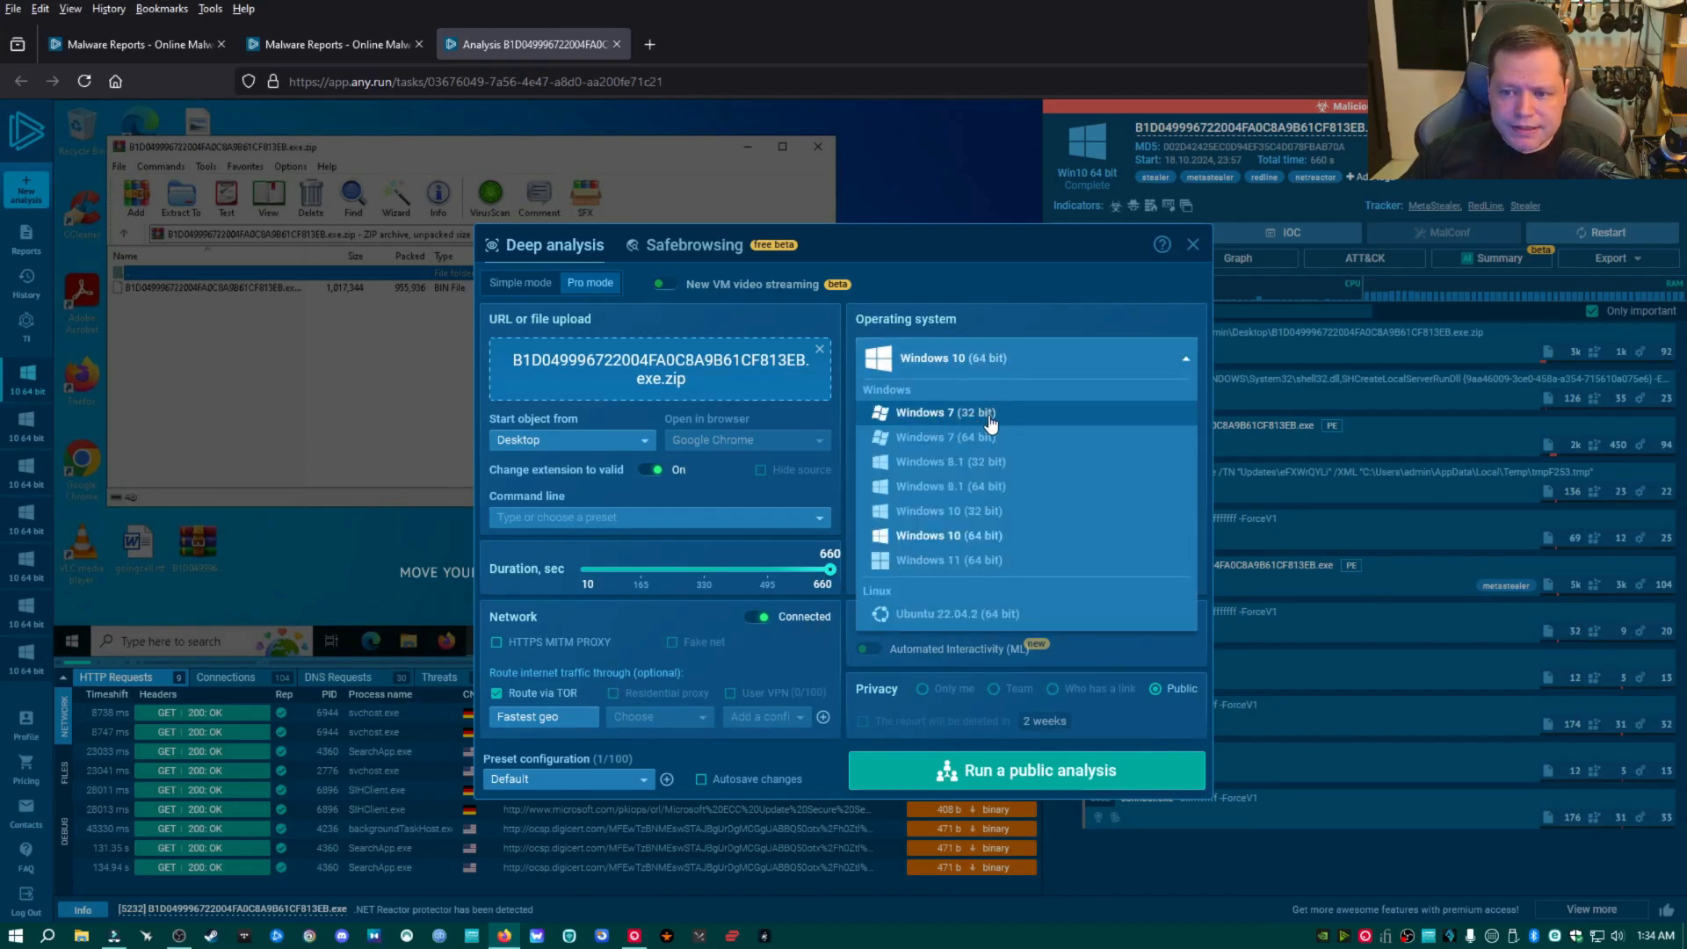
mouse_move(1017, 534)
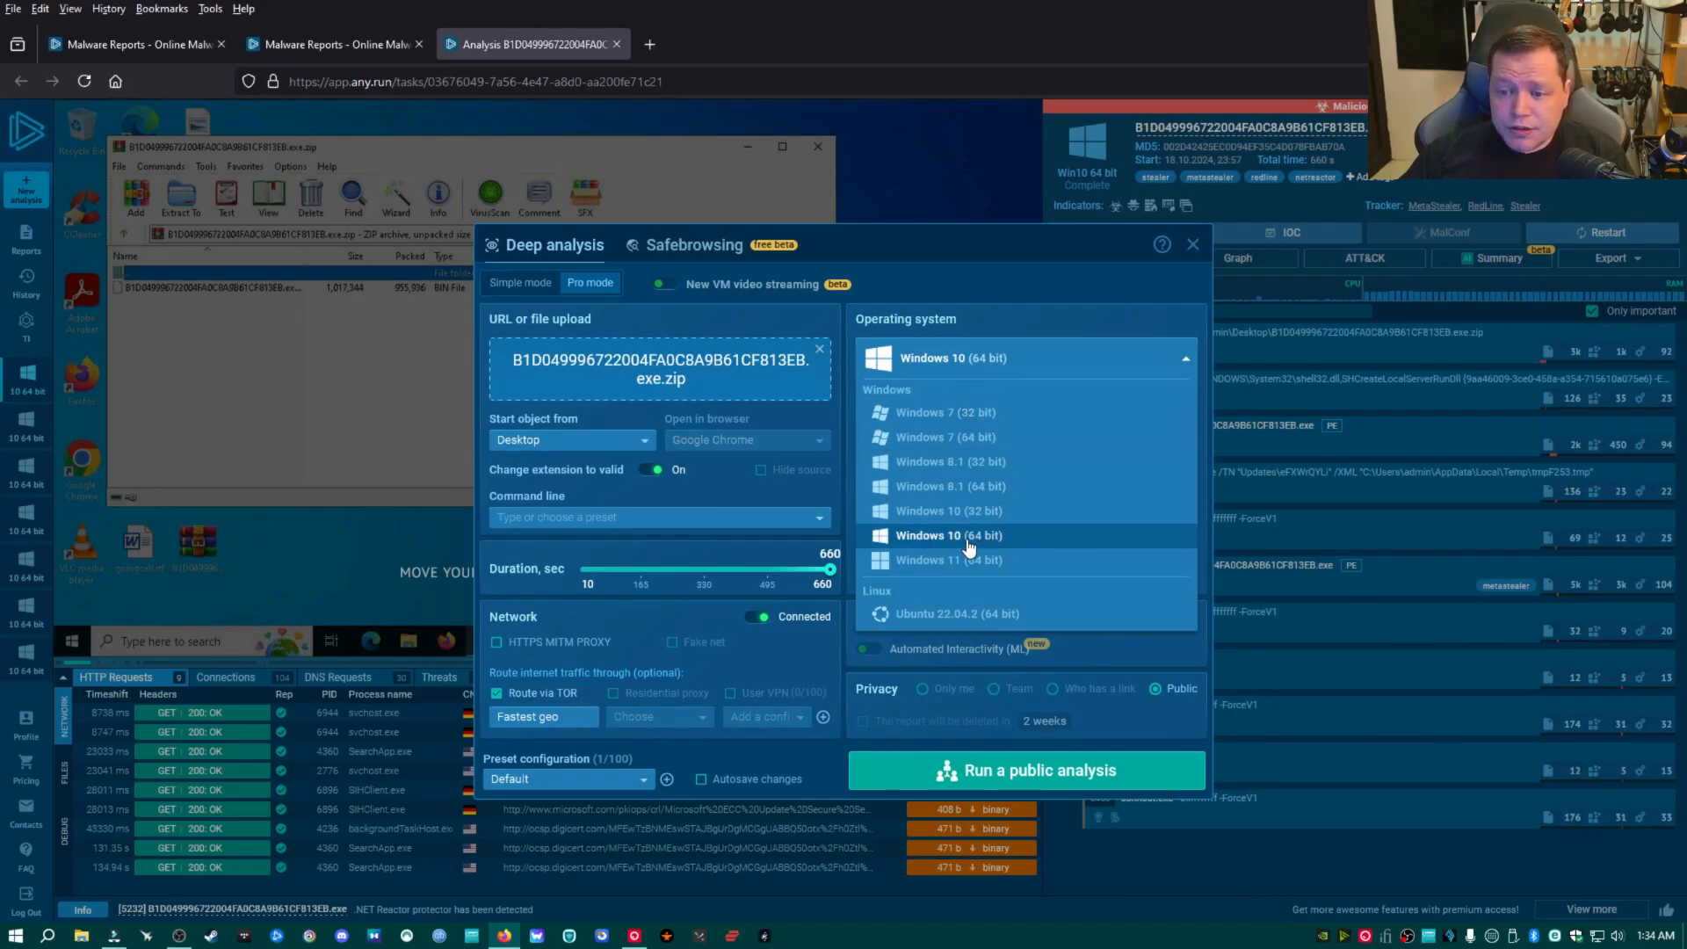
left_click(947, 534)
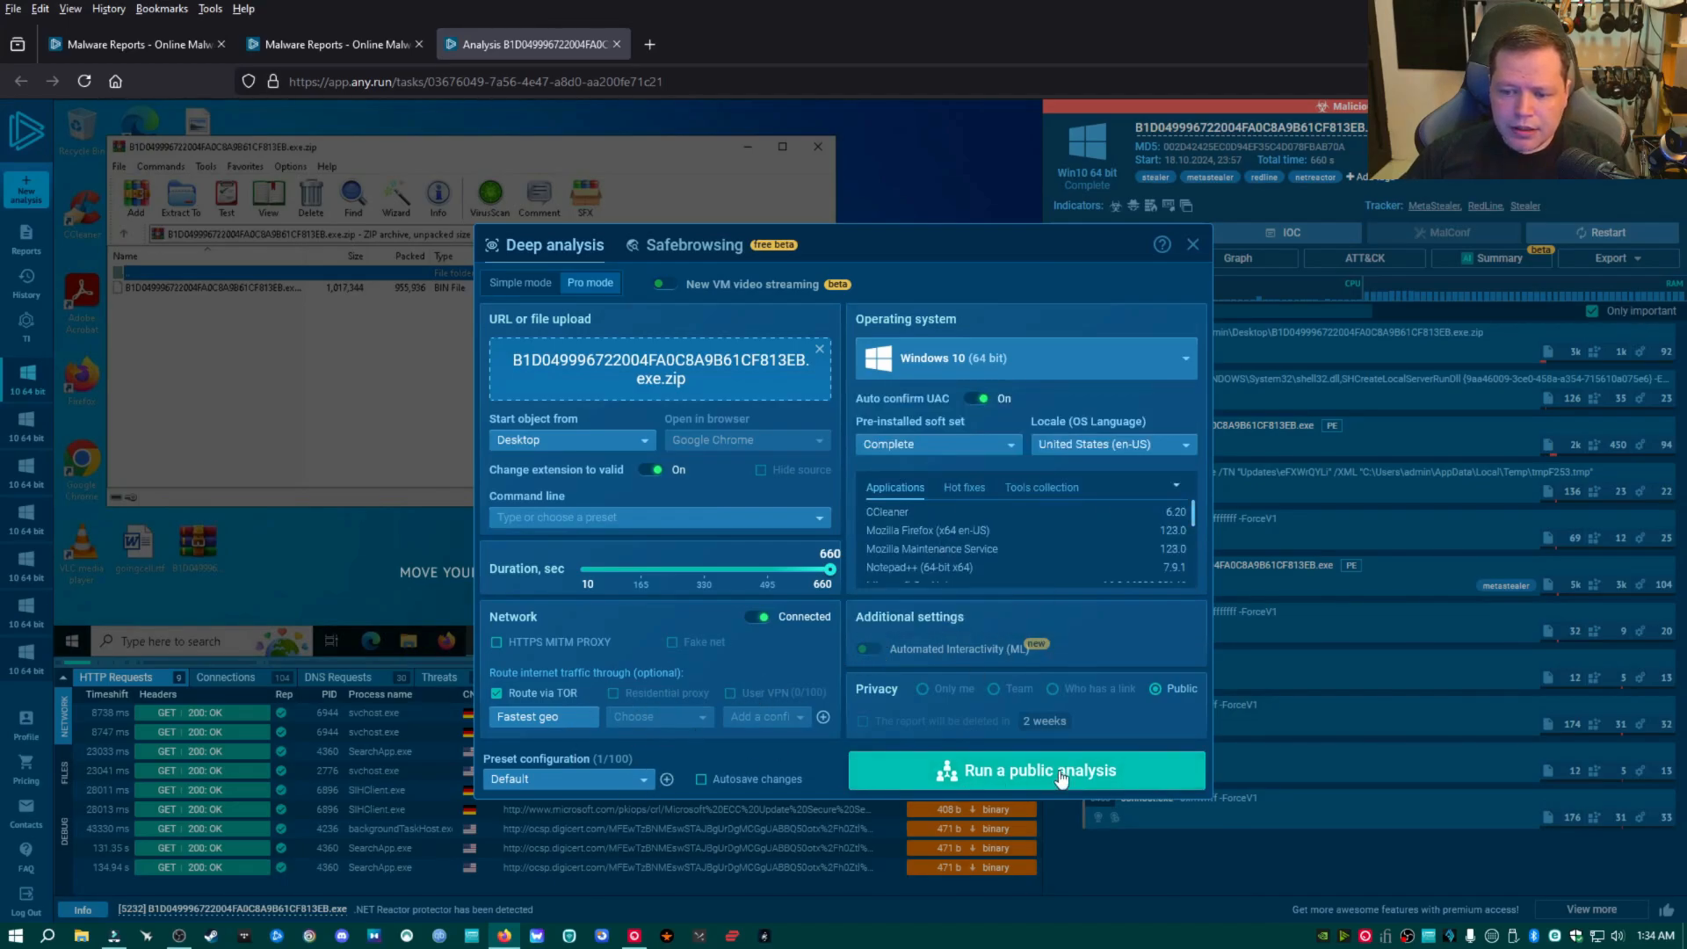
left_click(1038, 770)
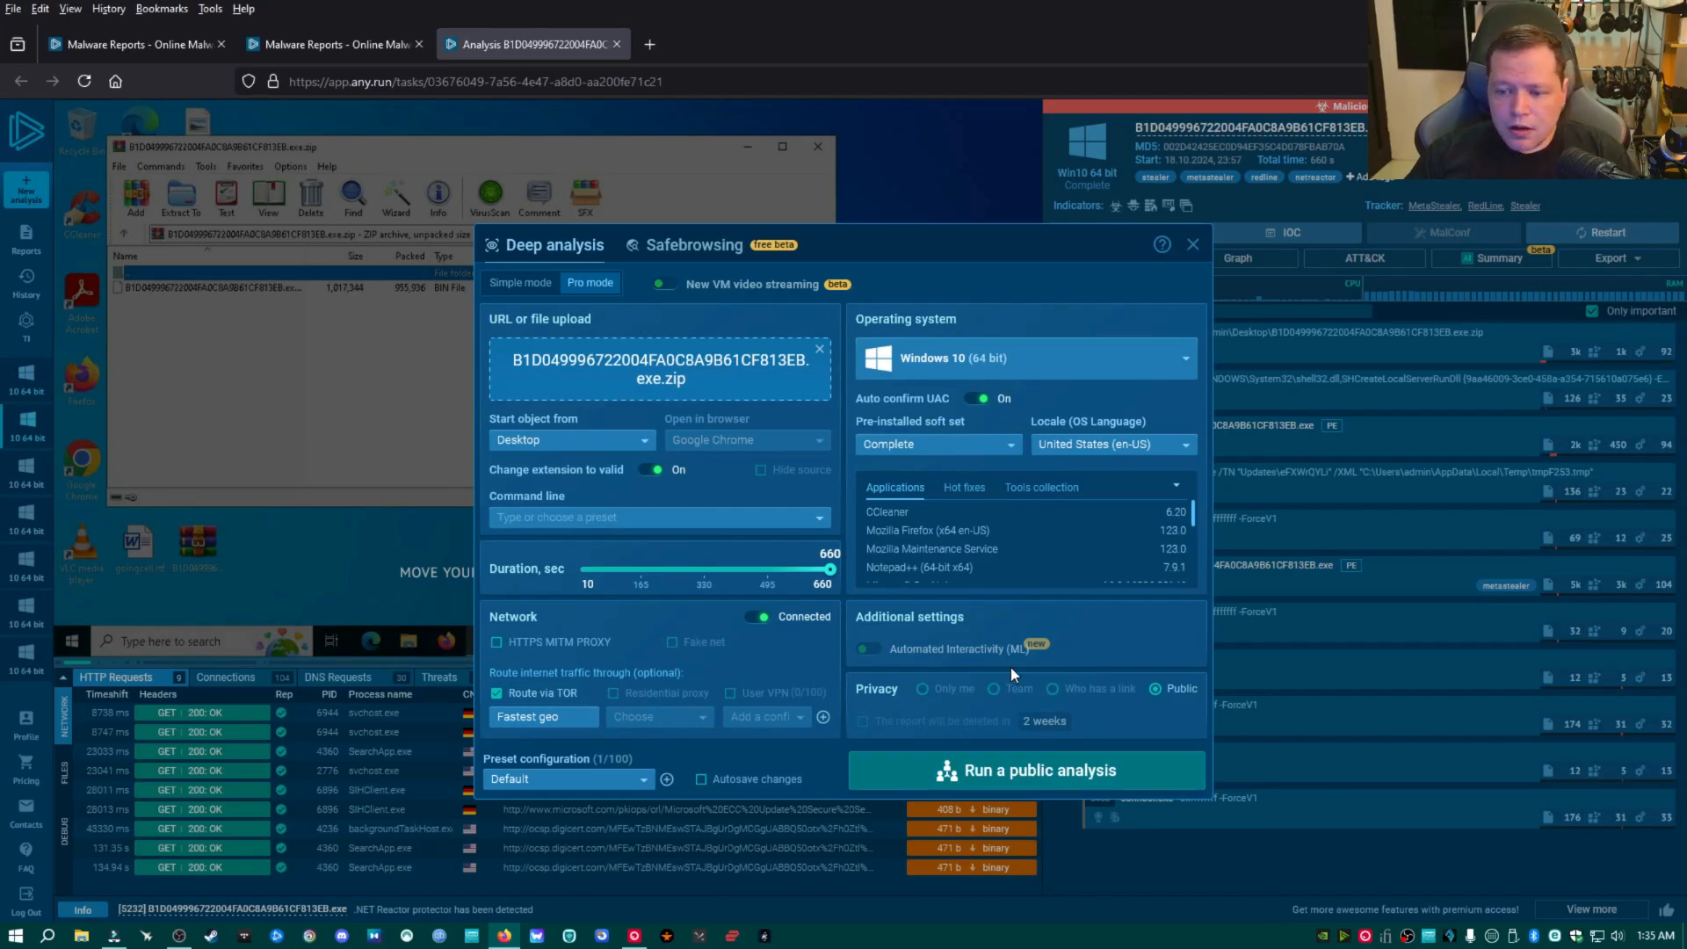
left_click(1023, 770)
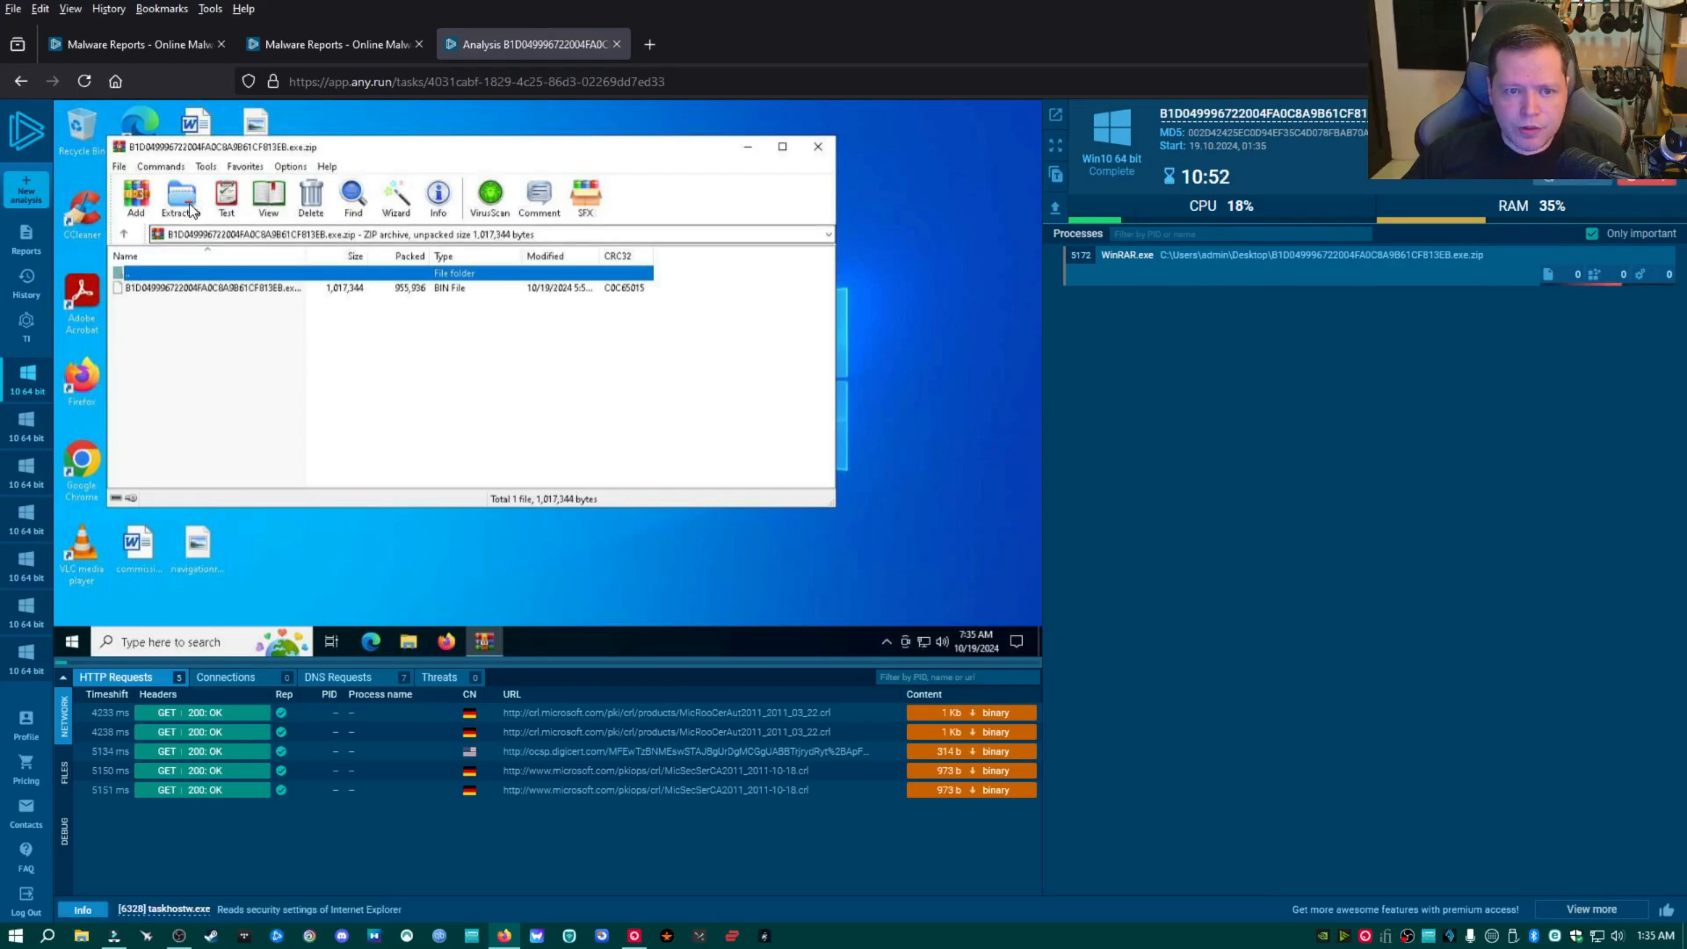
left_click(181, 199)
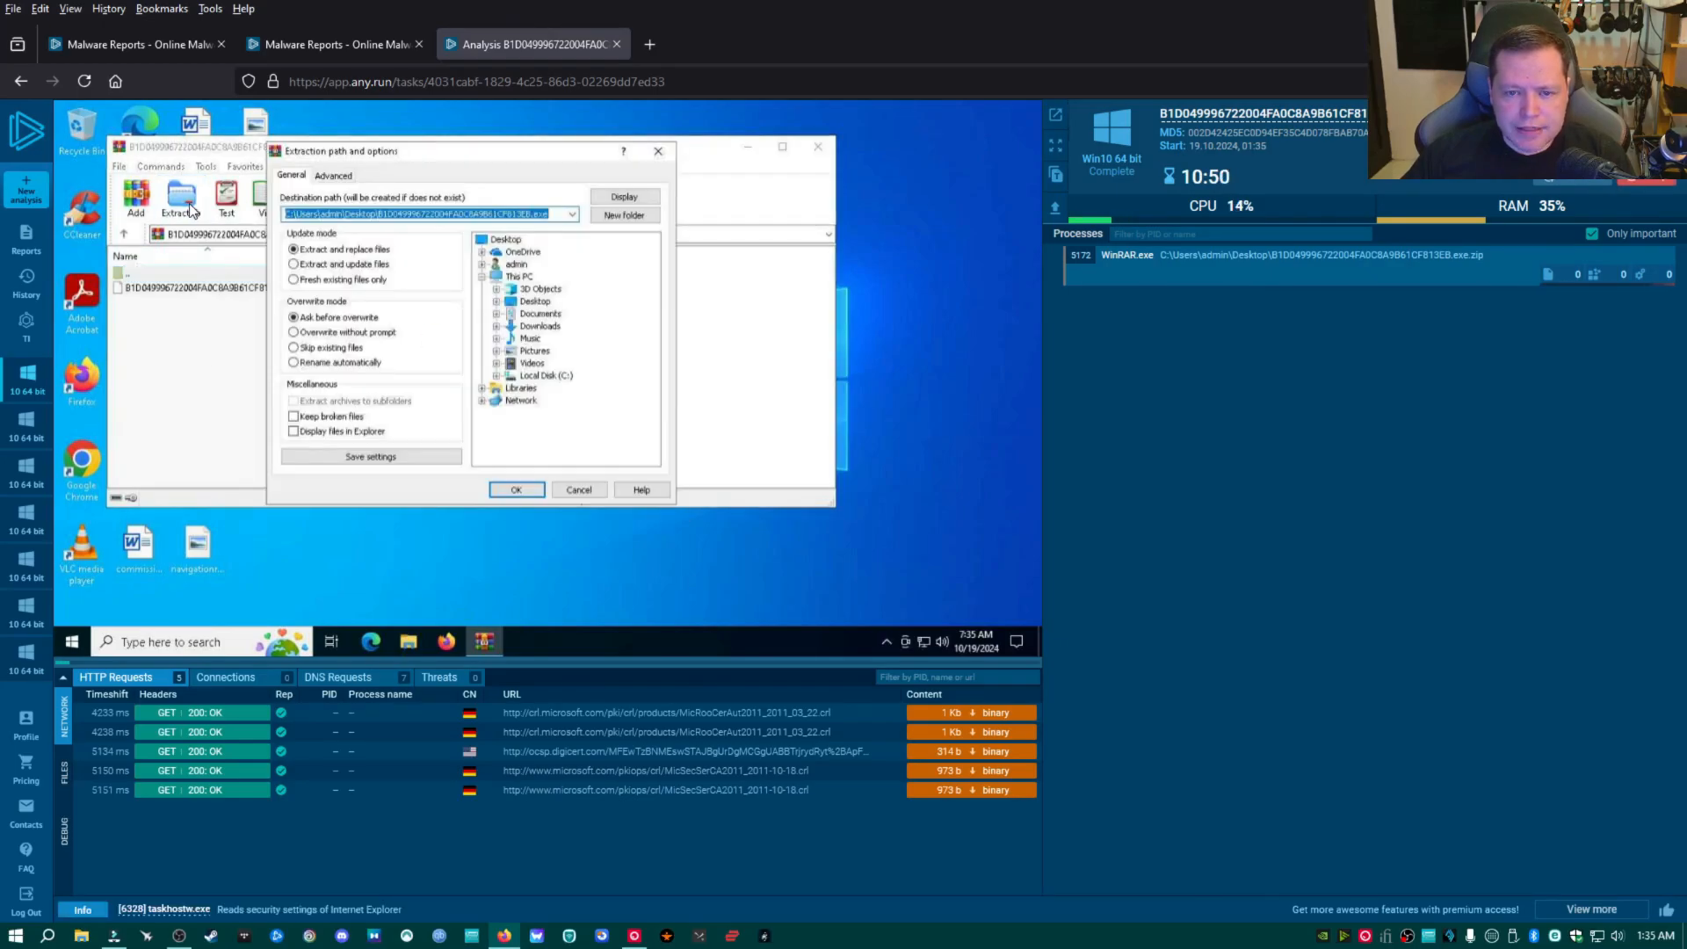
left_click(515, 490)
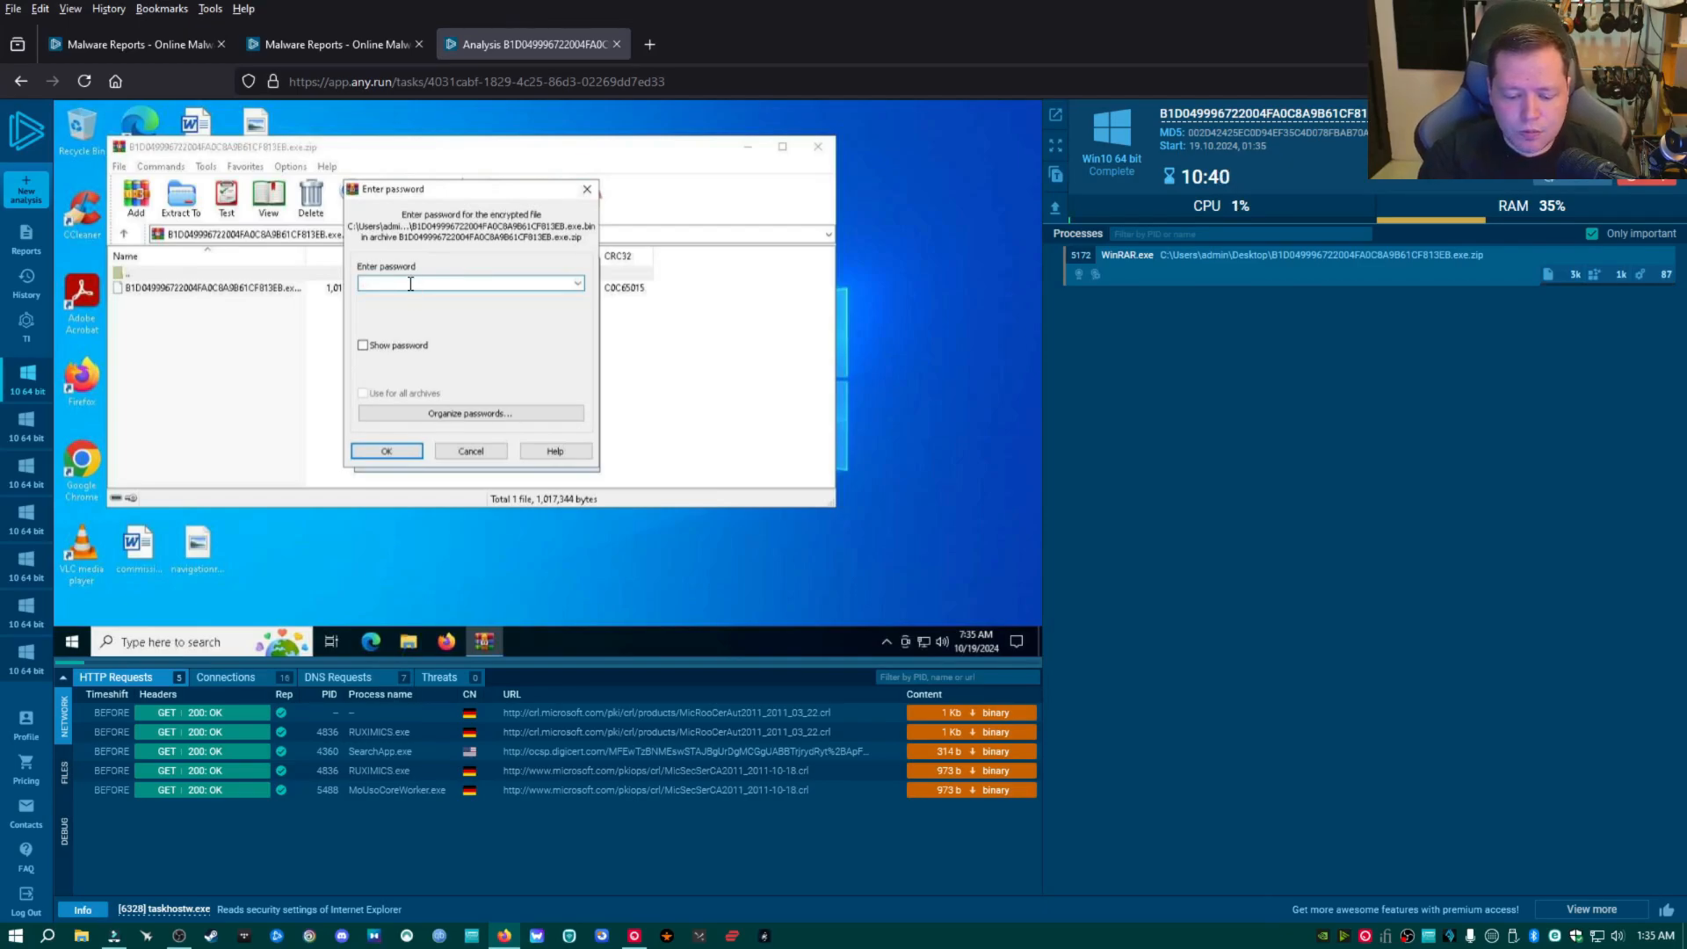
type("password")
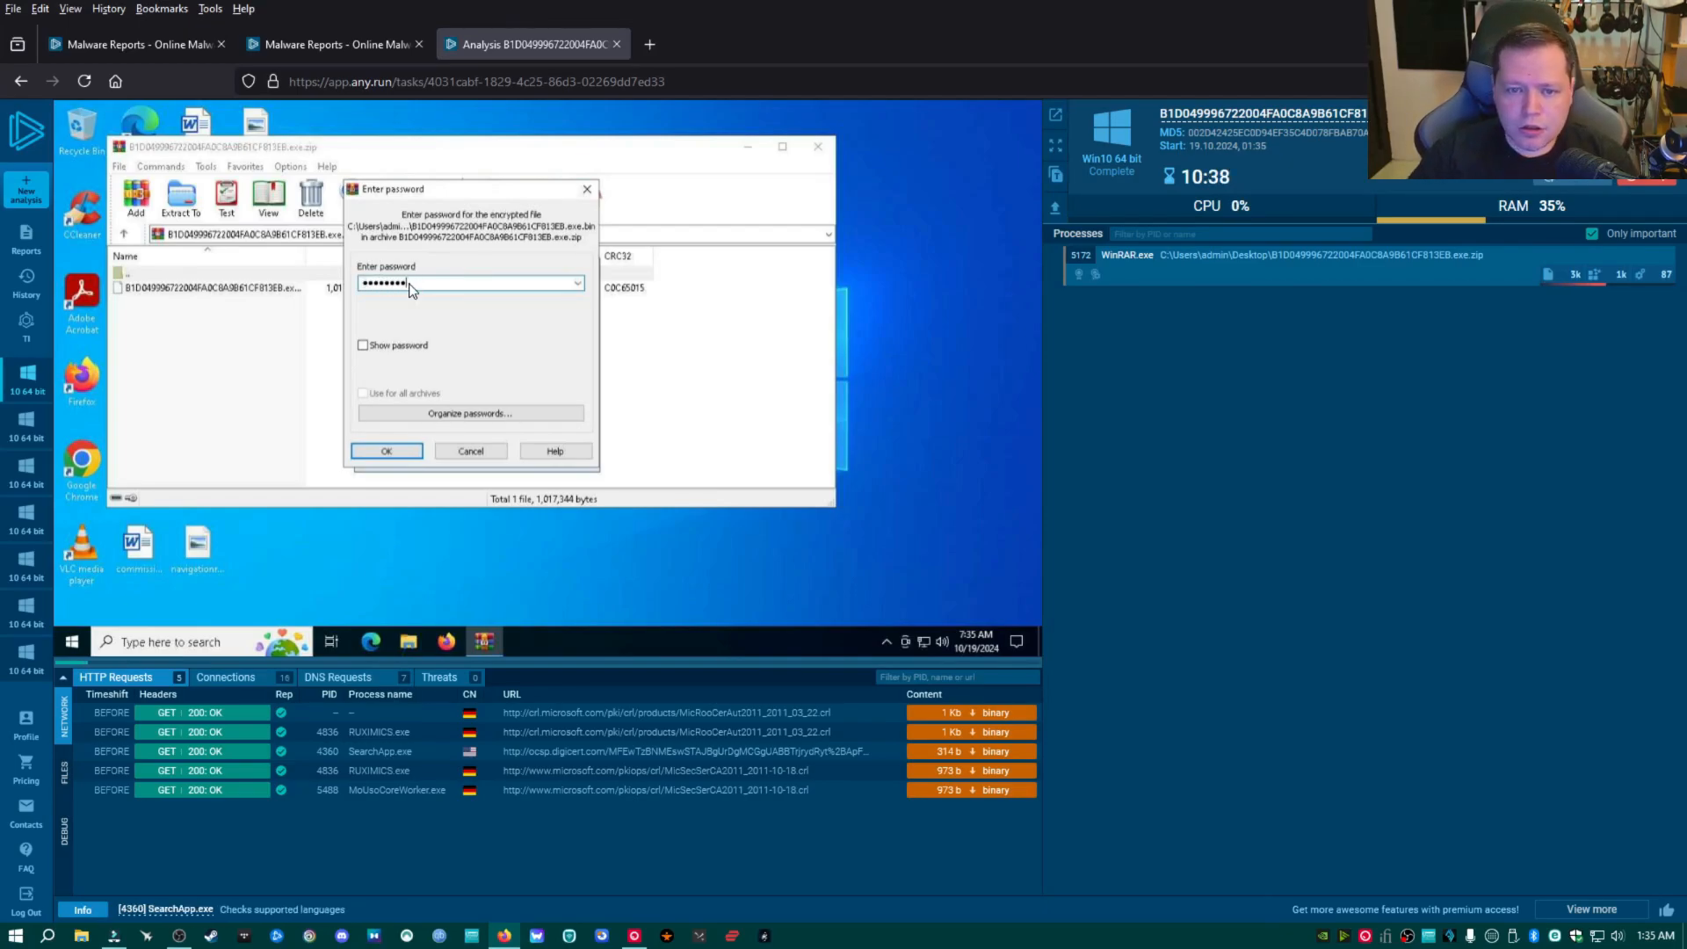
left_click(363, 344)
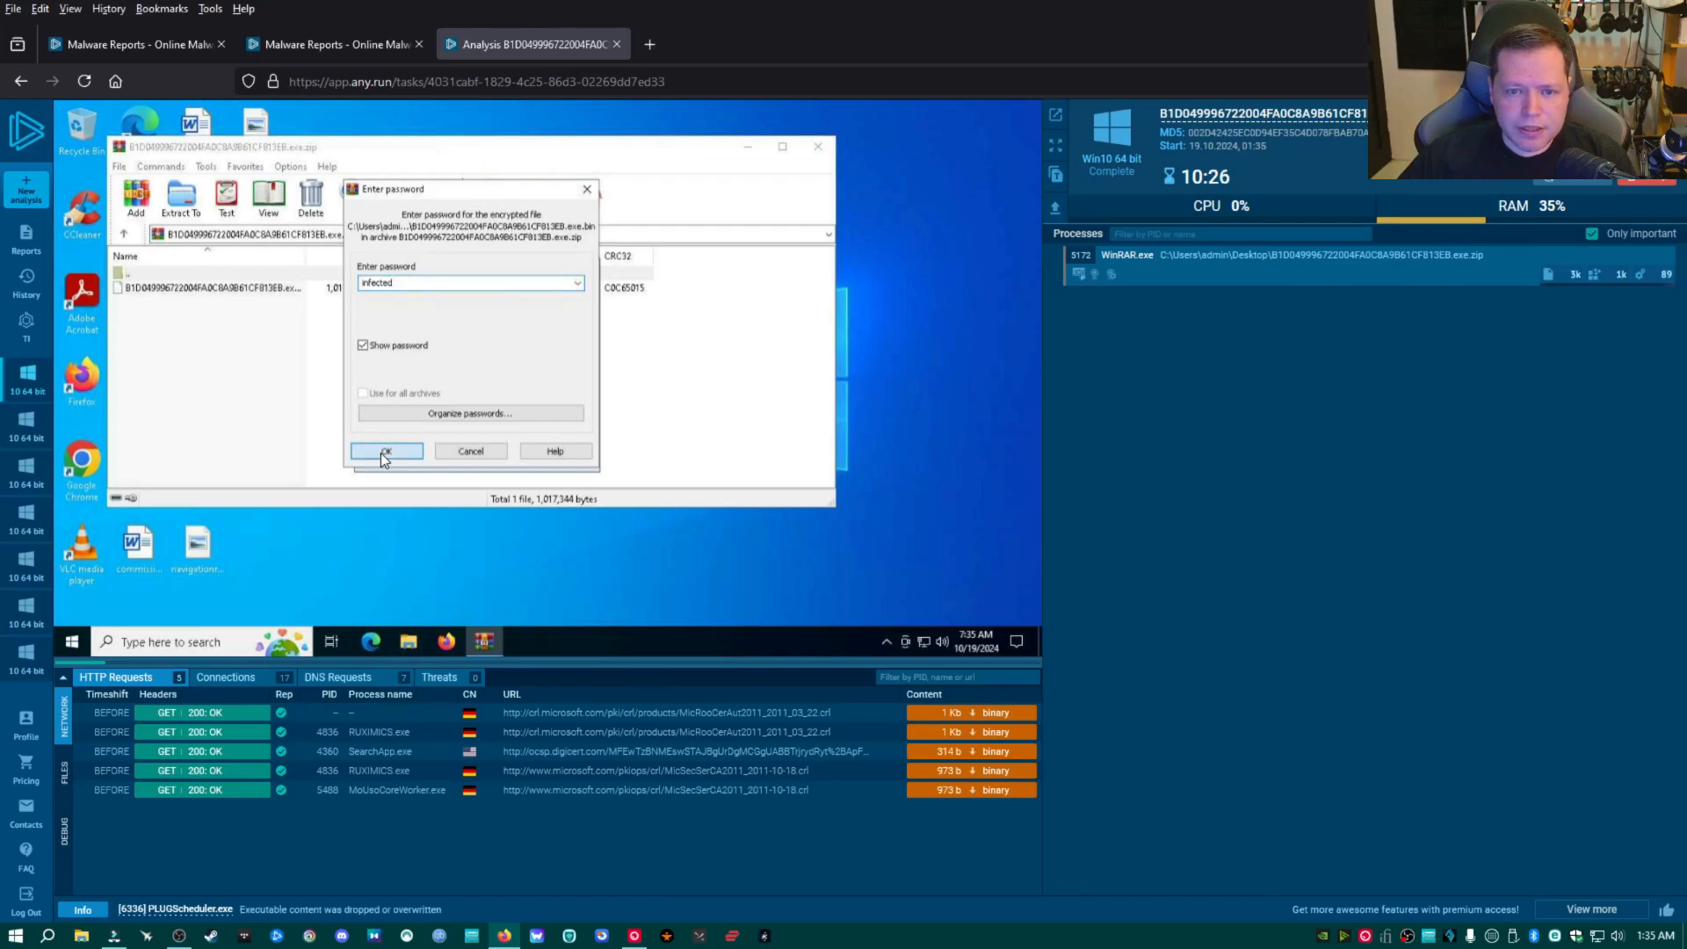
left_click(385, 450)
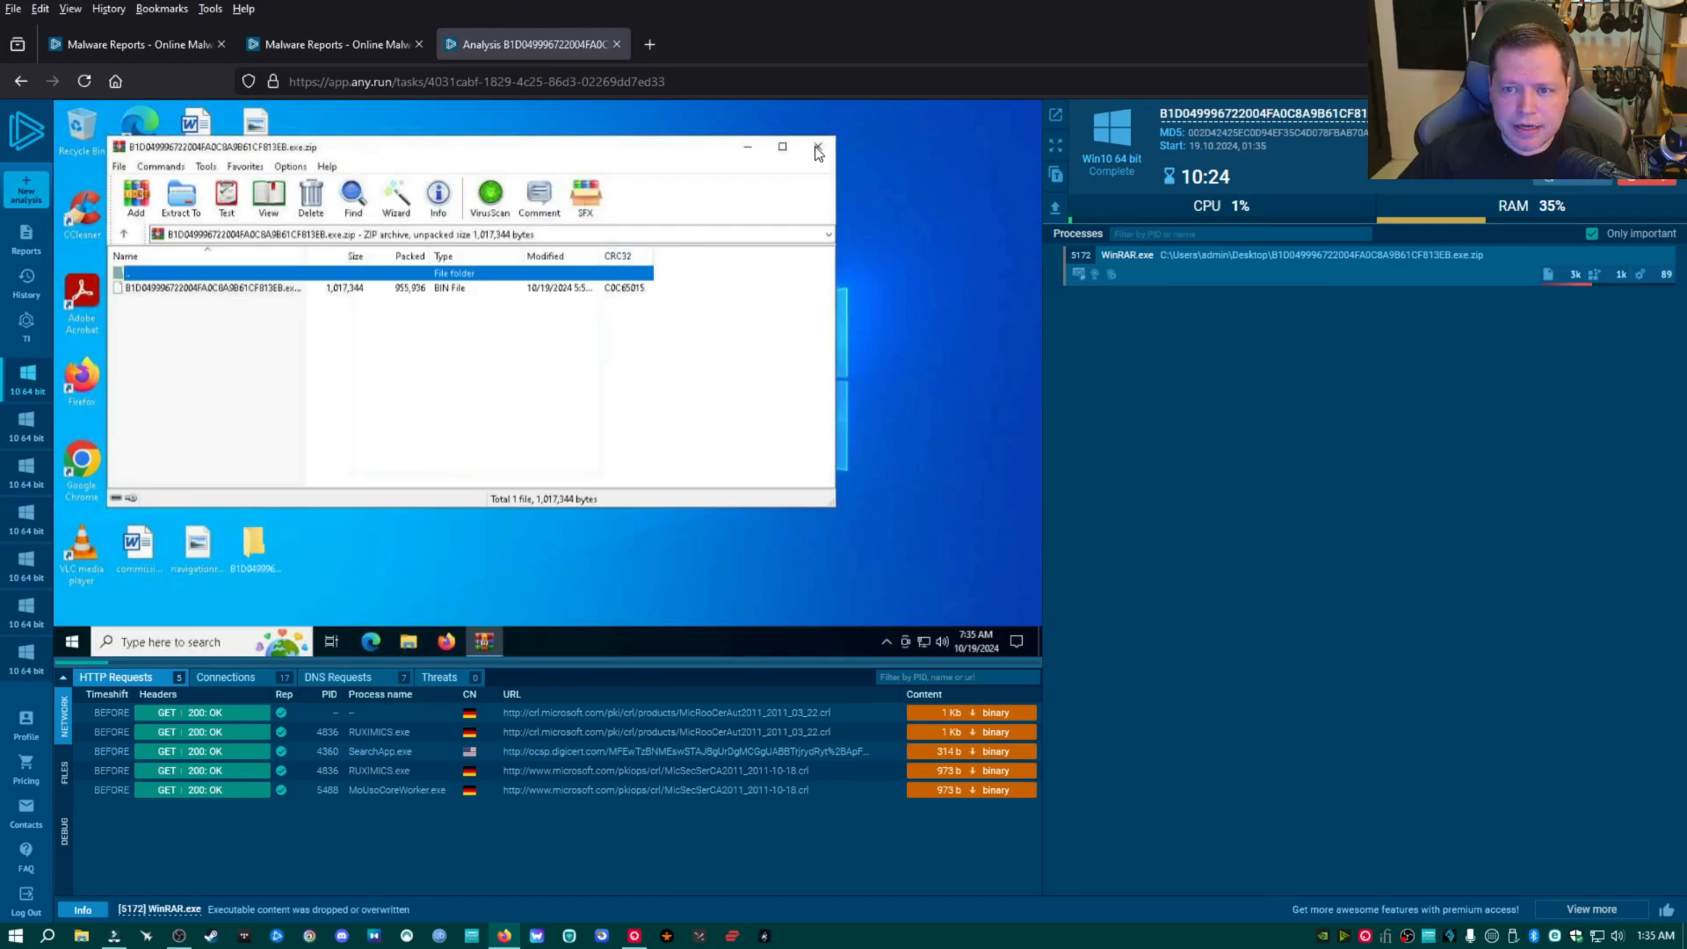
Step: Close WinRAR and open the extracted sample folder on the desktop
left_click(816, 148)
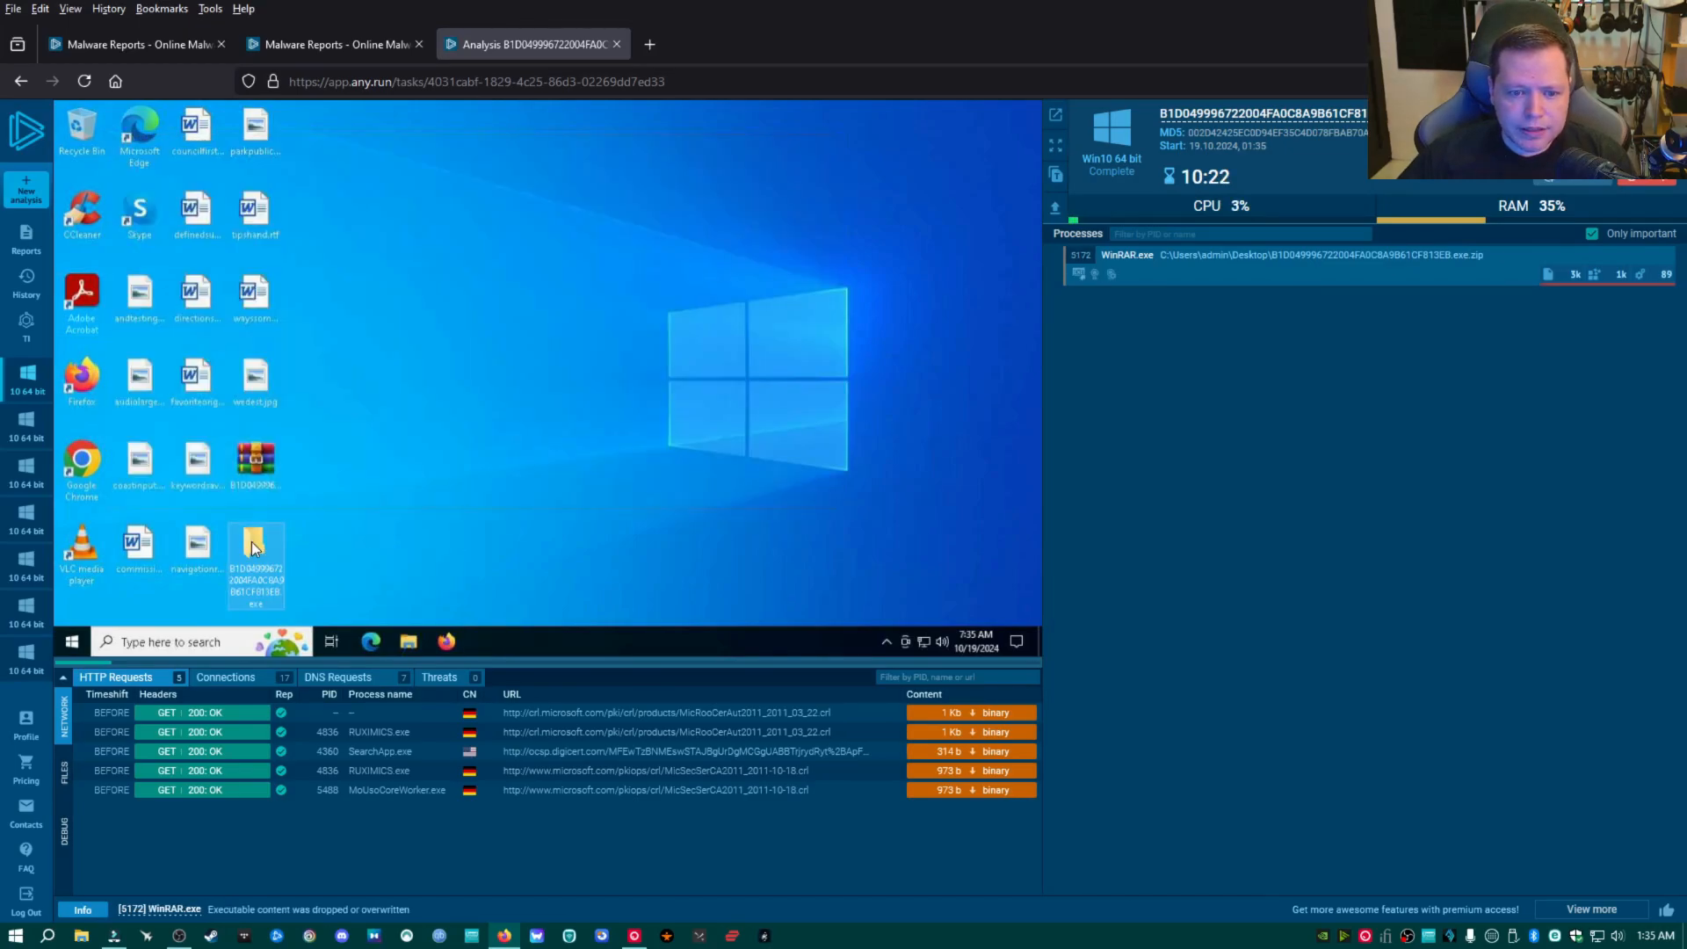
double_click(254, 554)
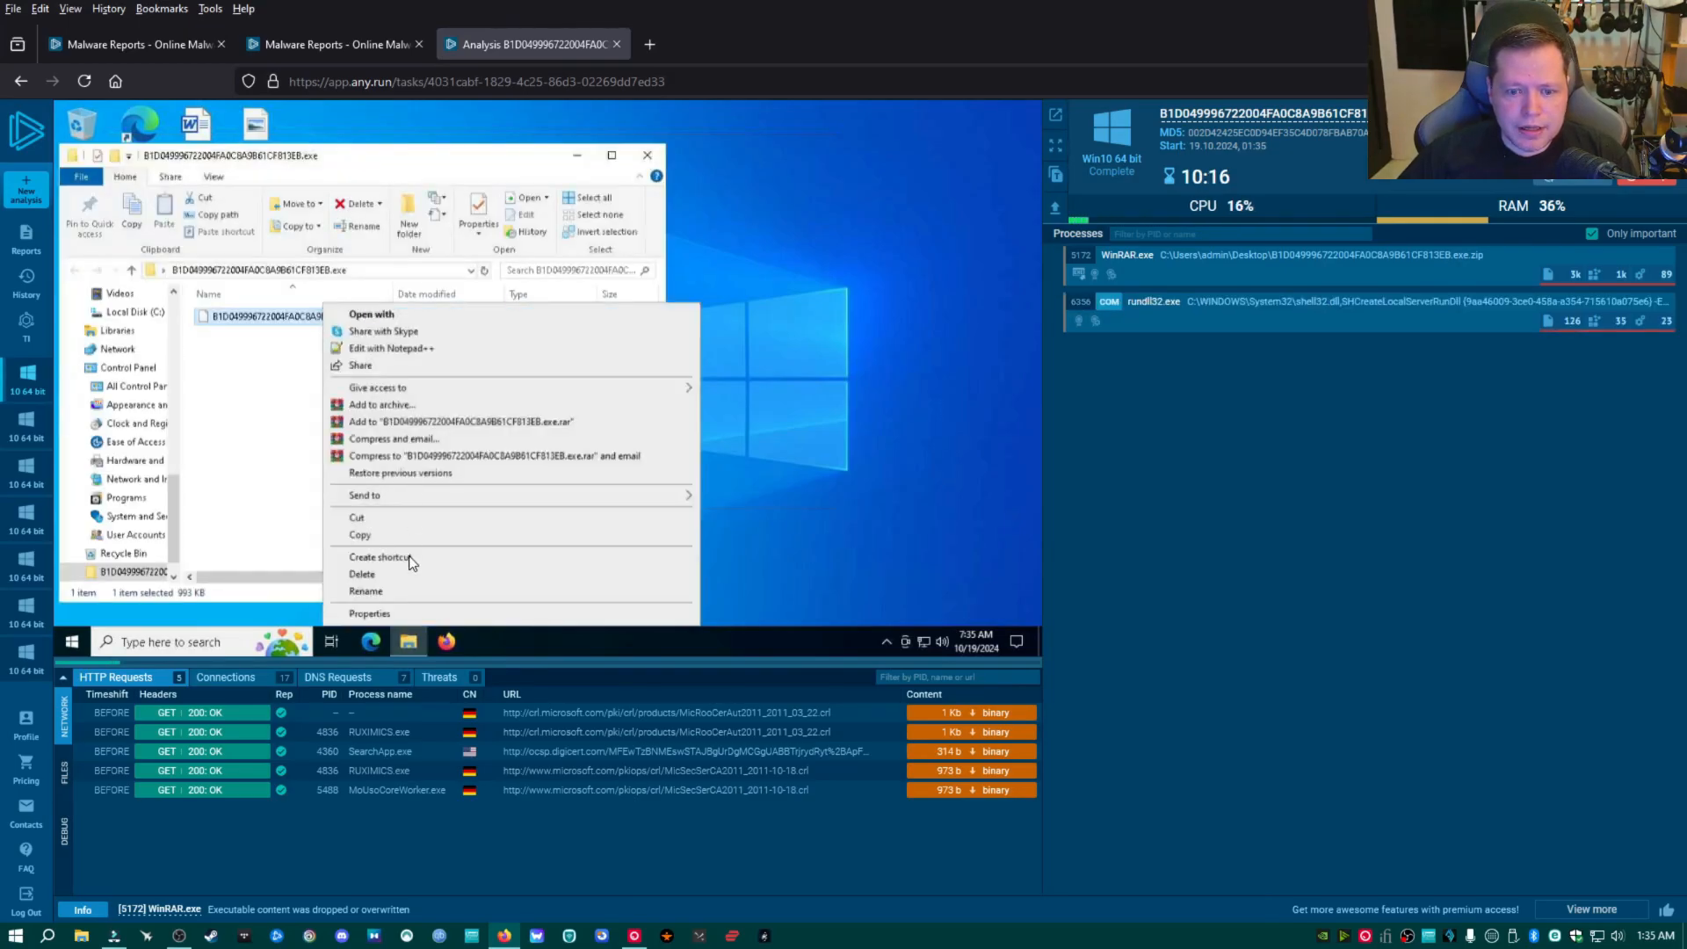
Step: Rename the extracted sample with an .exe extension and accept the extension-change warning
left_click(366, 590)
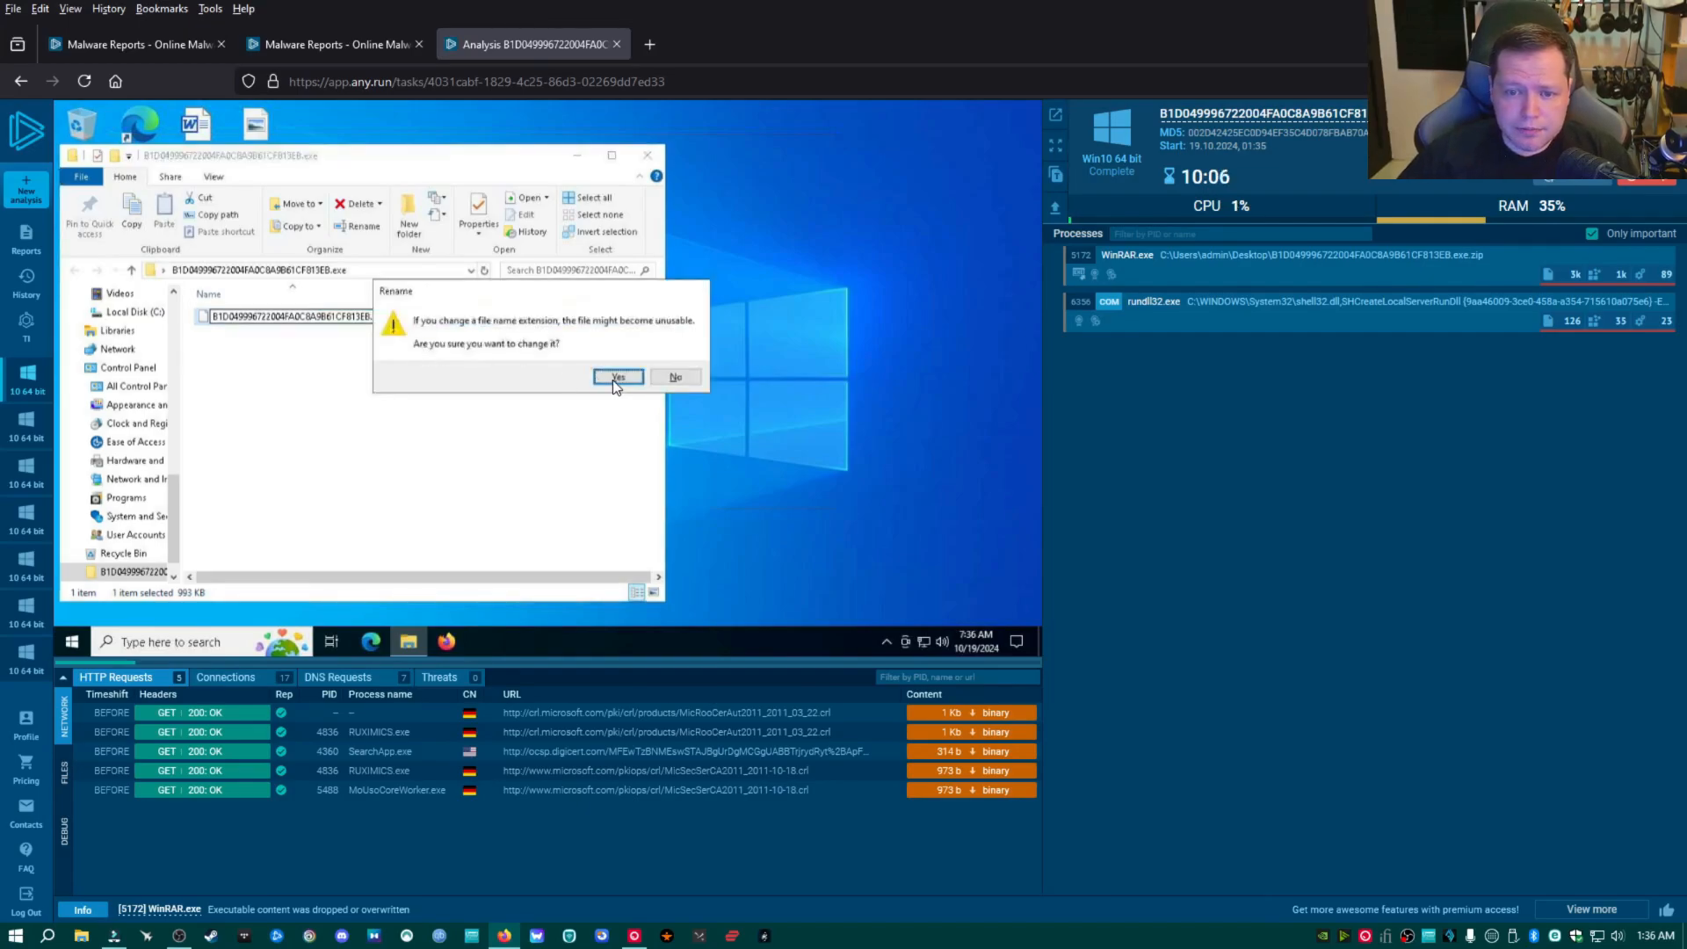
left_click(617, 376)
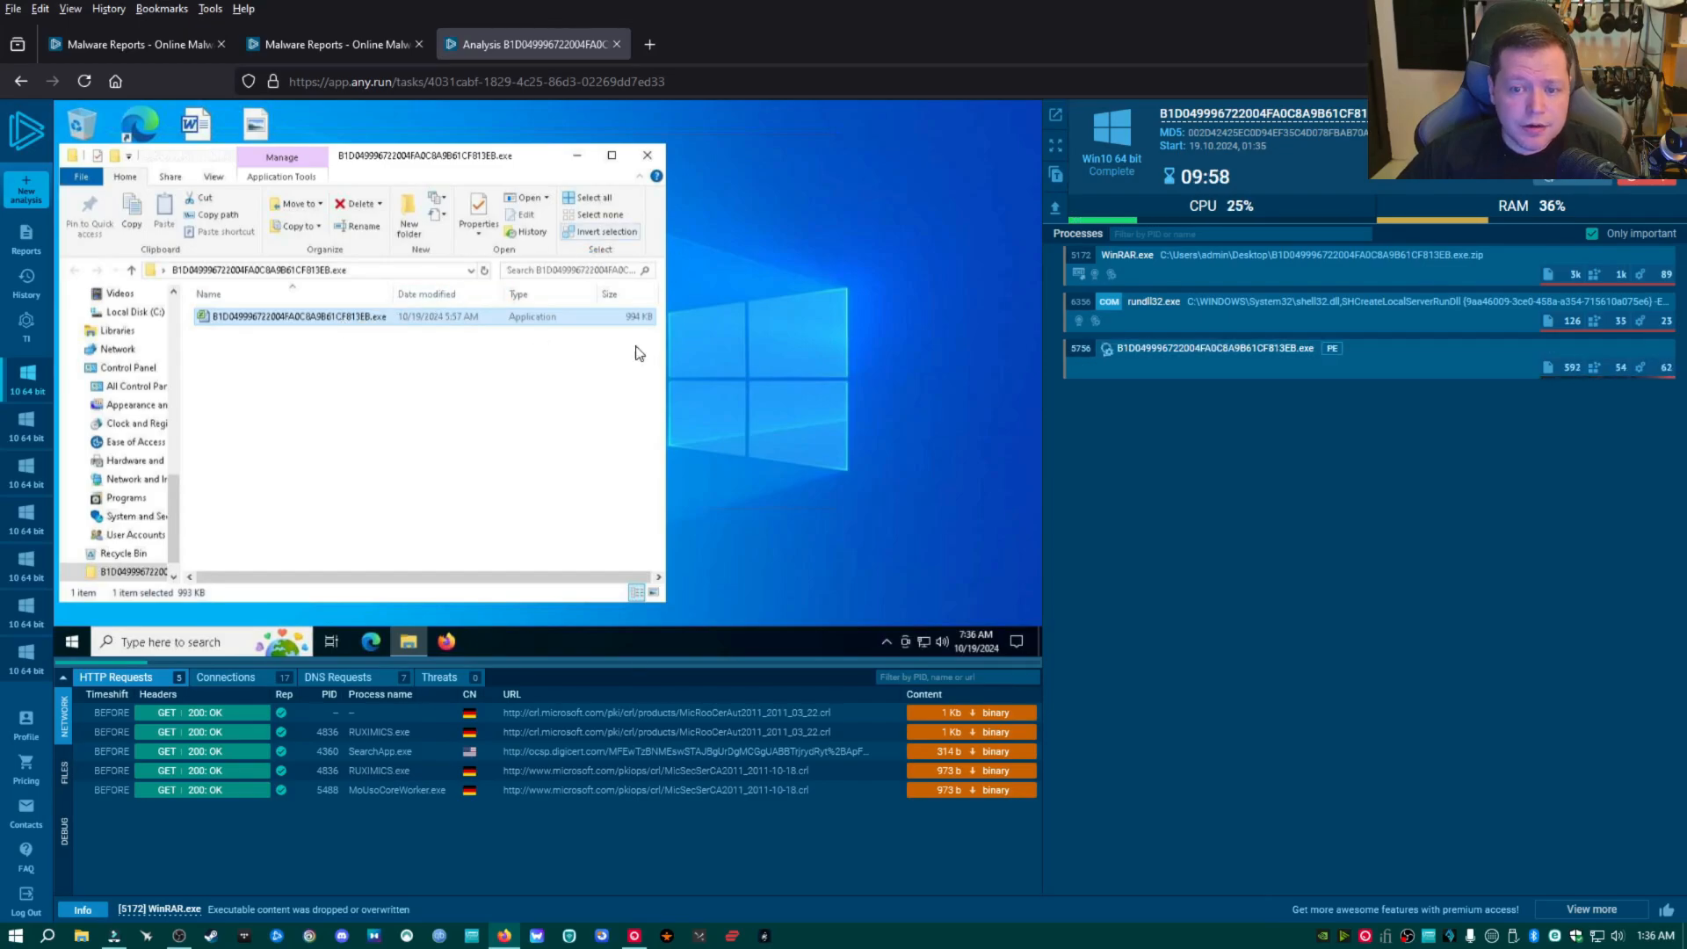
Step: Close Explorer and select the metastealer-tagged child process to show its details
left_click(646, 154)
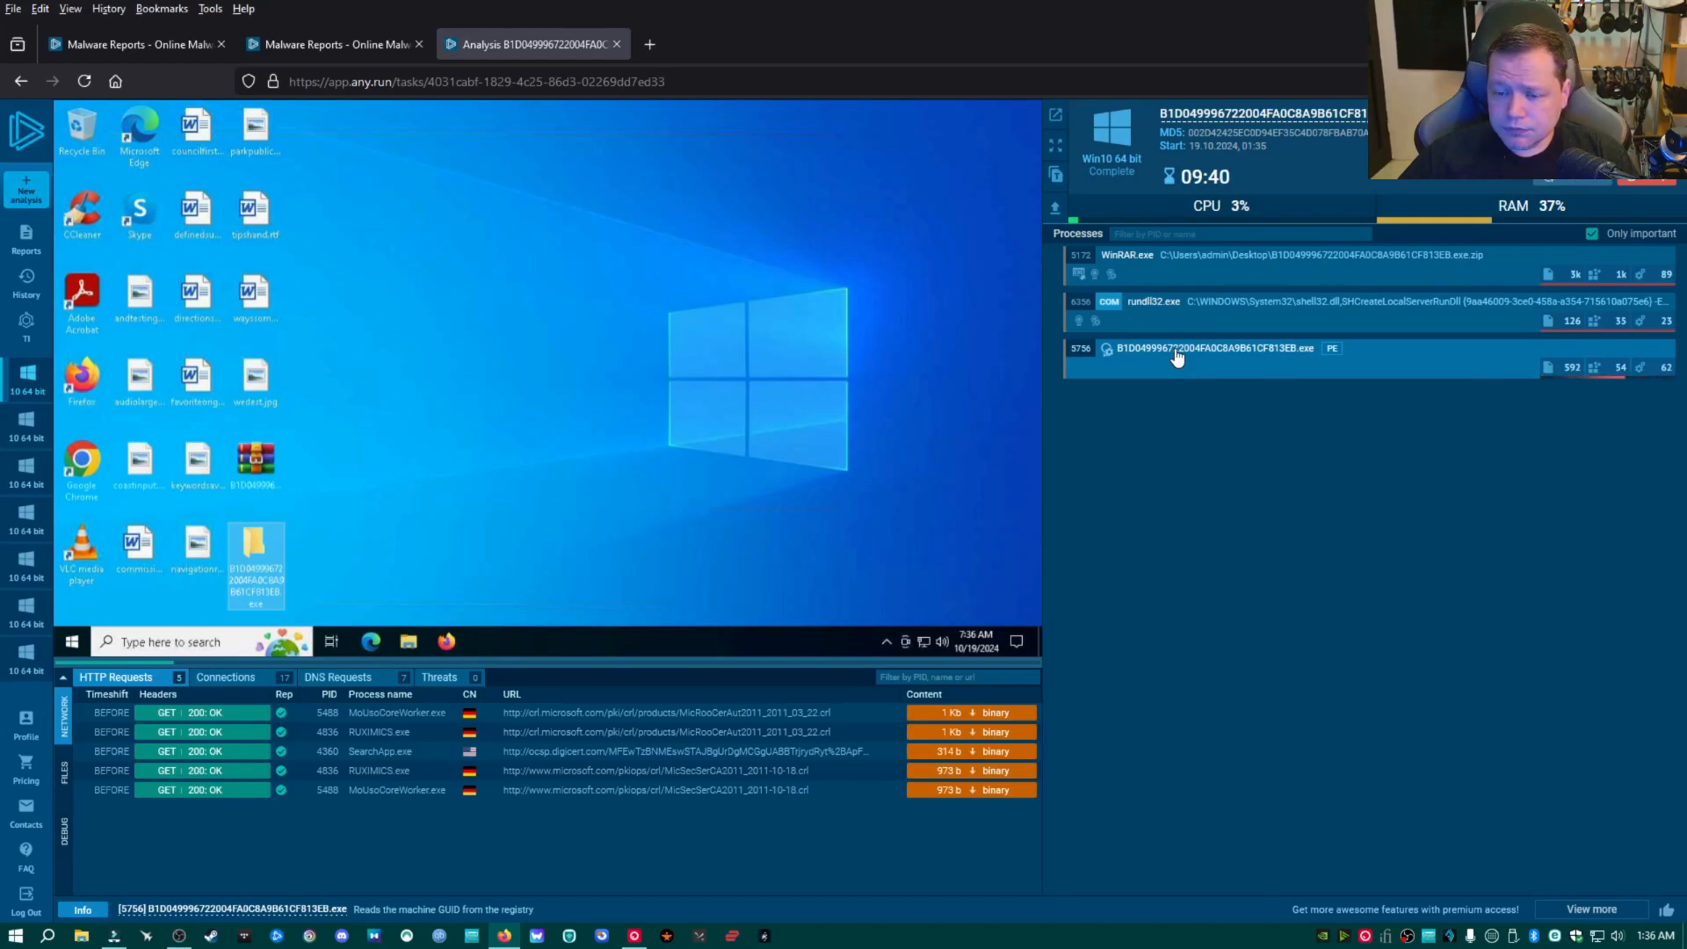
mouse_move(1071, 416)
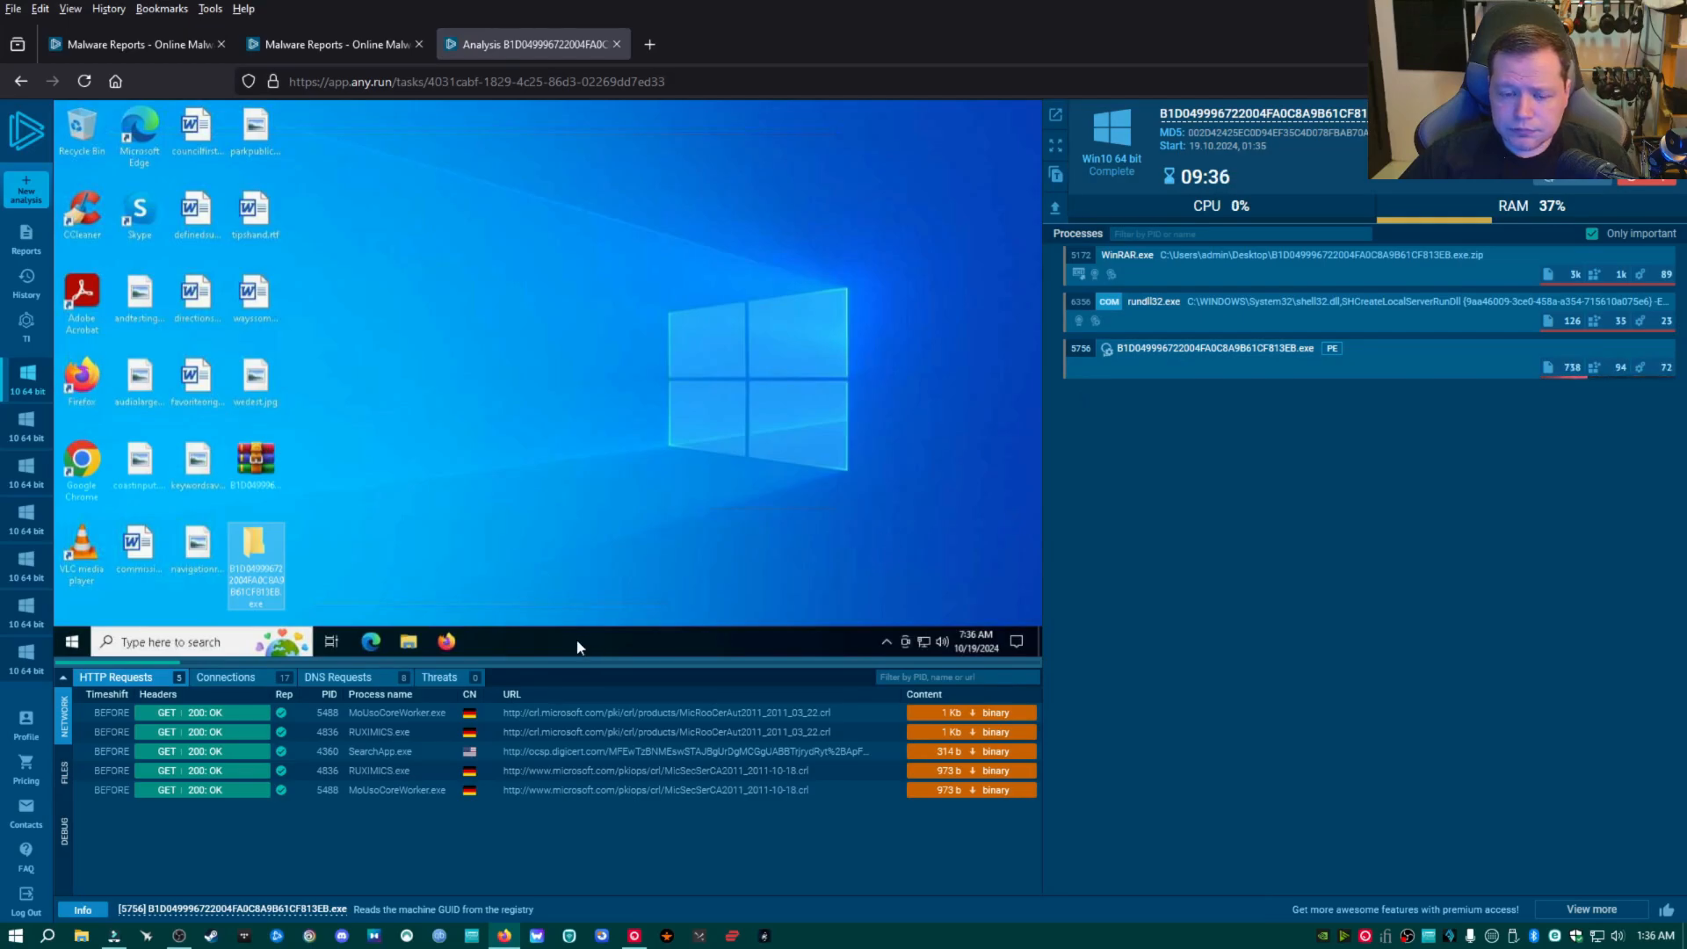
left_click(225, 676)
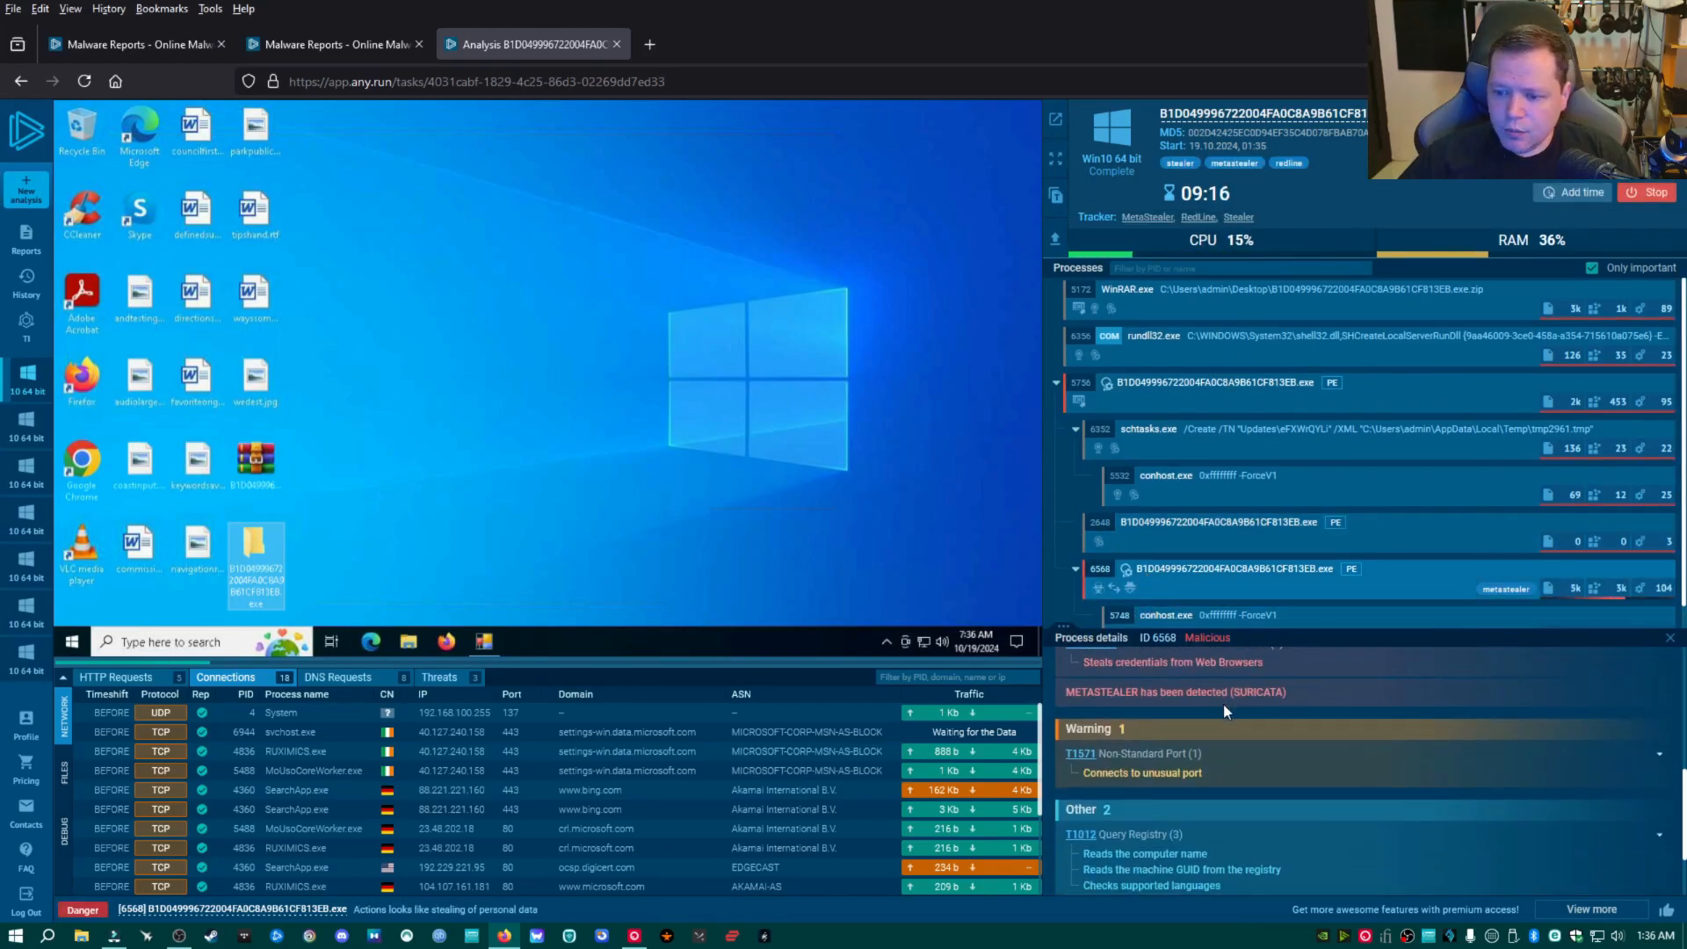
Step: Review the stealer's indicators, then show the schtasks.exe process command line
left_click(1101, 653)
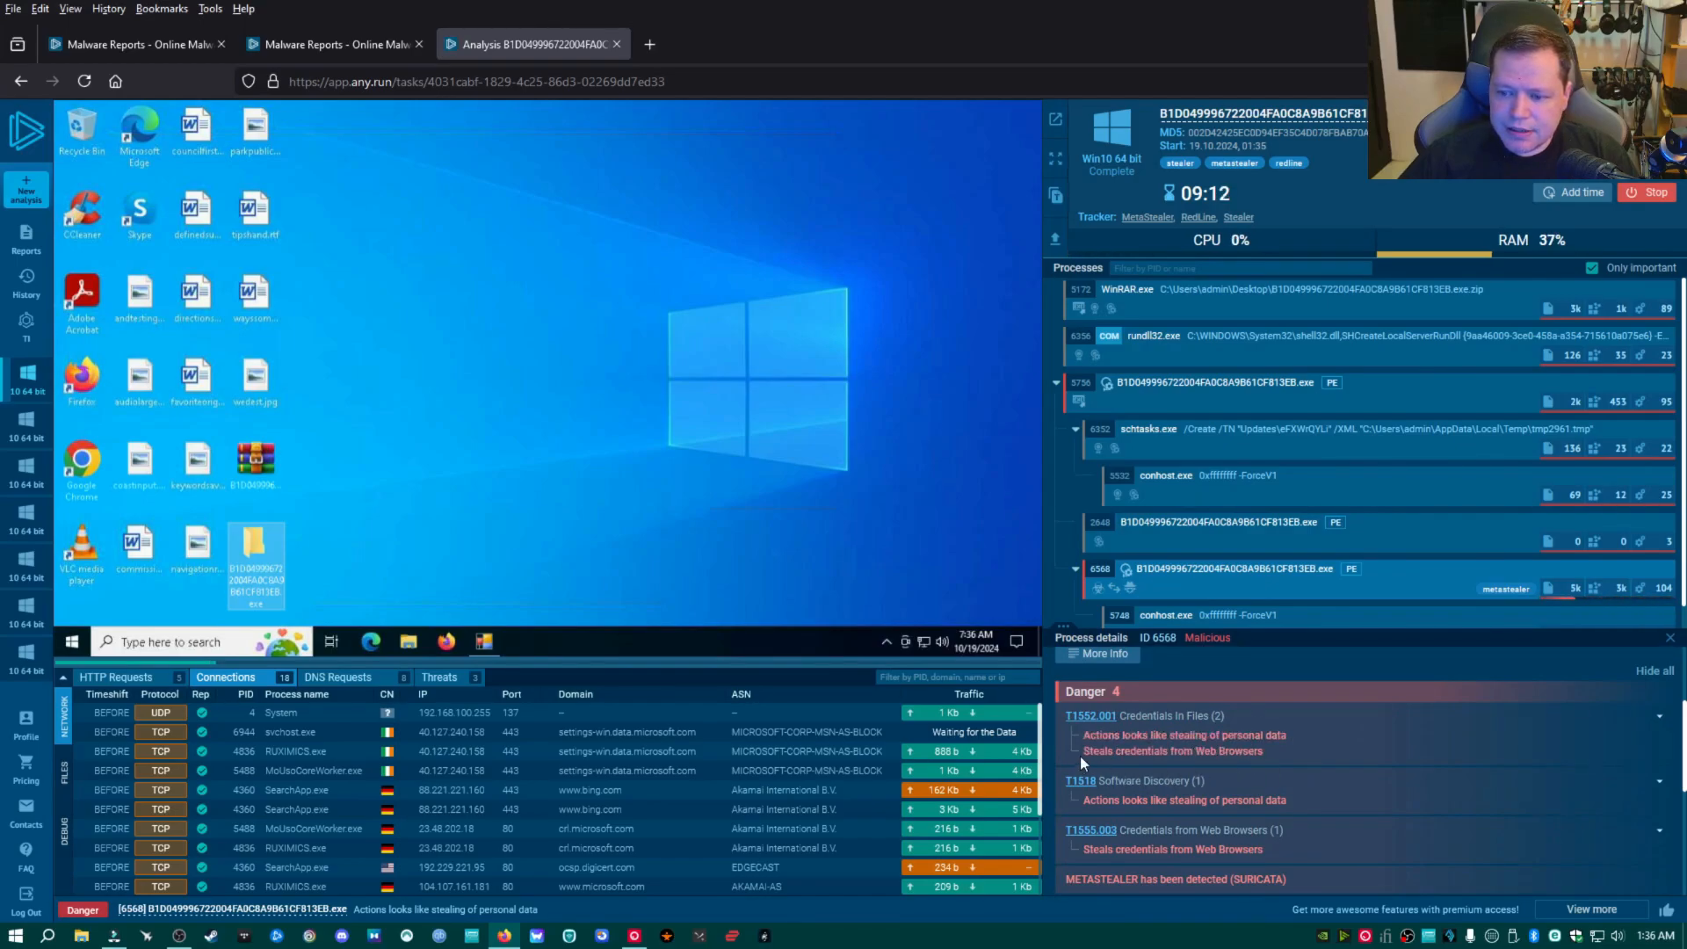
mouse_move(1074, 810)
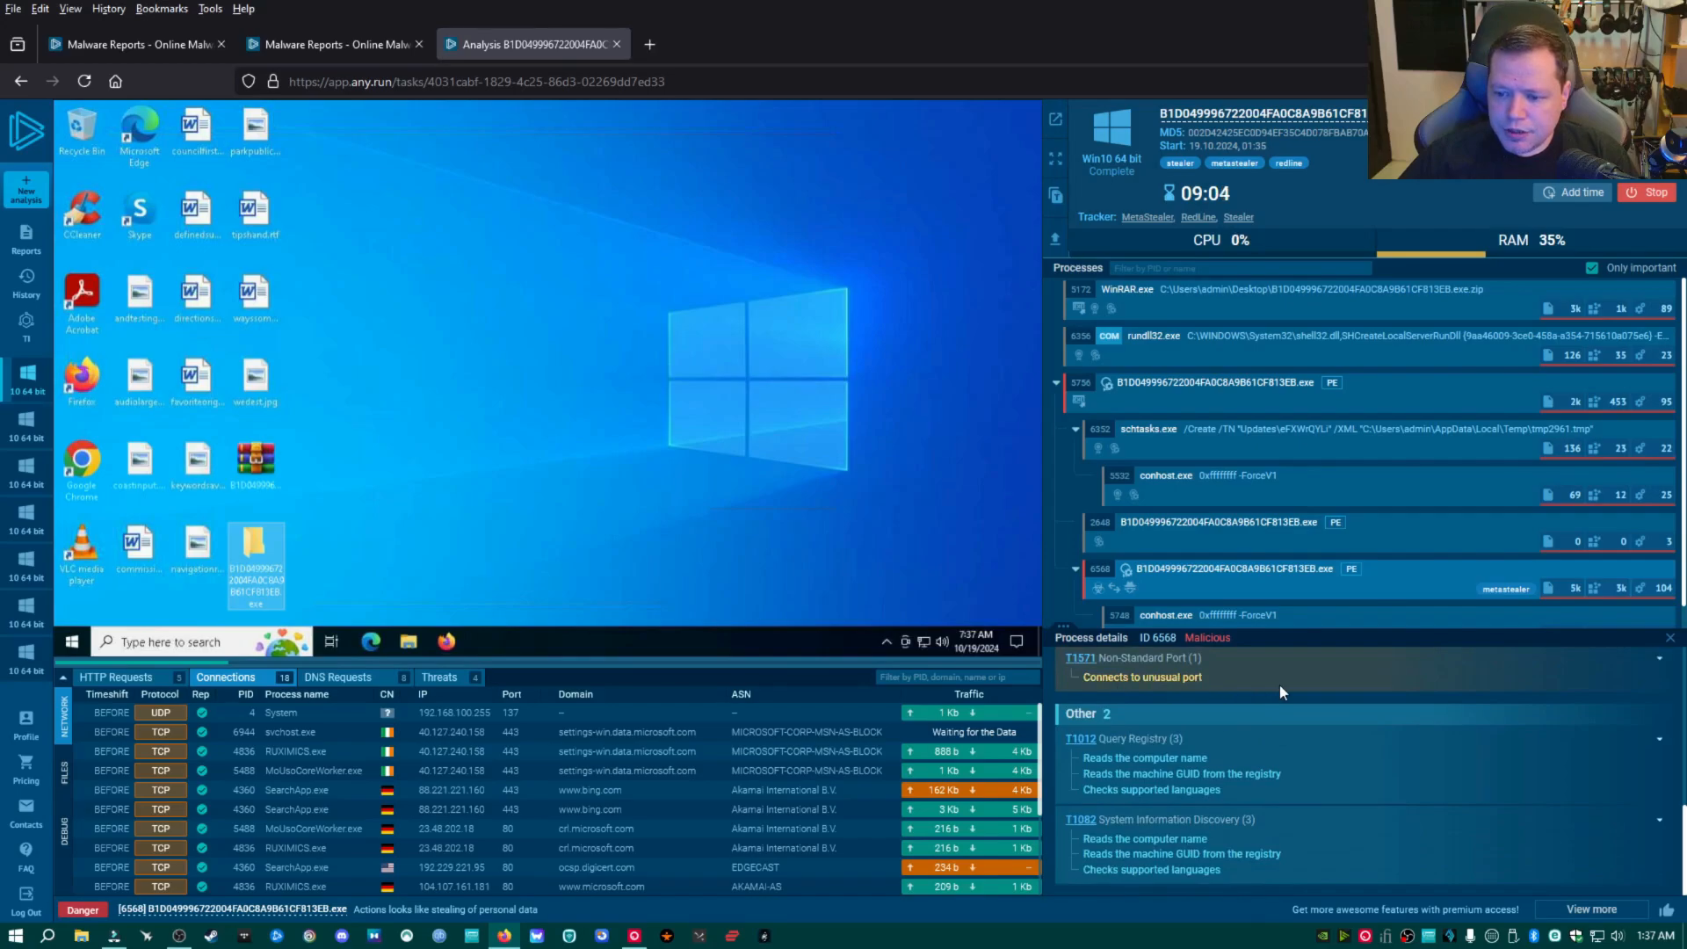
left_click(1148, 429)
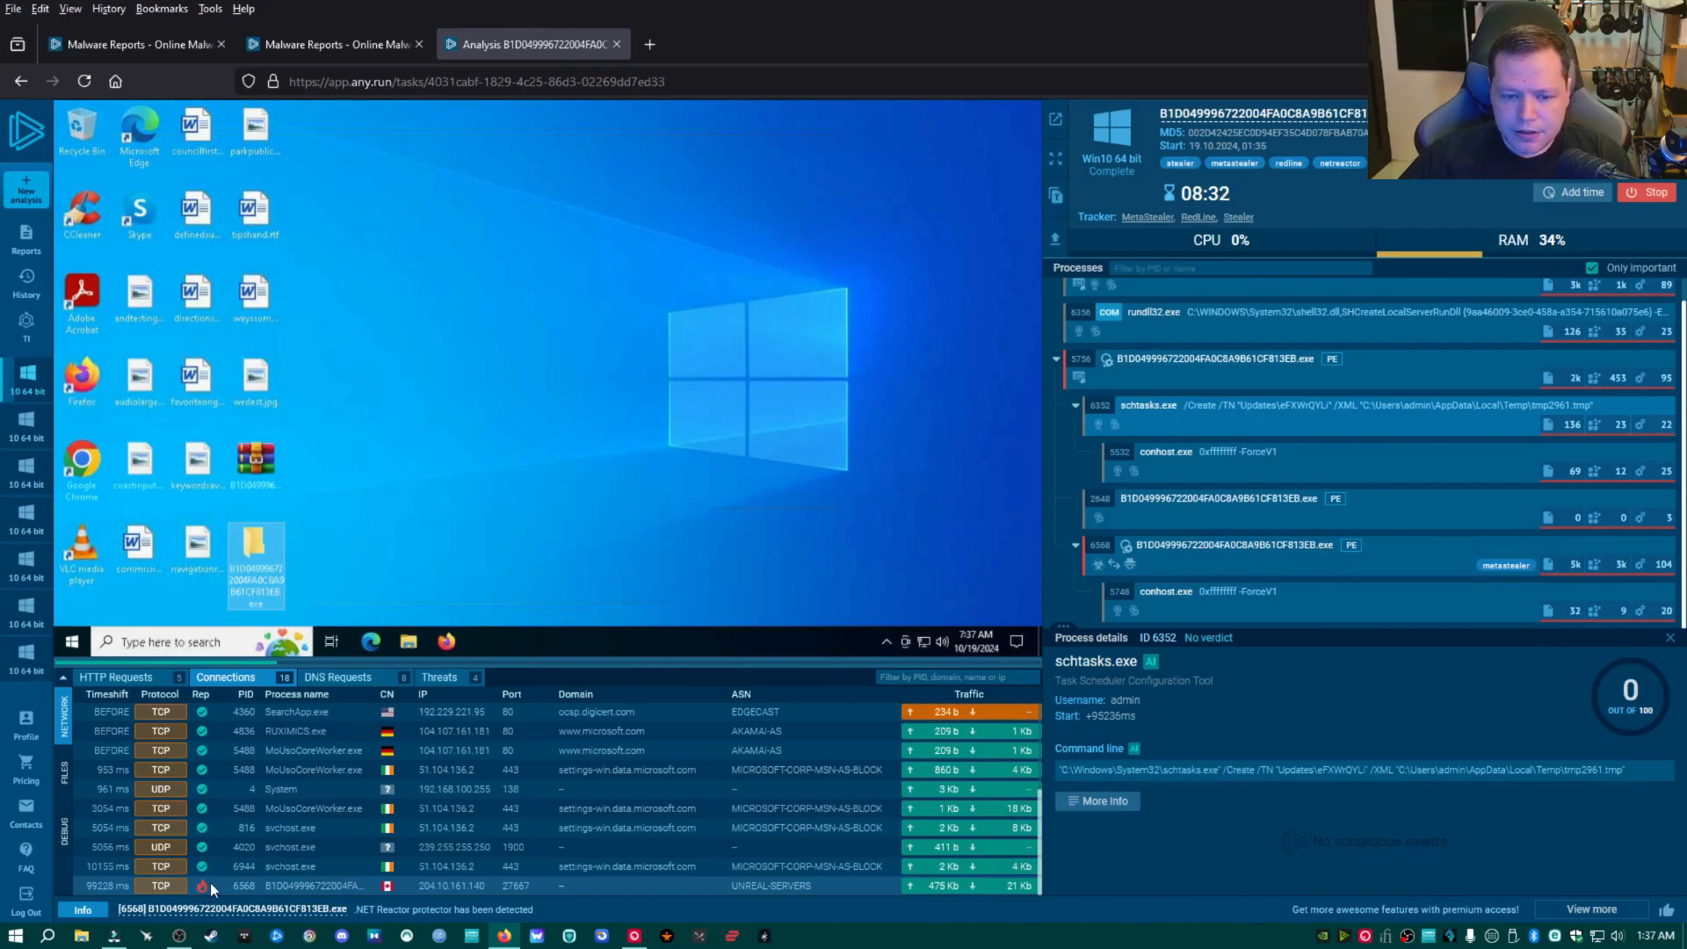
Step: Show the Potentially Bad Traffic alert's stream as text, revealing net.tcp to 204.10.161.140:27667
left_click(439, 676)
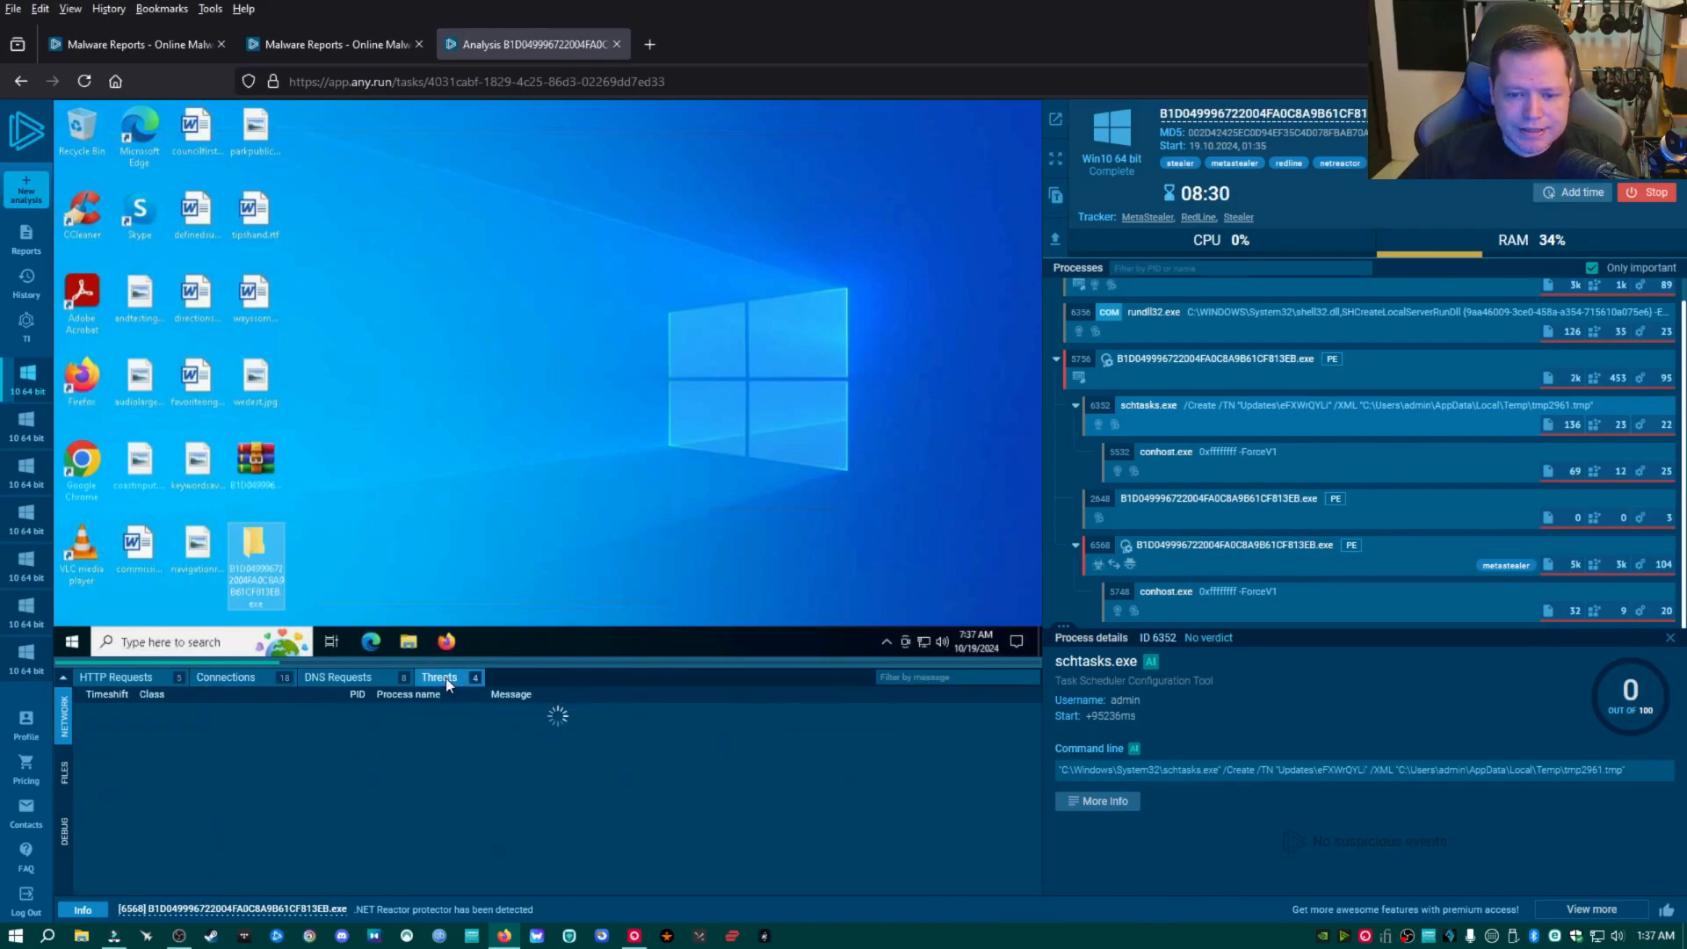
left_click(440, 676)
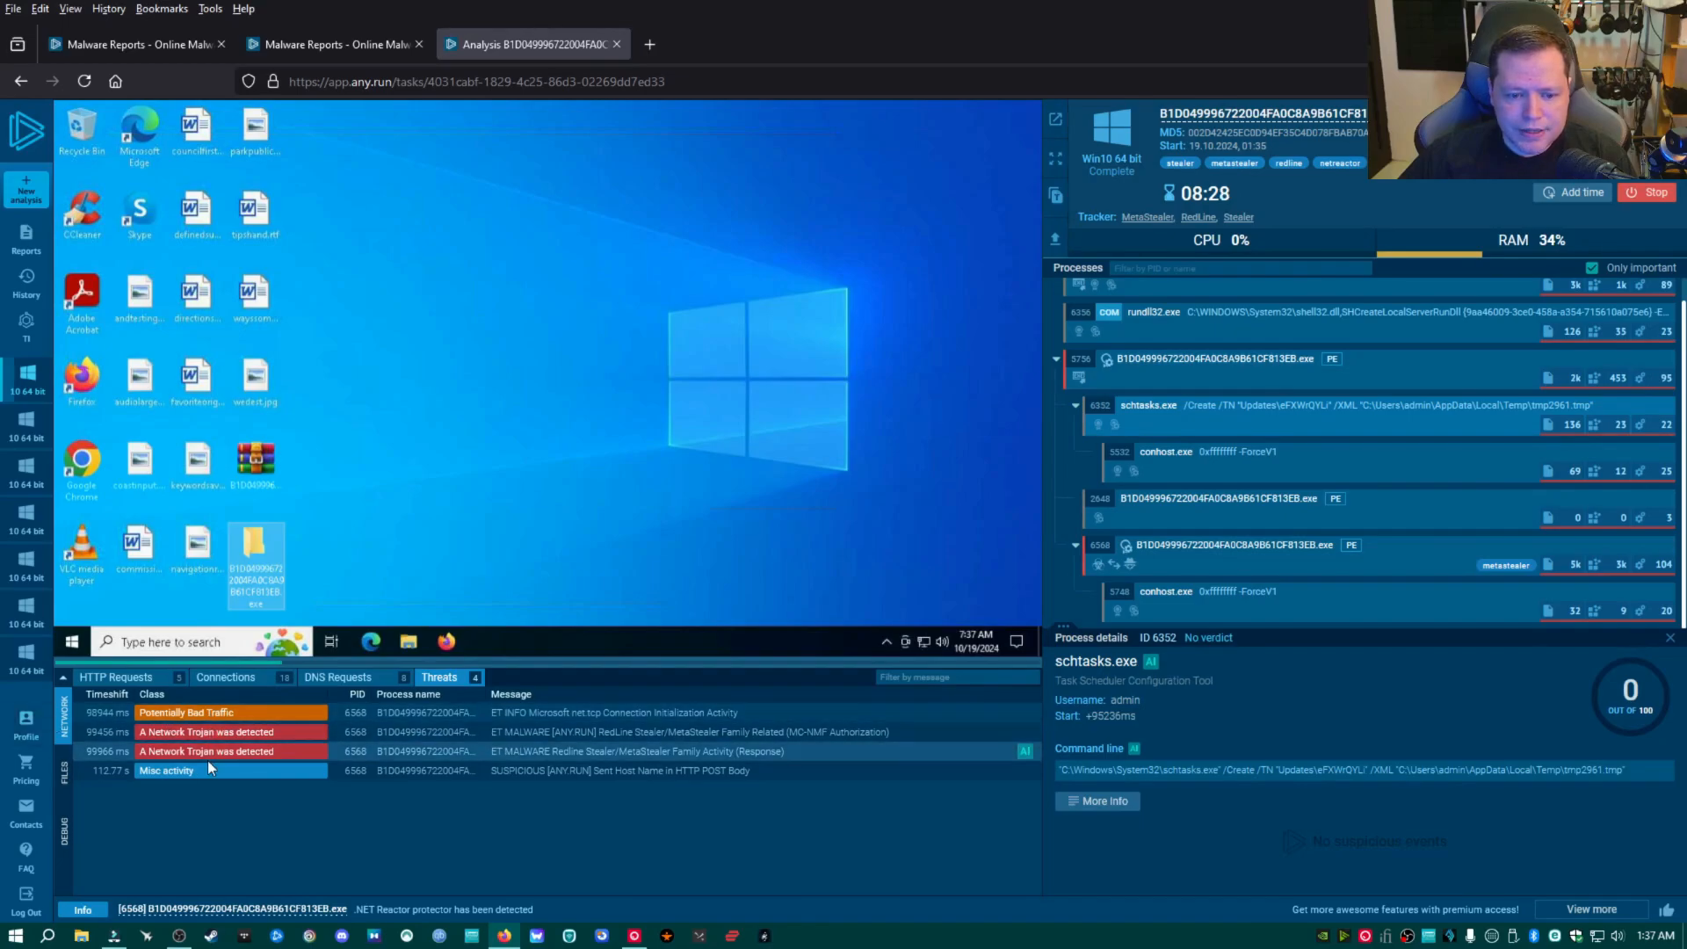
left_click(185, 712)
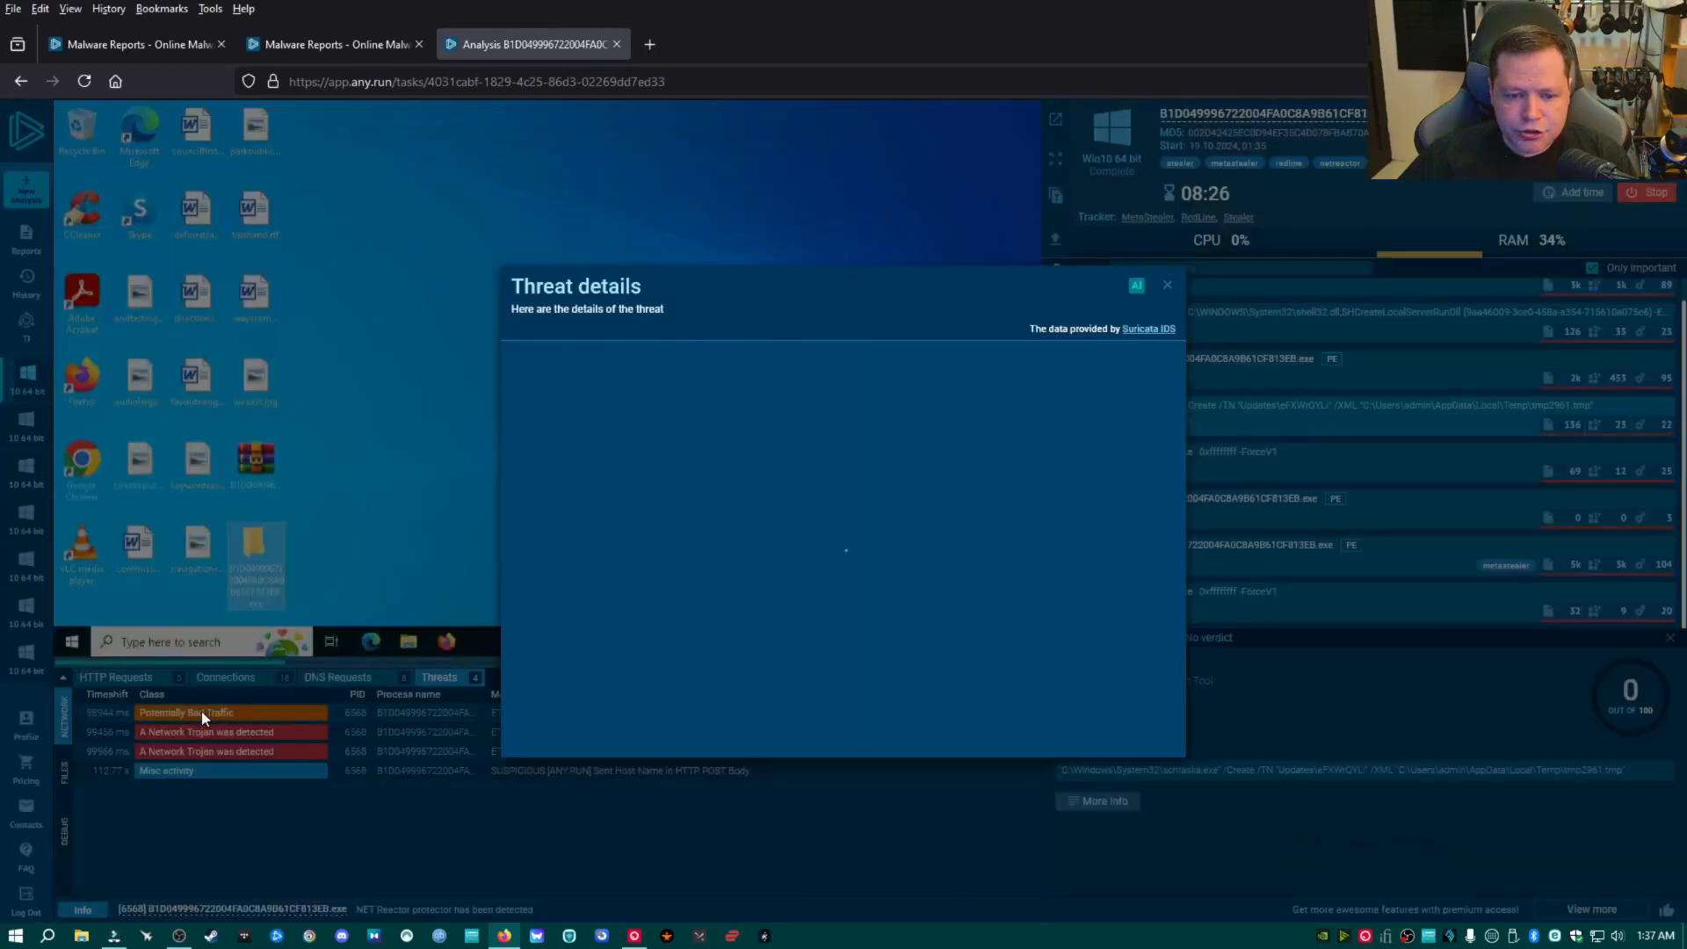
left_click(184, 711)
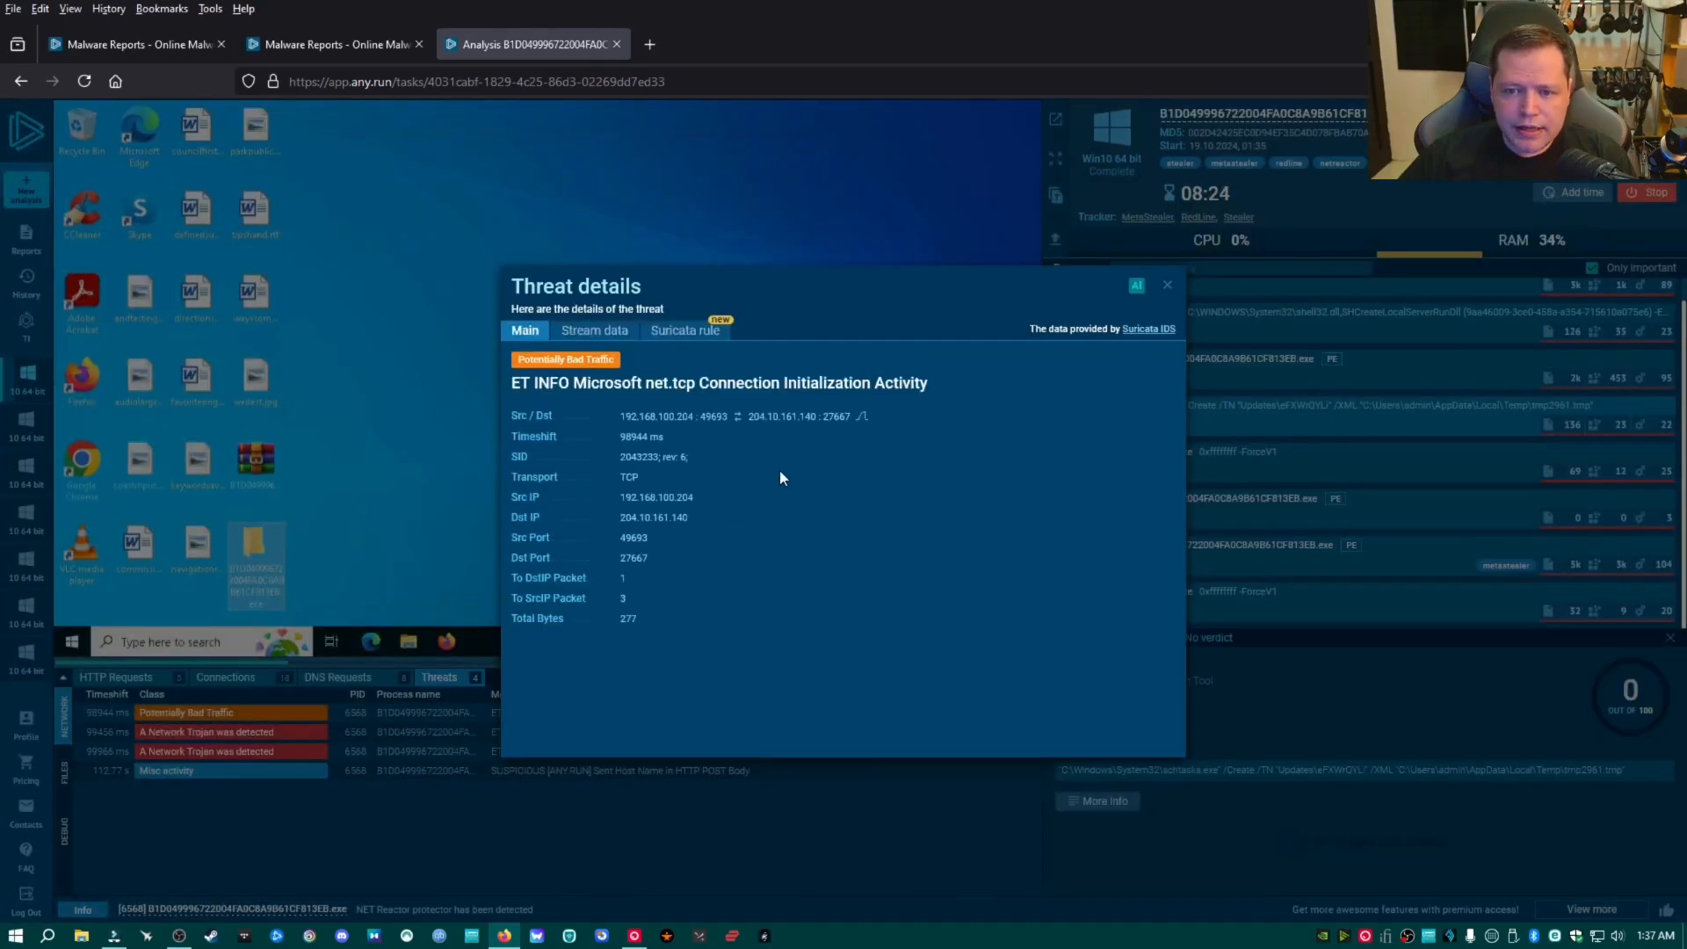
left_click(594, 330)
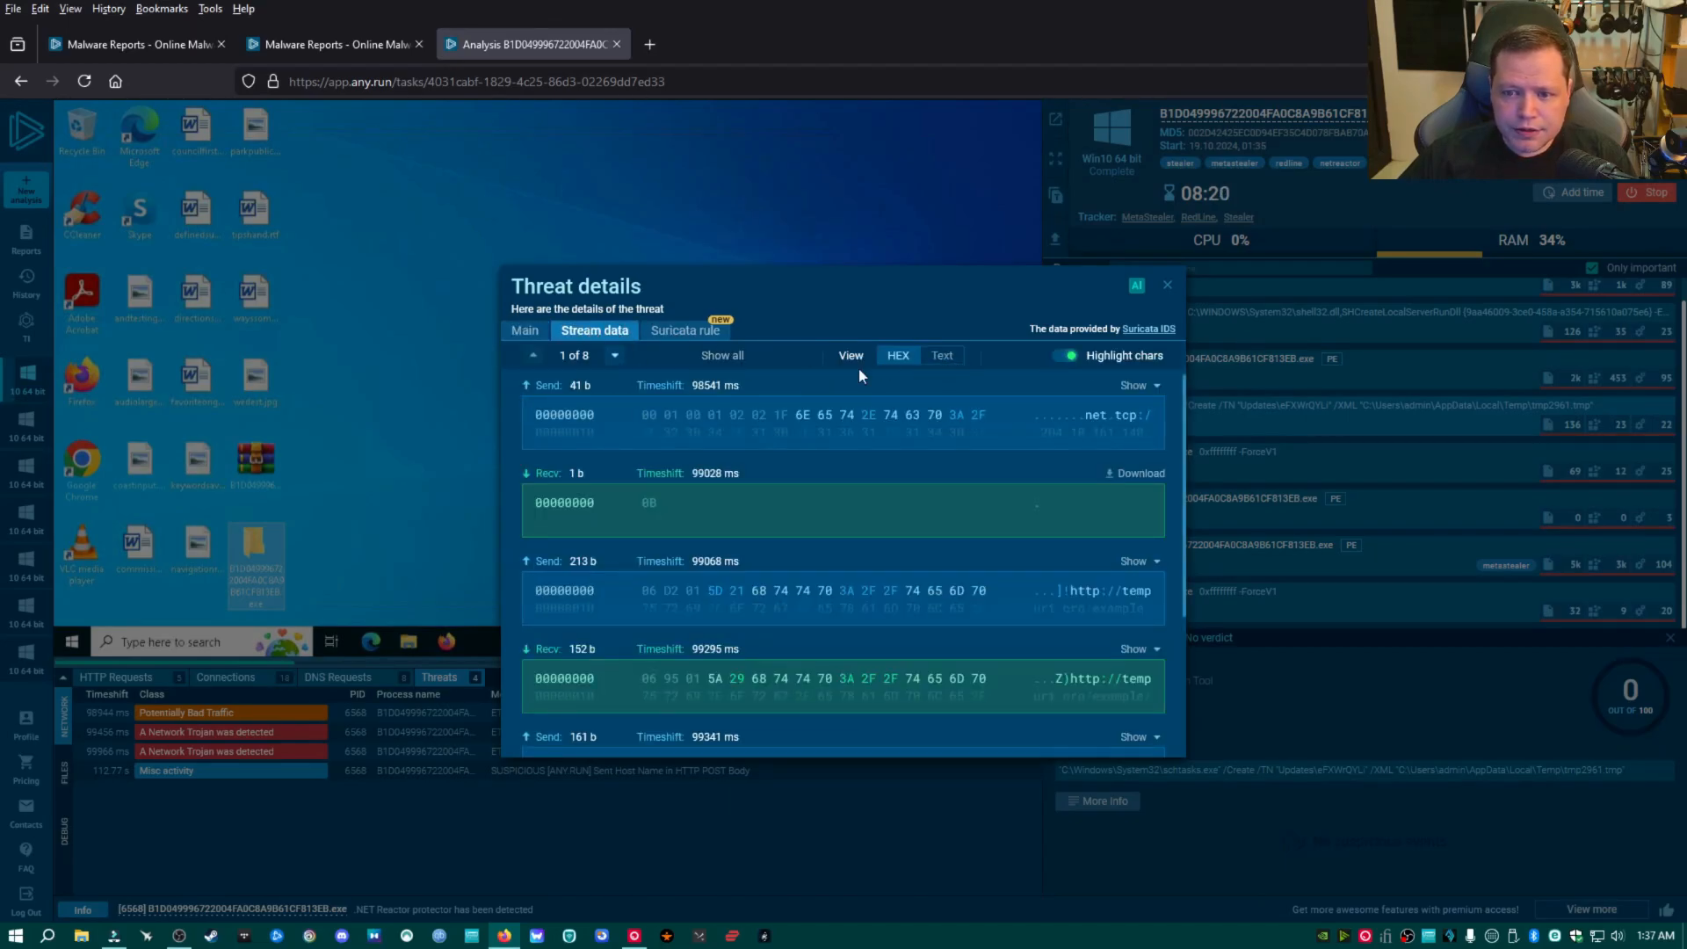
left_click(941, 355)
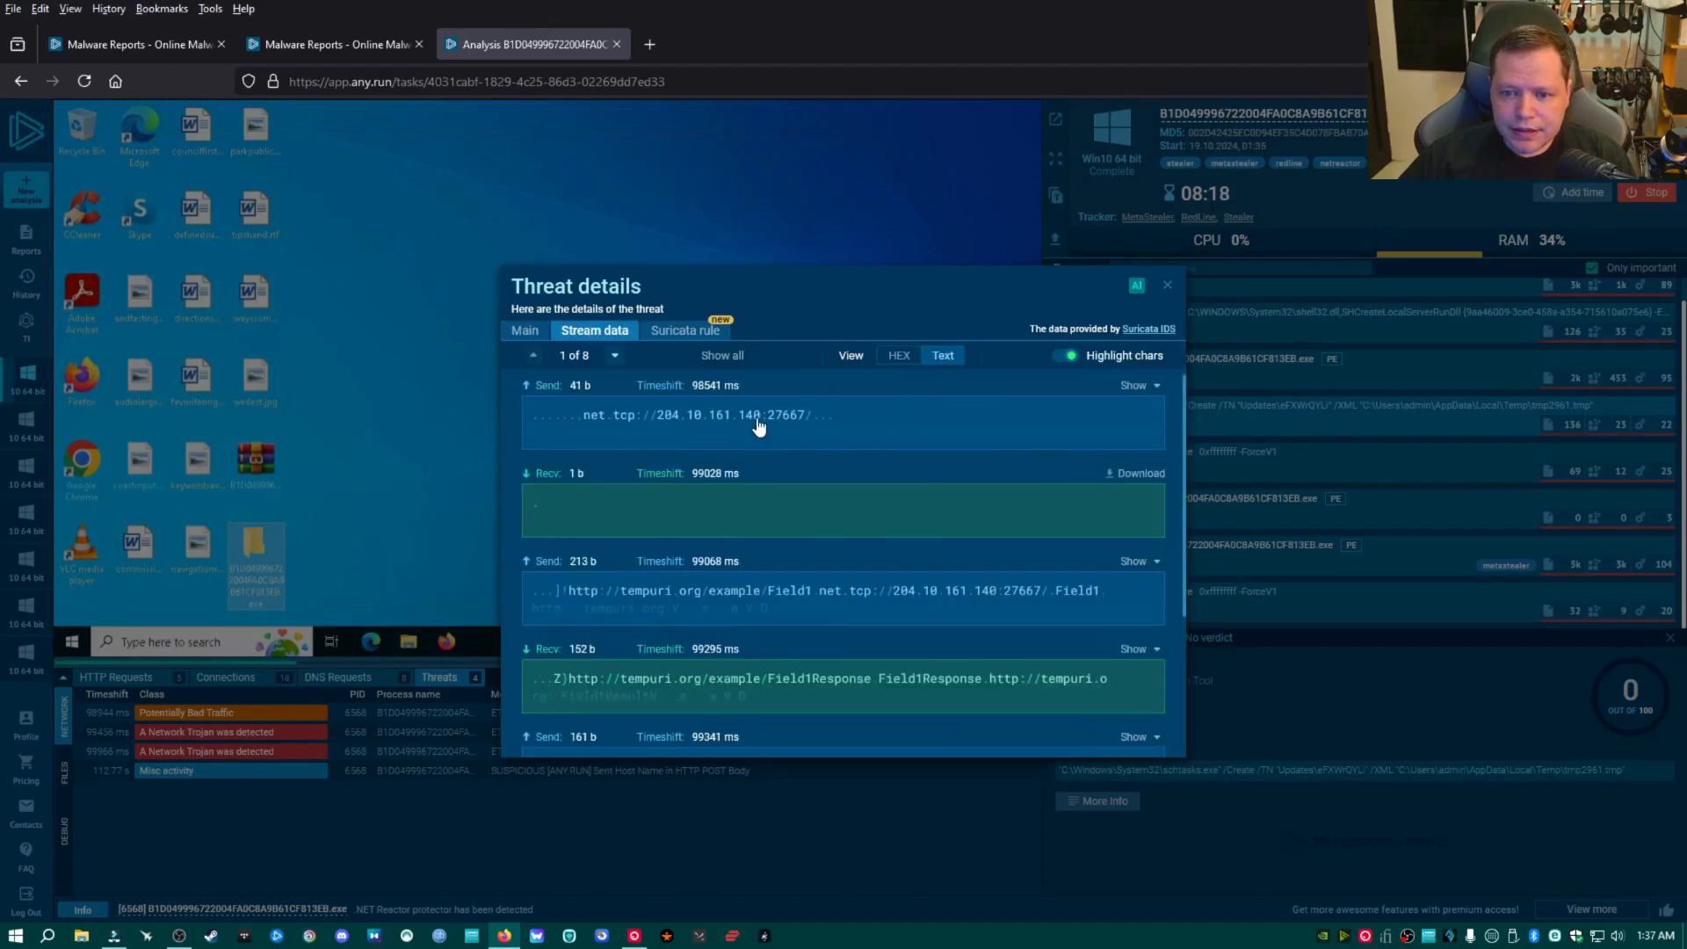
left_click(1129, 385)
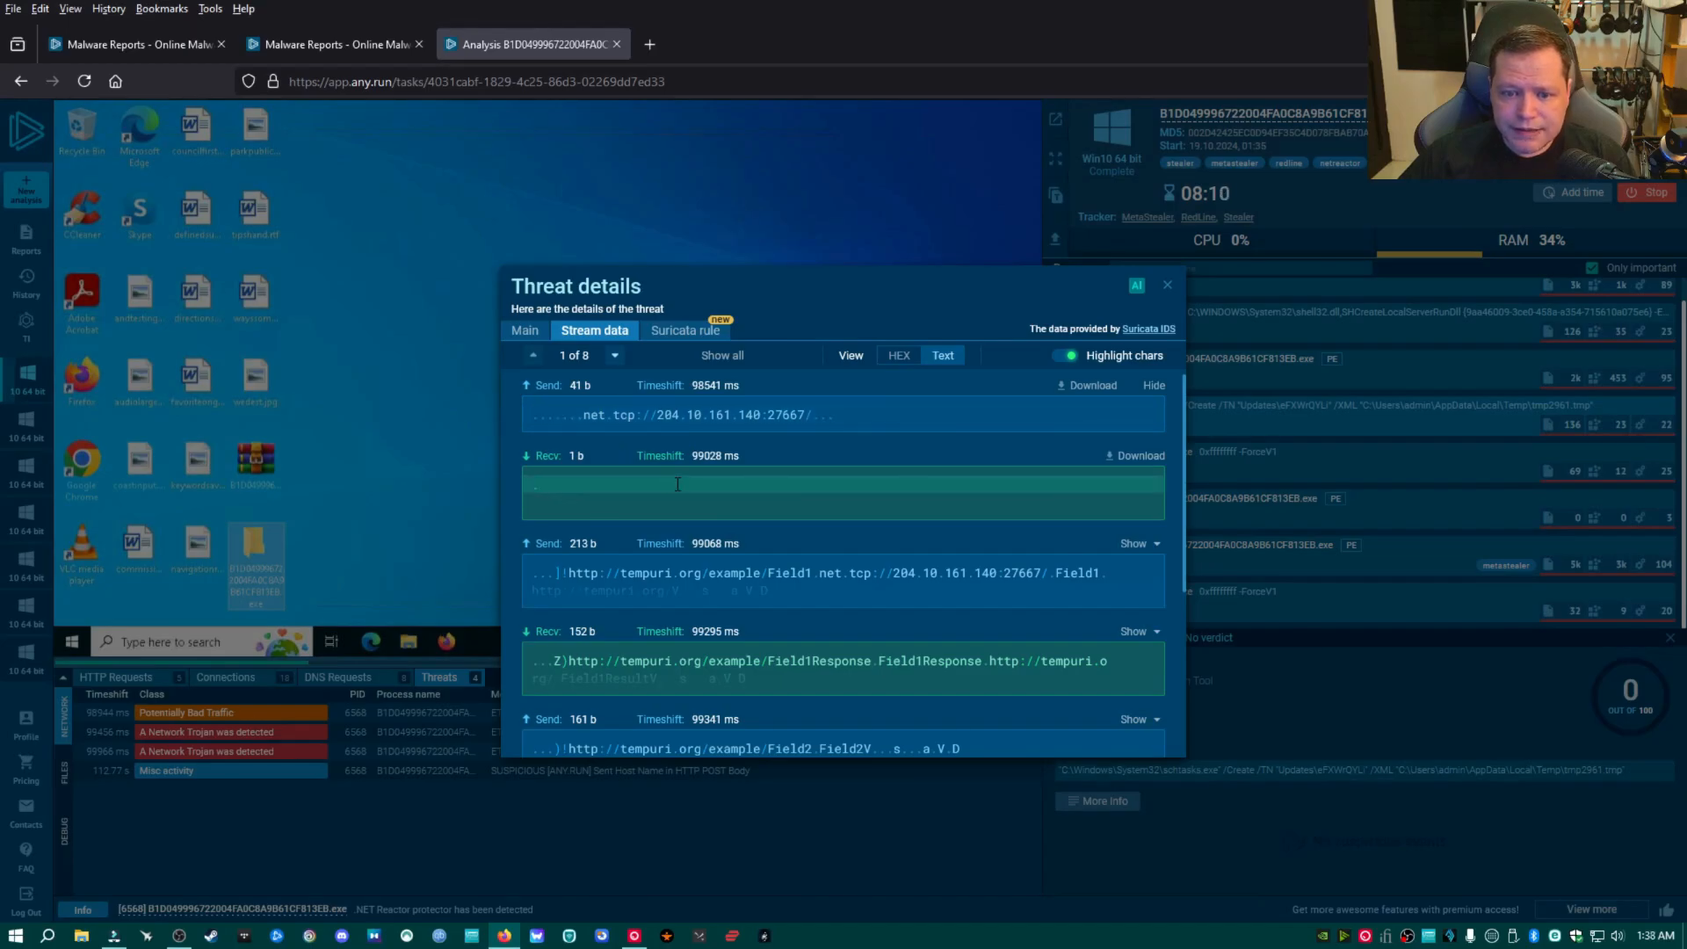
Step: Expand the 20.98 Kb Recv packet and read its browser-path and crypto-wallet target lists
left_click(1133, 543)
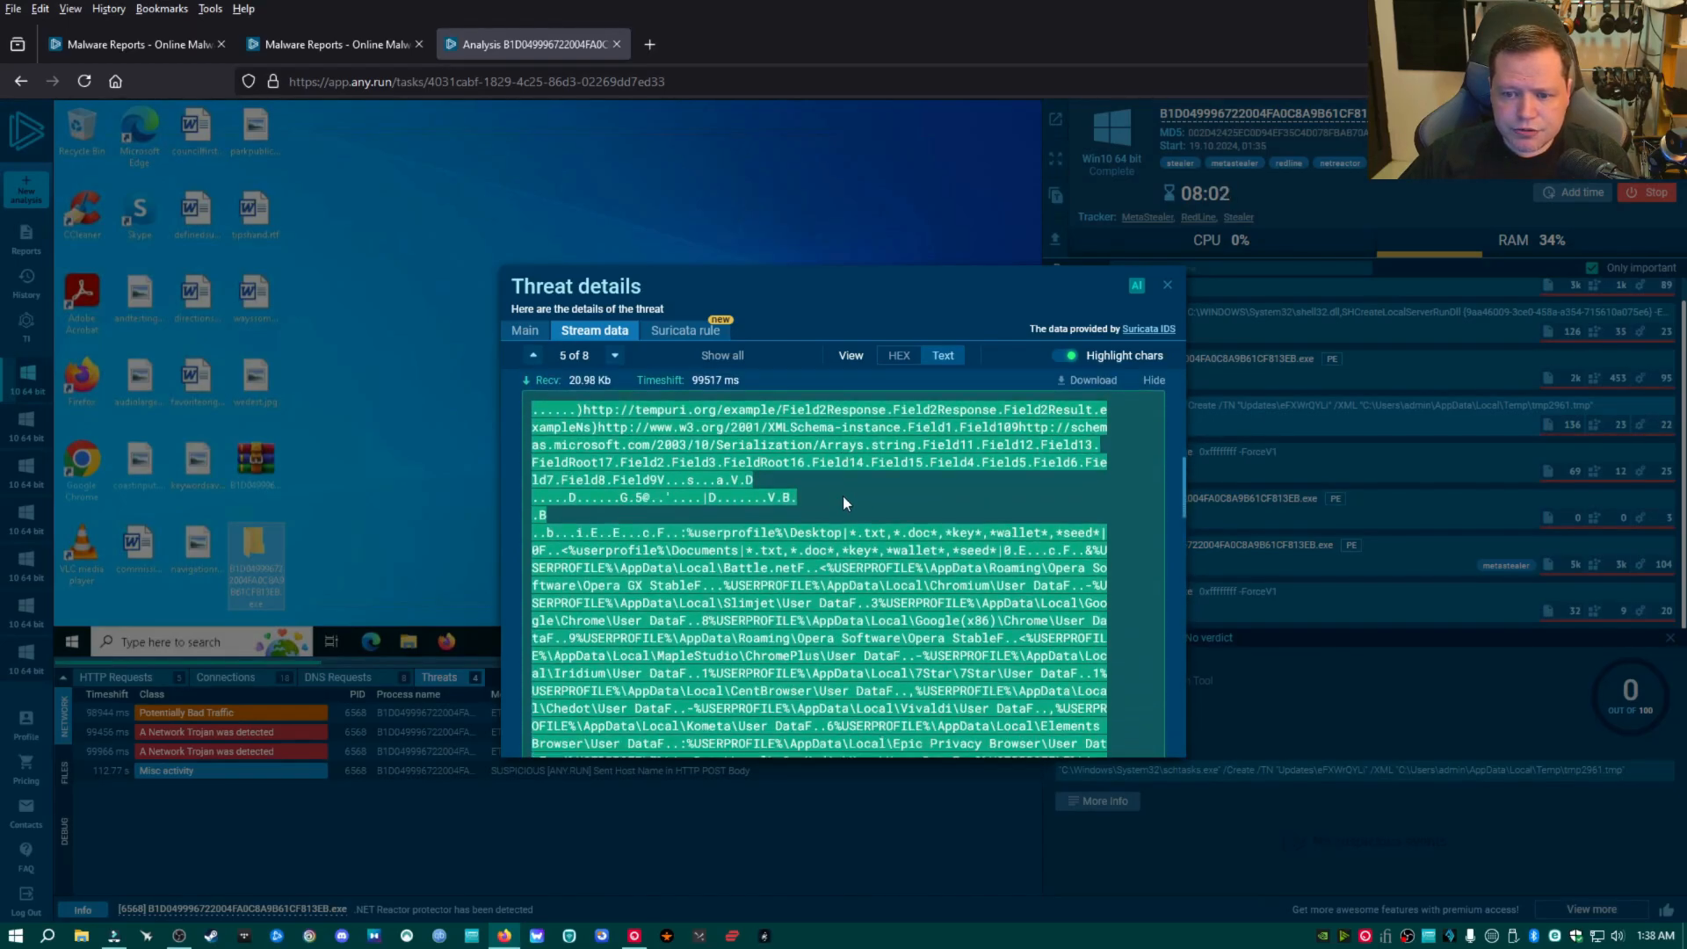
left_click(534, 354)
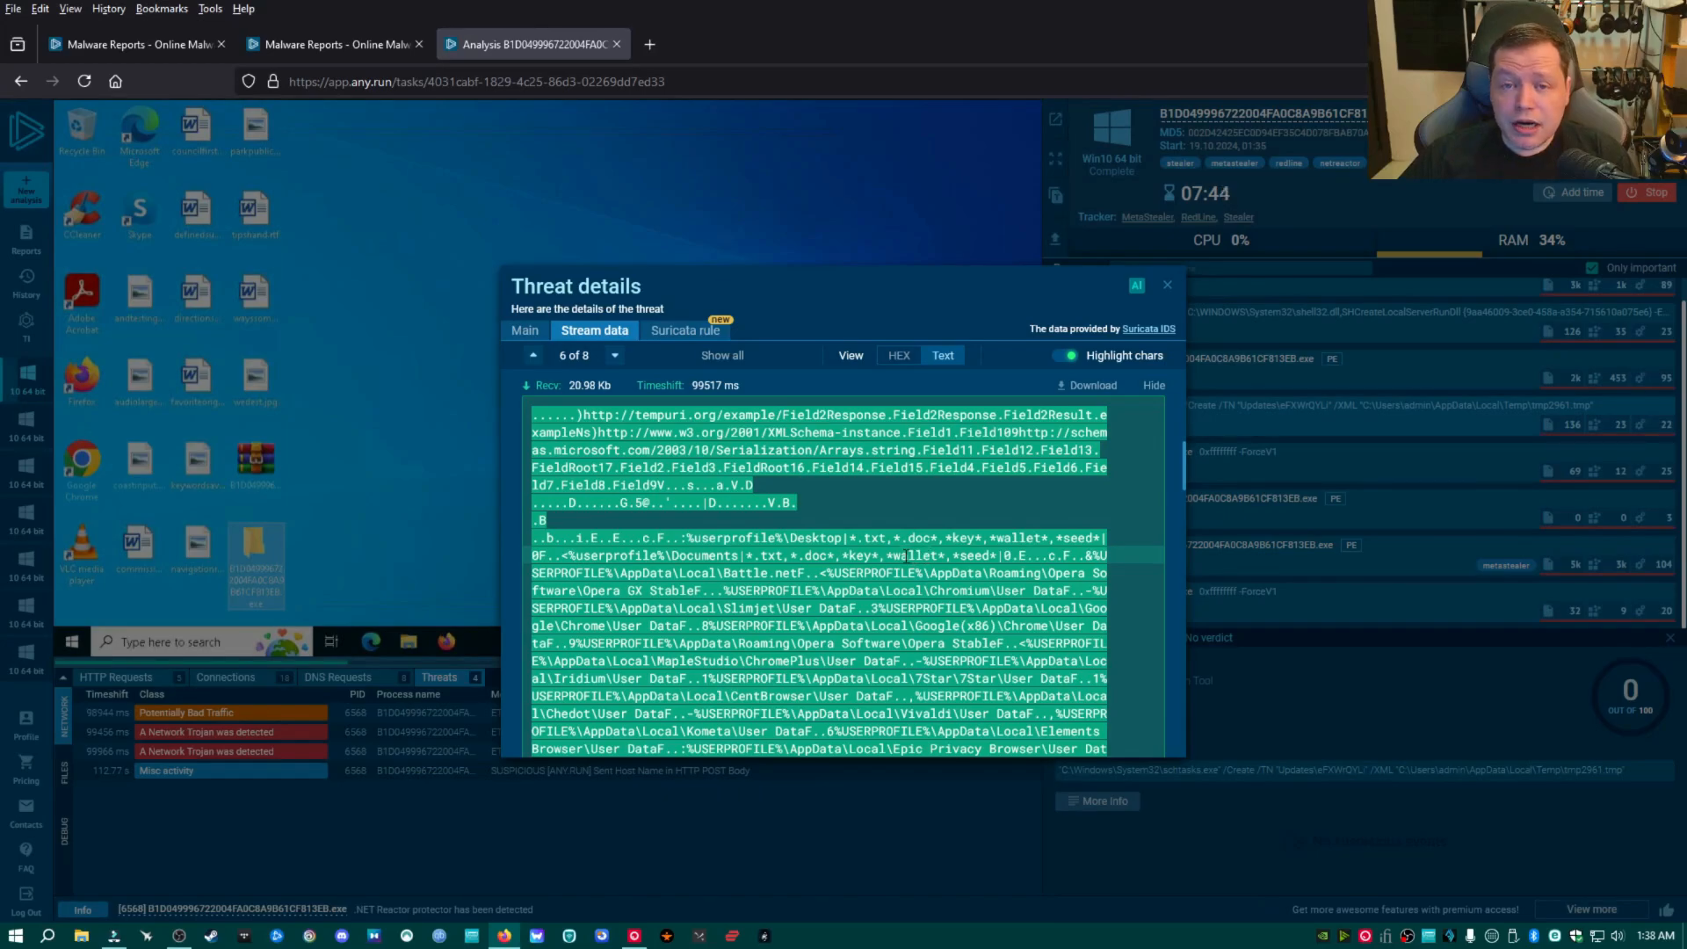
scroll("down", 3)
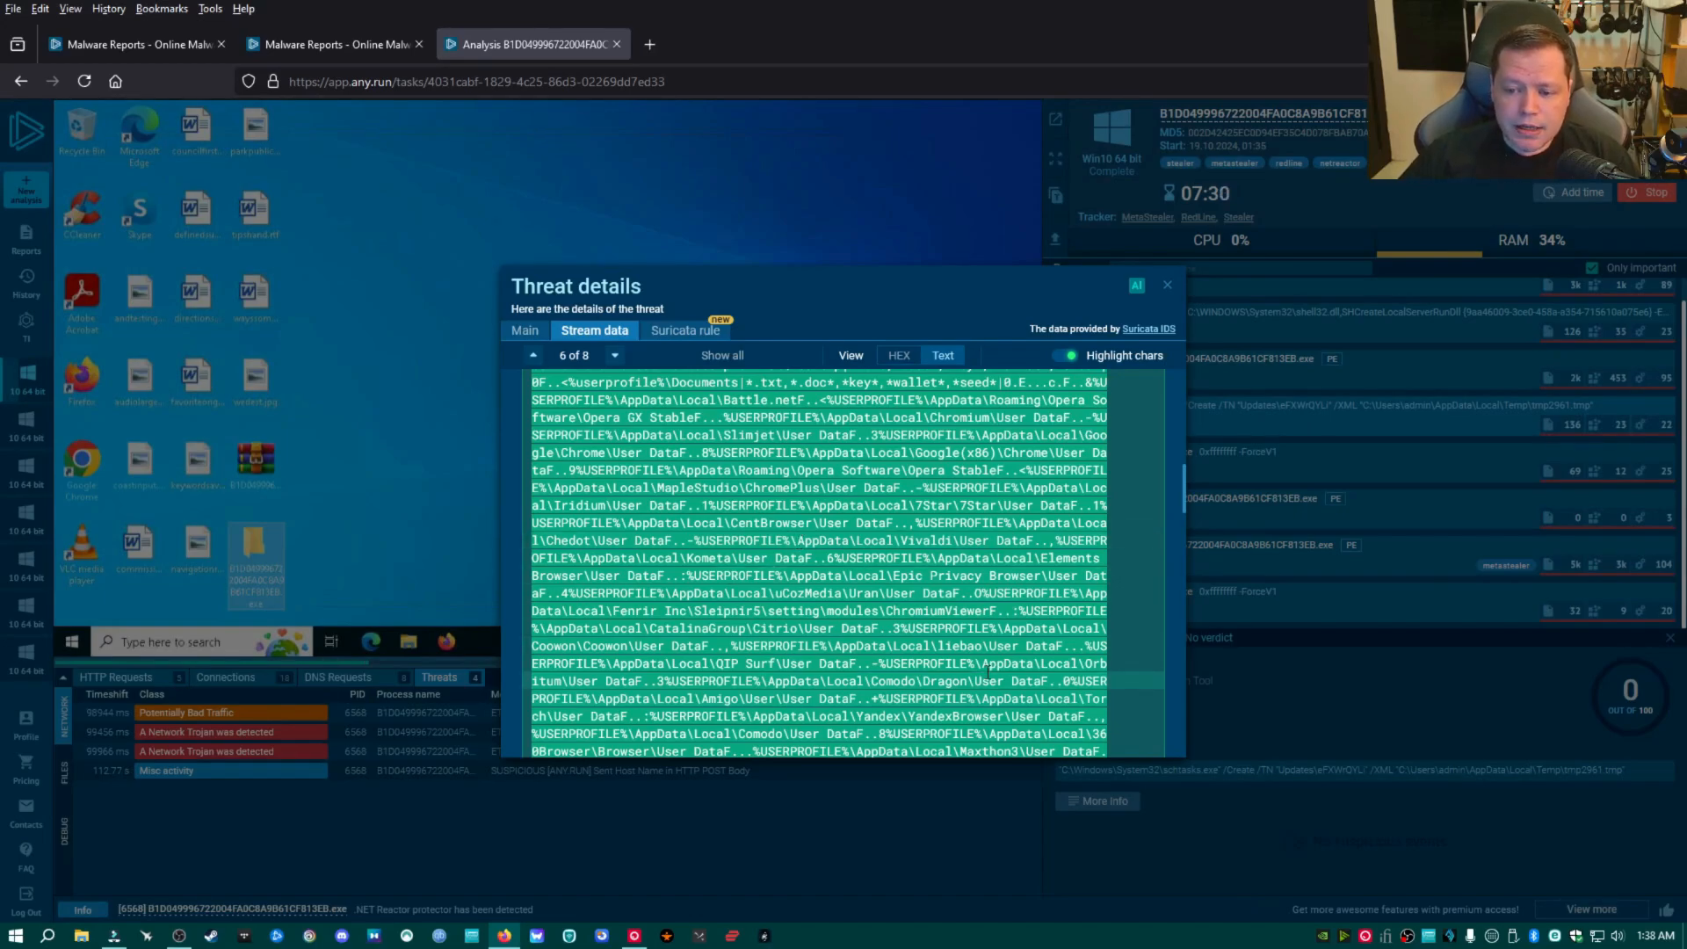
scroll("down", 3)
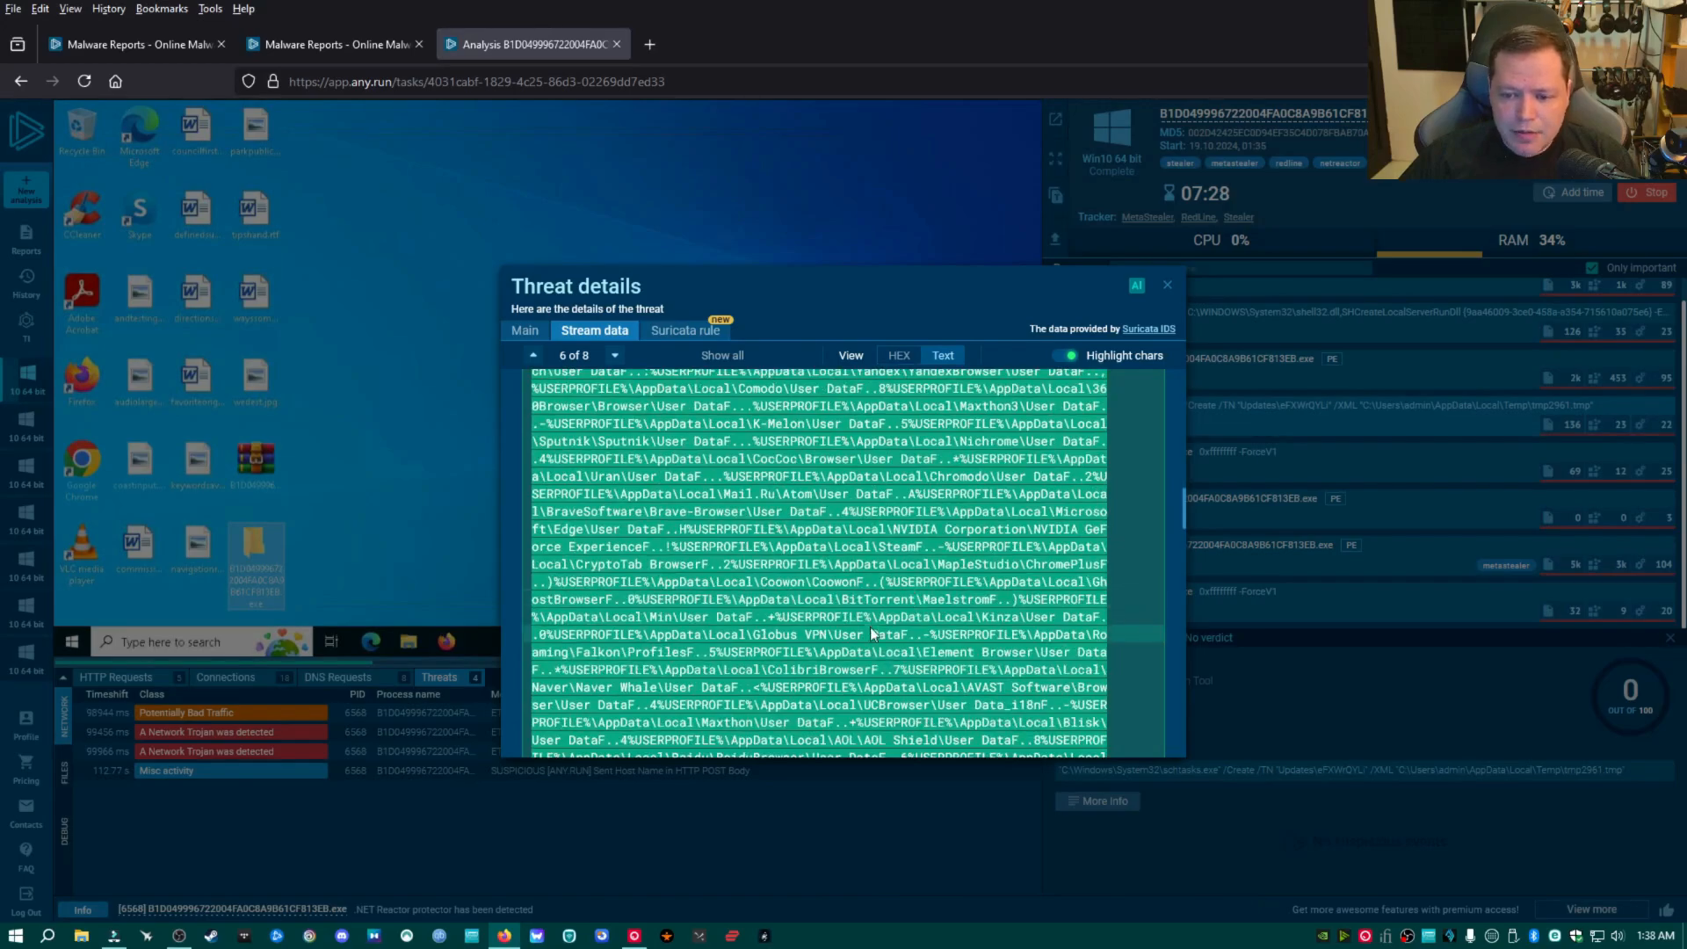
scroll("down", 3)
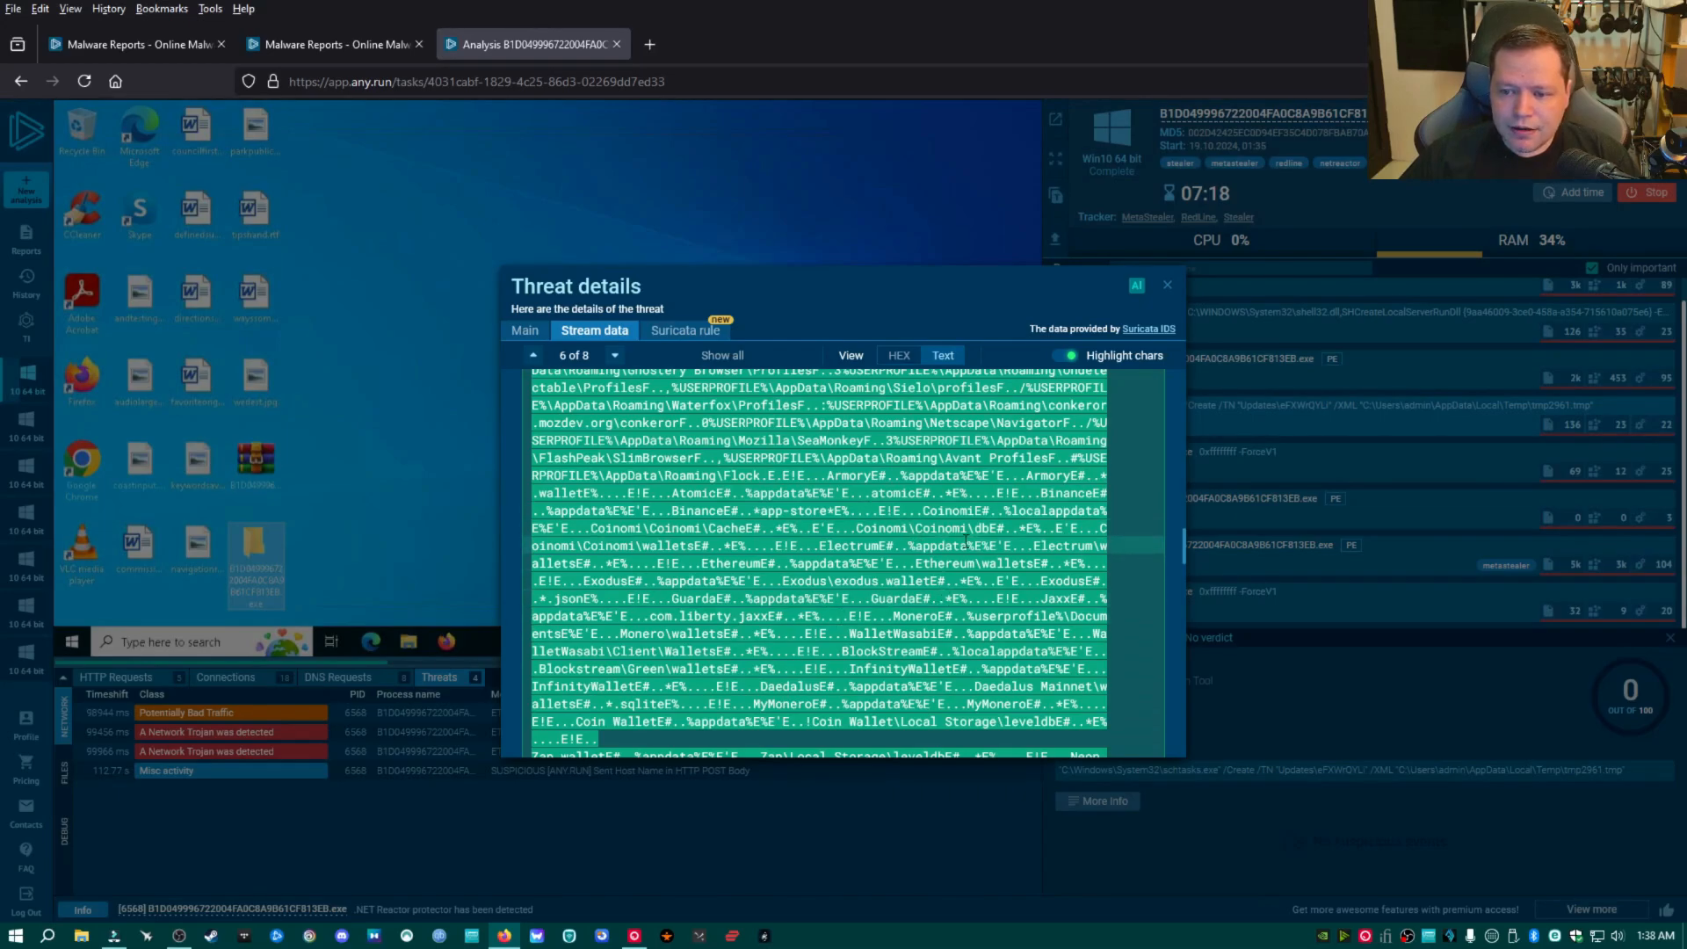
scroll("down", 3)
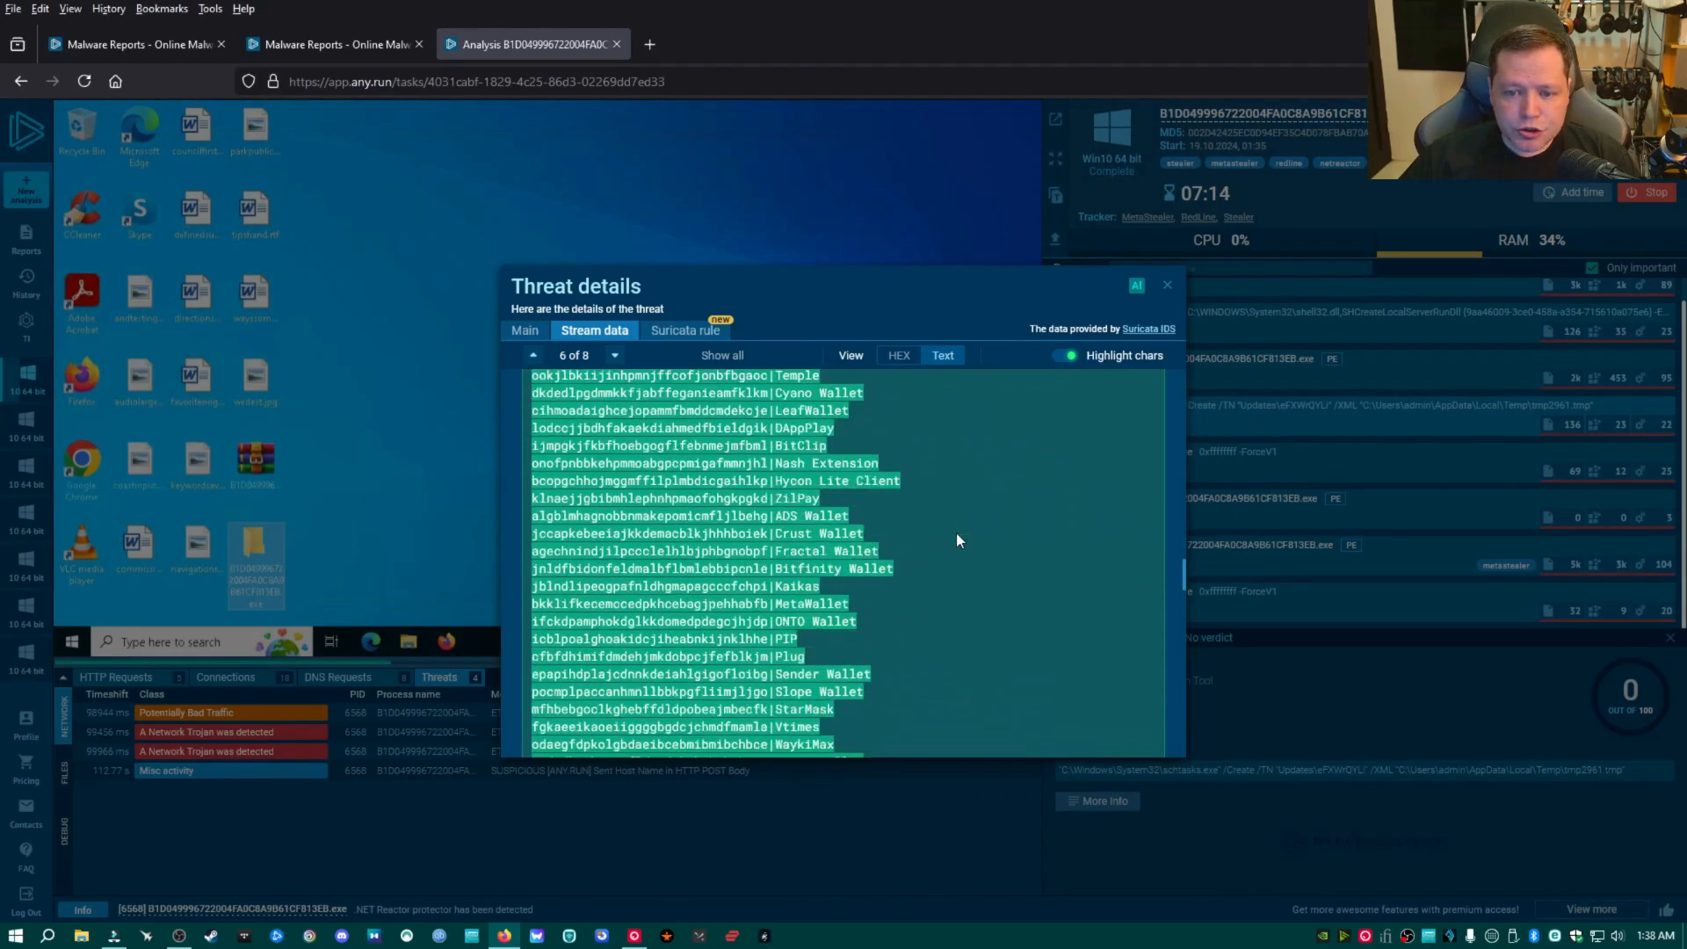
Step: Show the MC-NMF Authorization alert's 213 b Send packet with its token, then close the details
left_click(1167, 284)
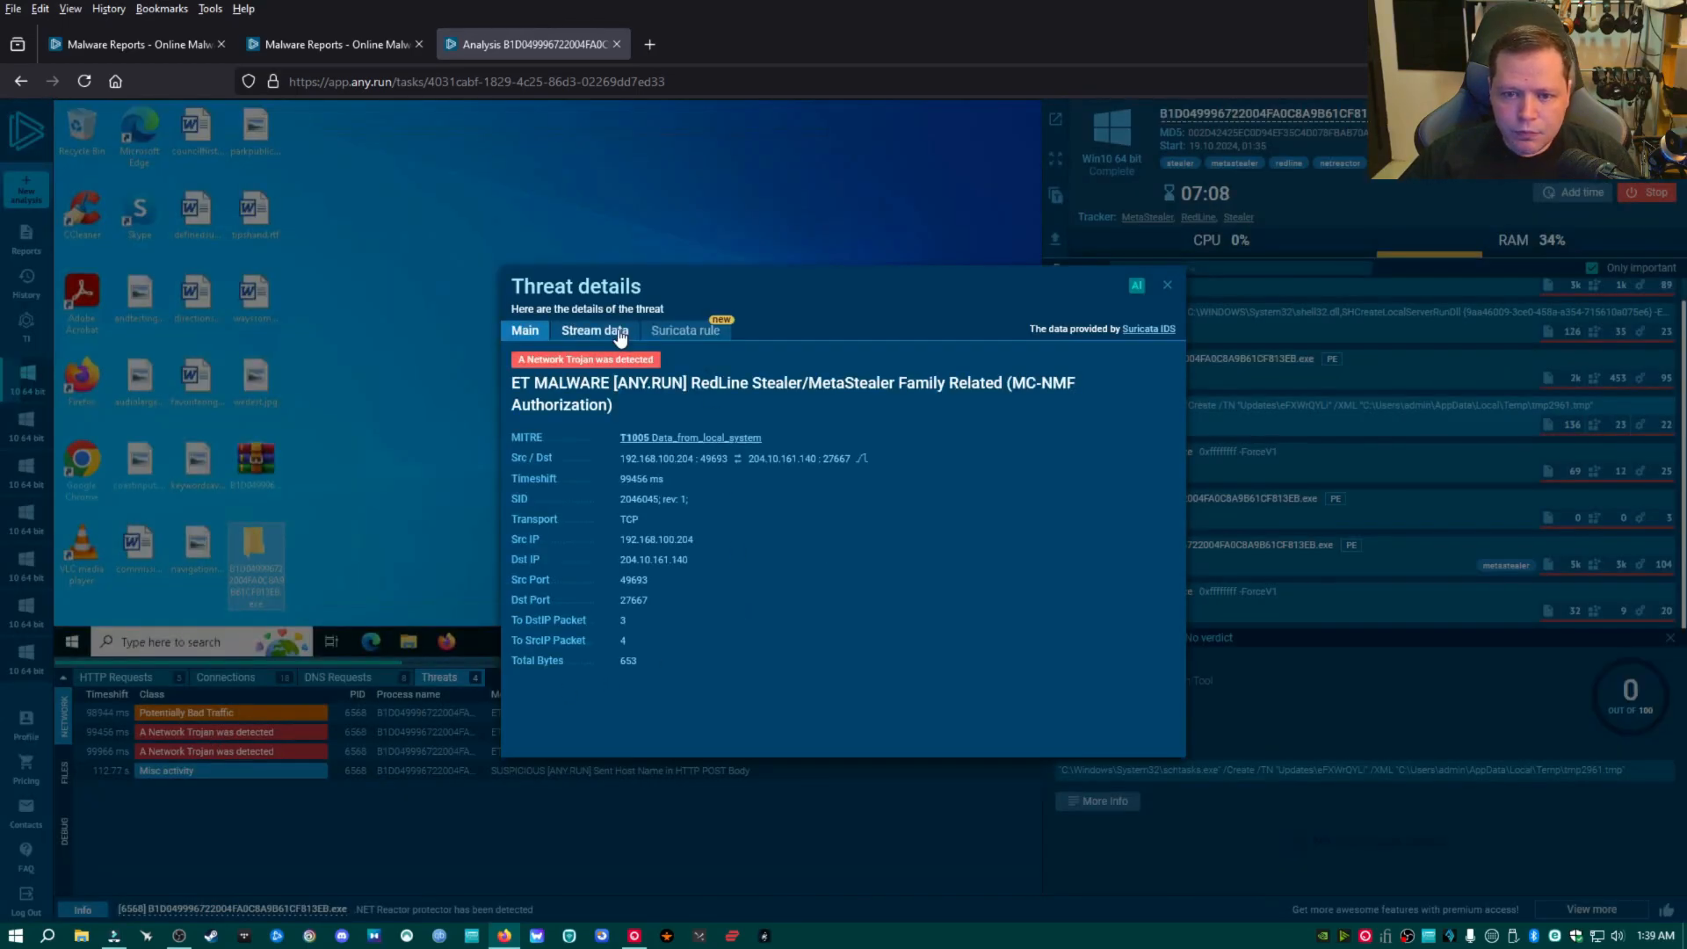
left_click(594, 331)
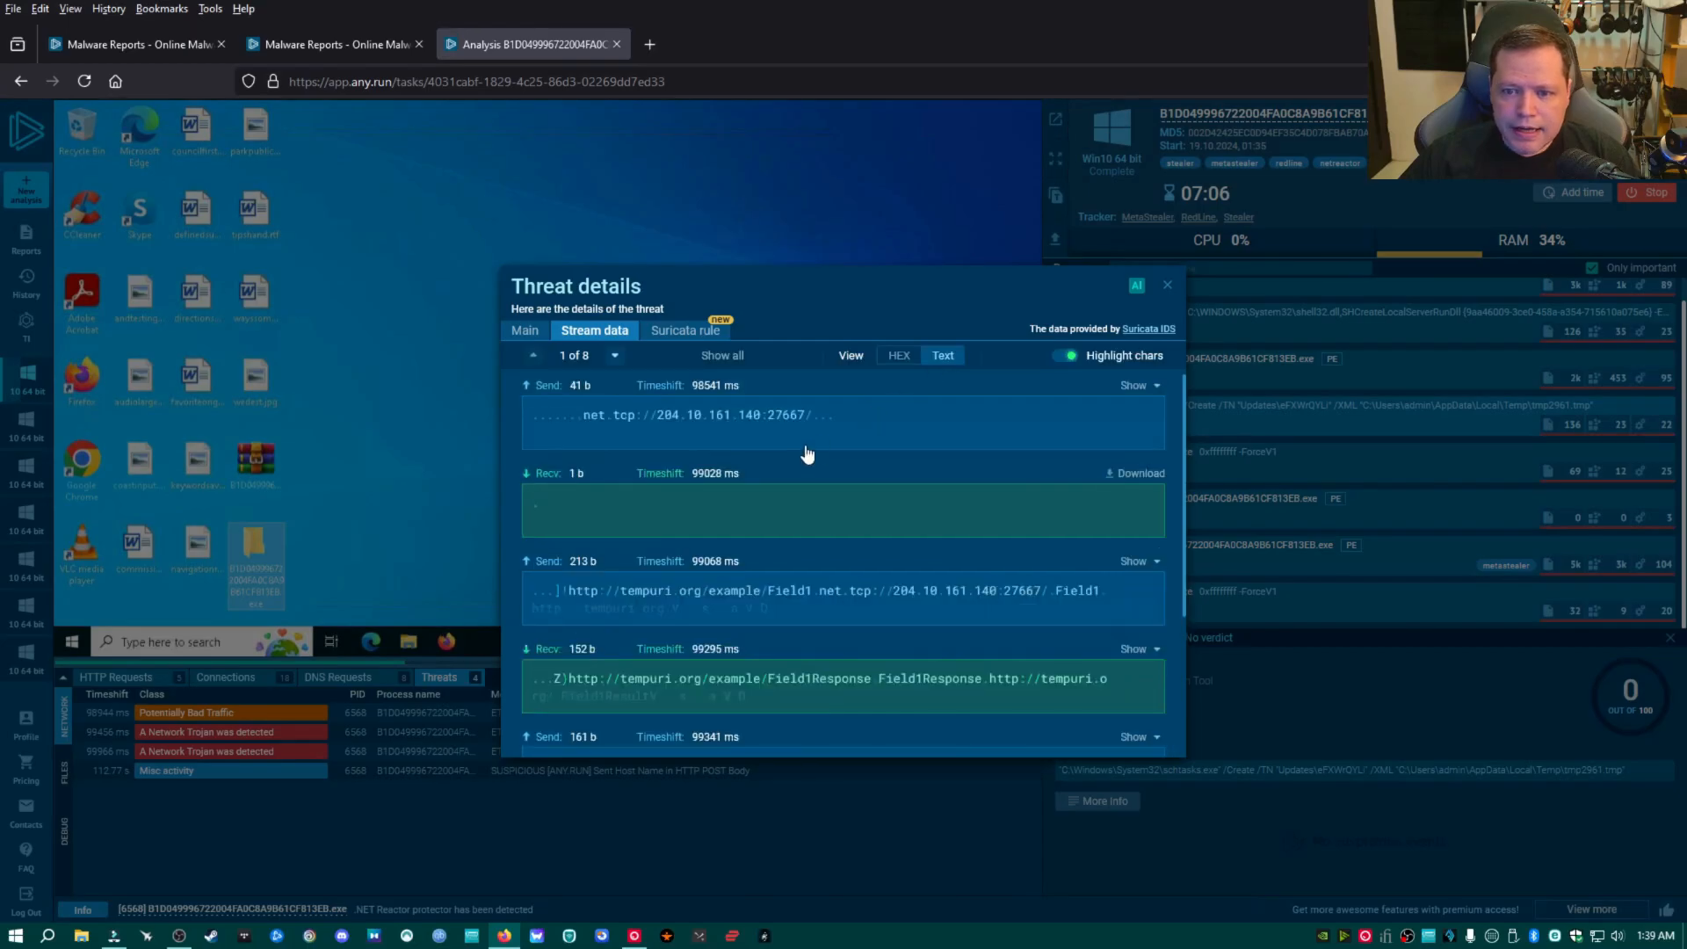
left_click(615, 354)
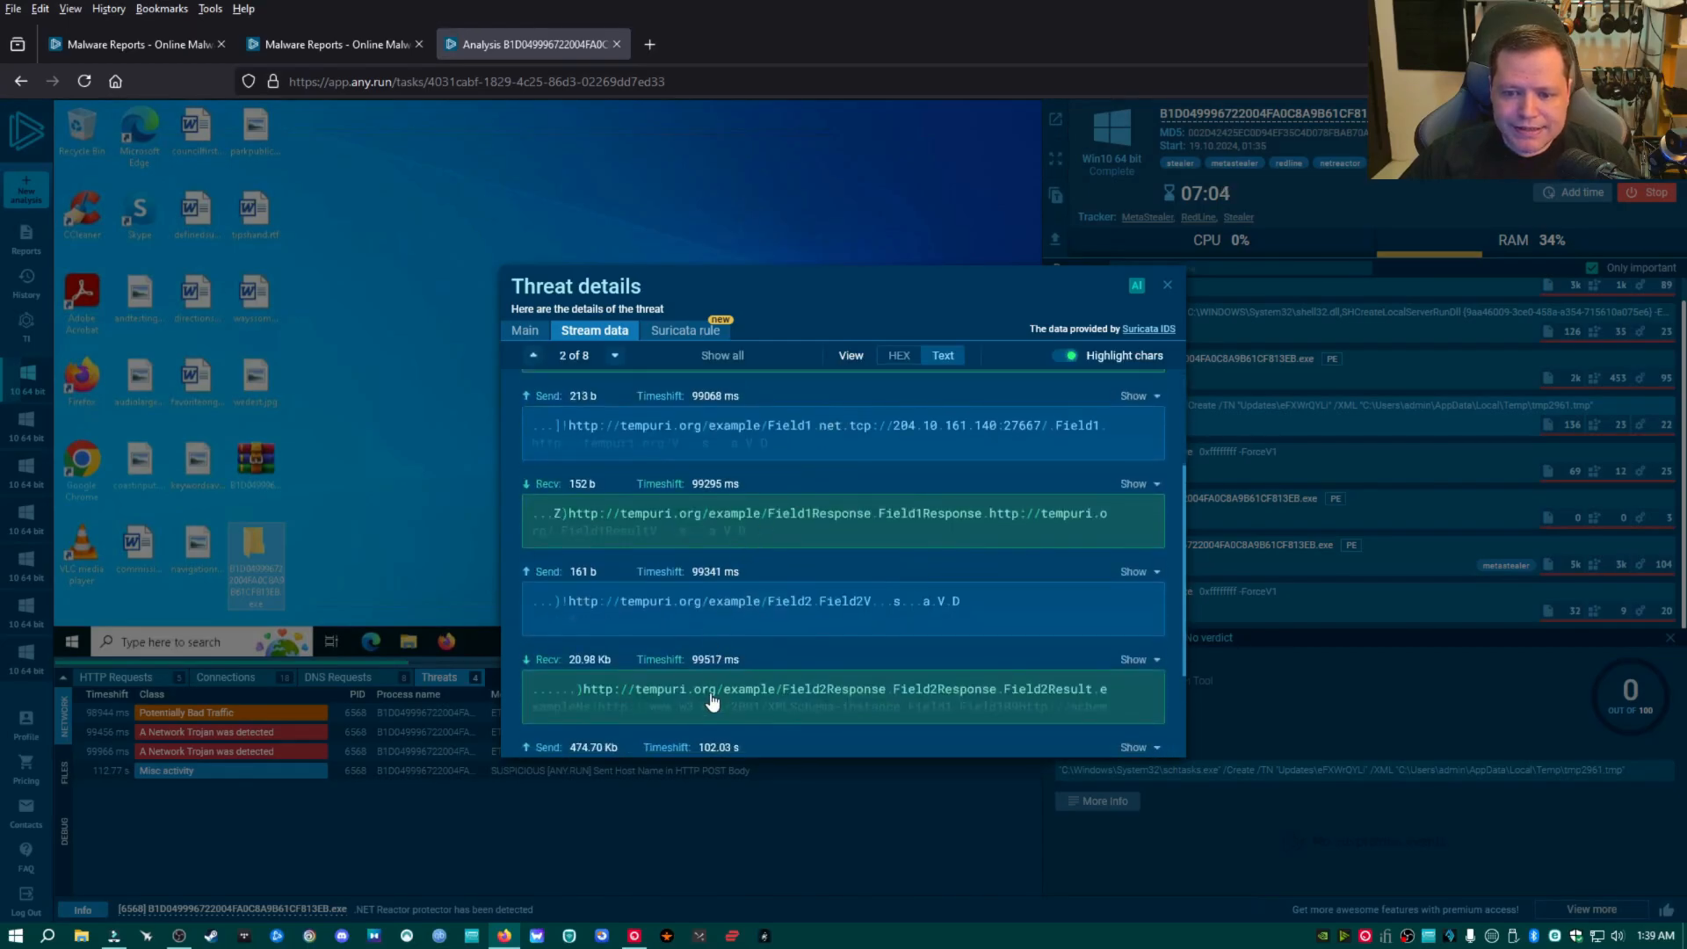
left_click(532, 355)
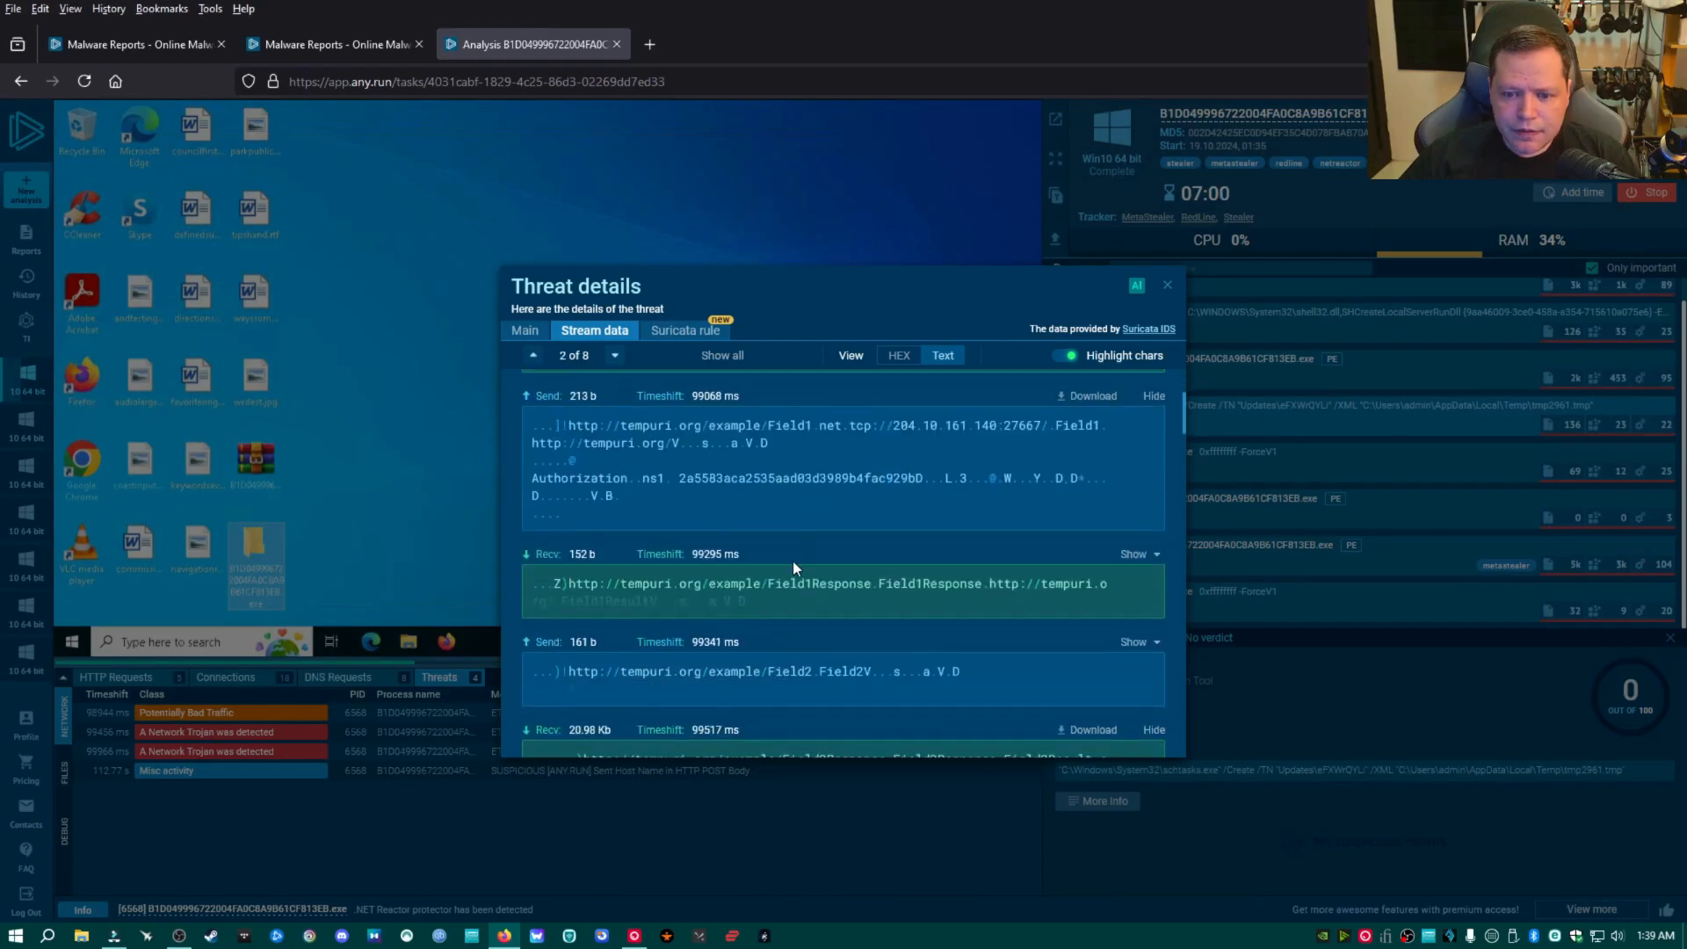
scroll("down", 3)
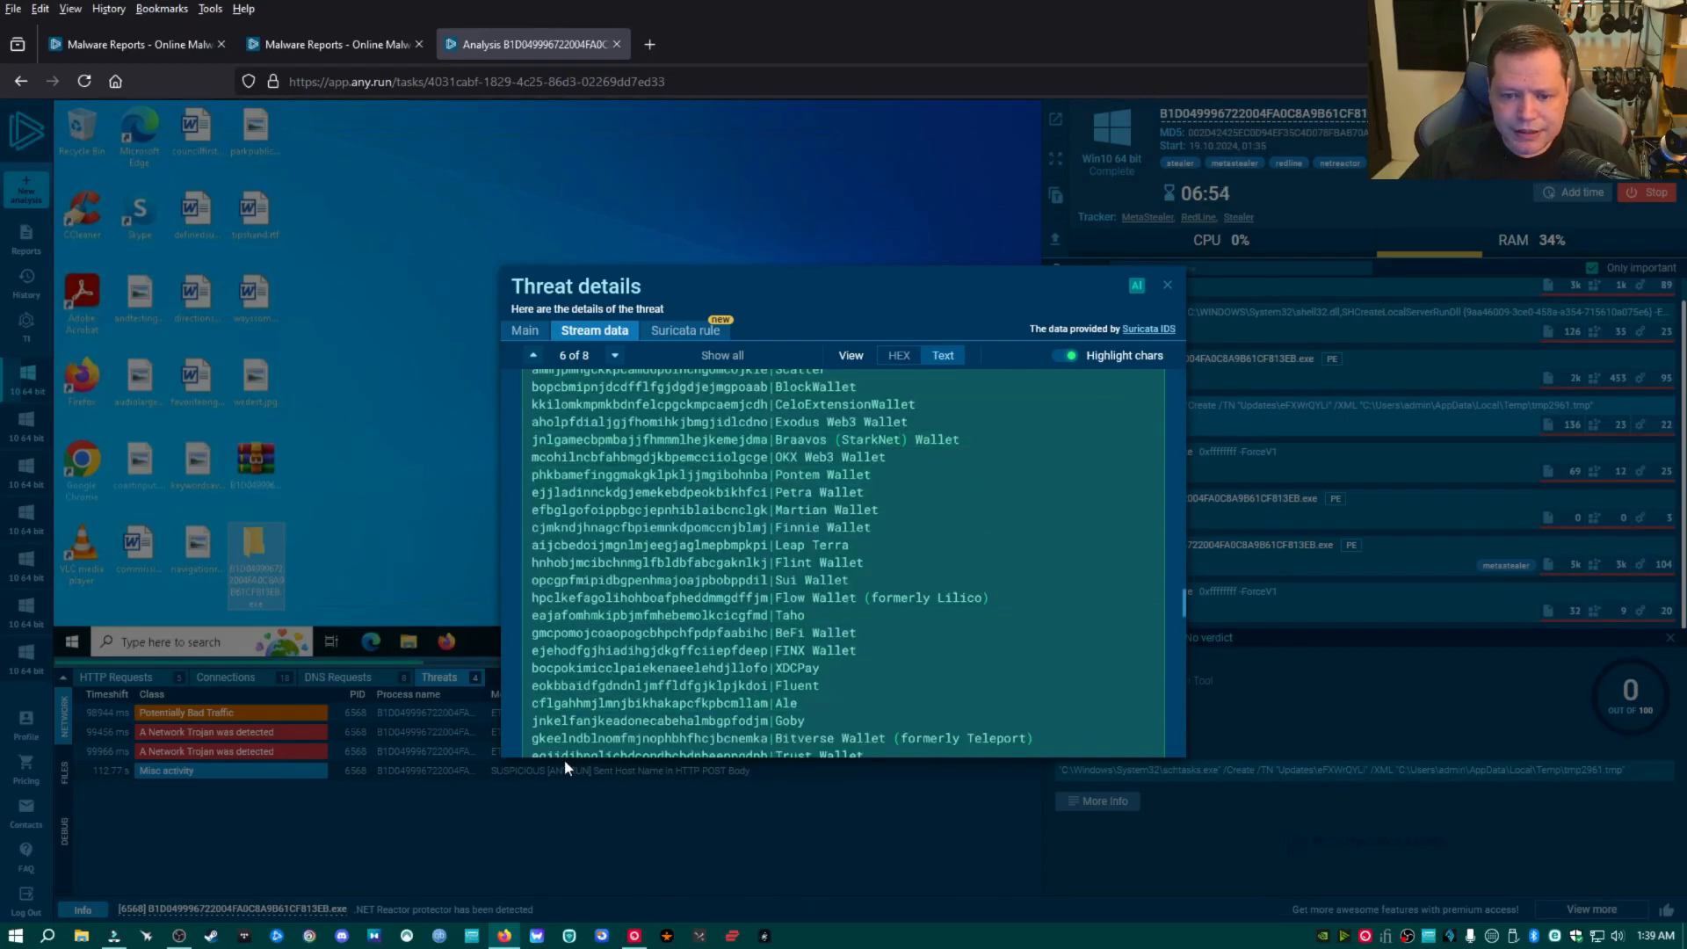
left_click(1166, 285)
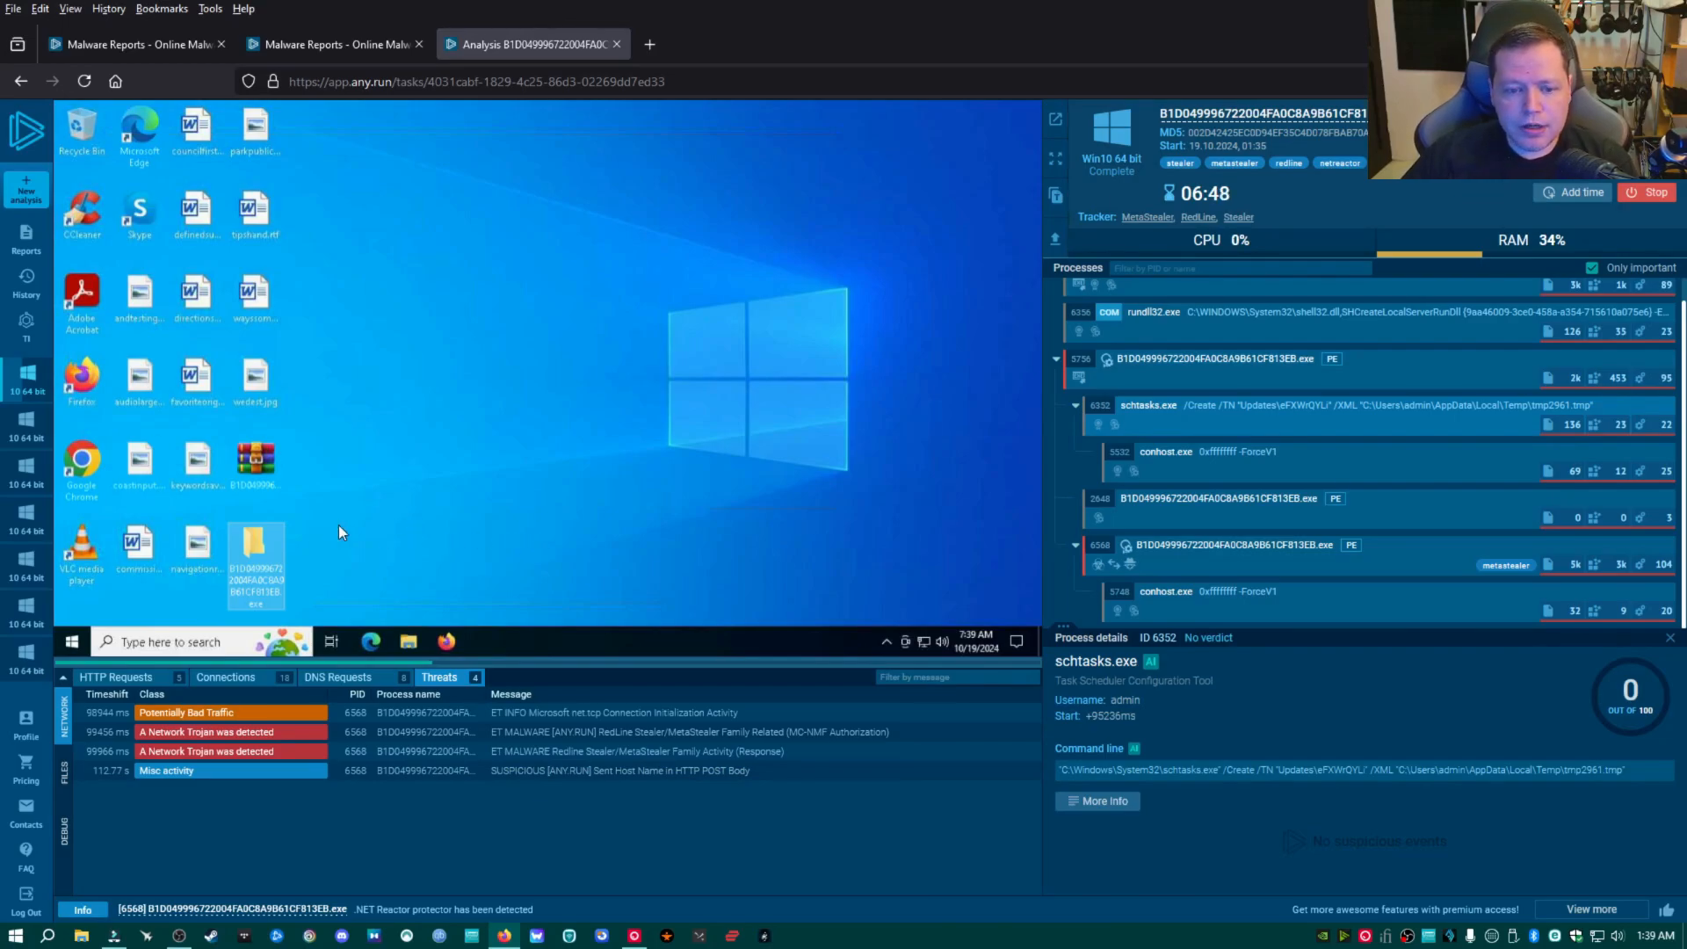
mouse_move(256, 543)
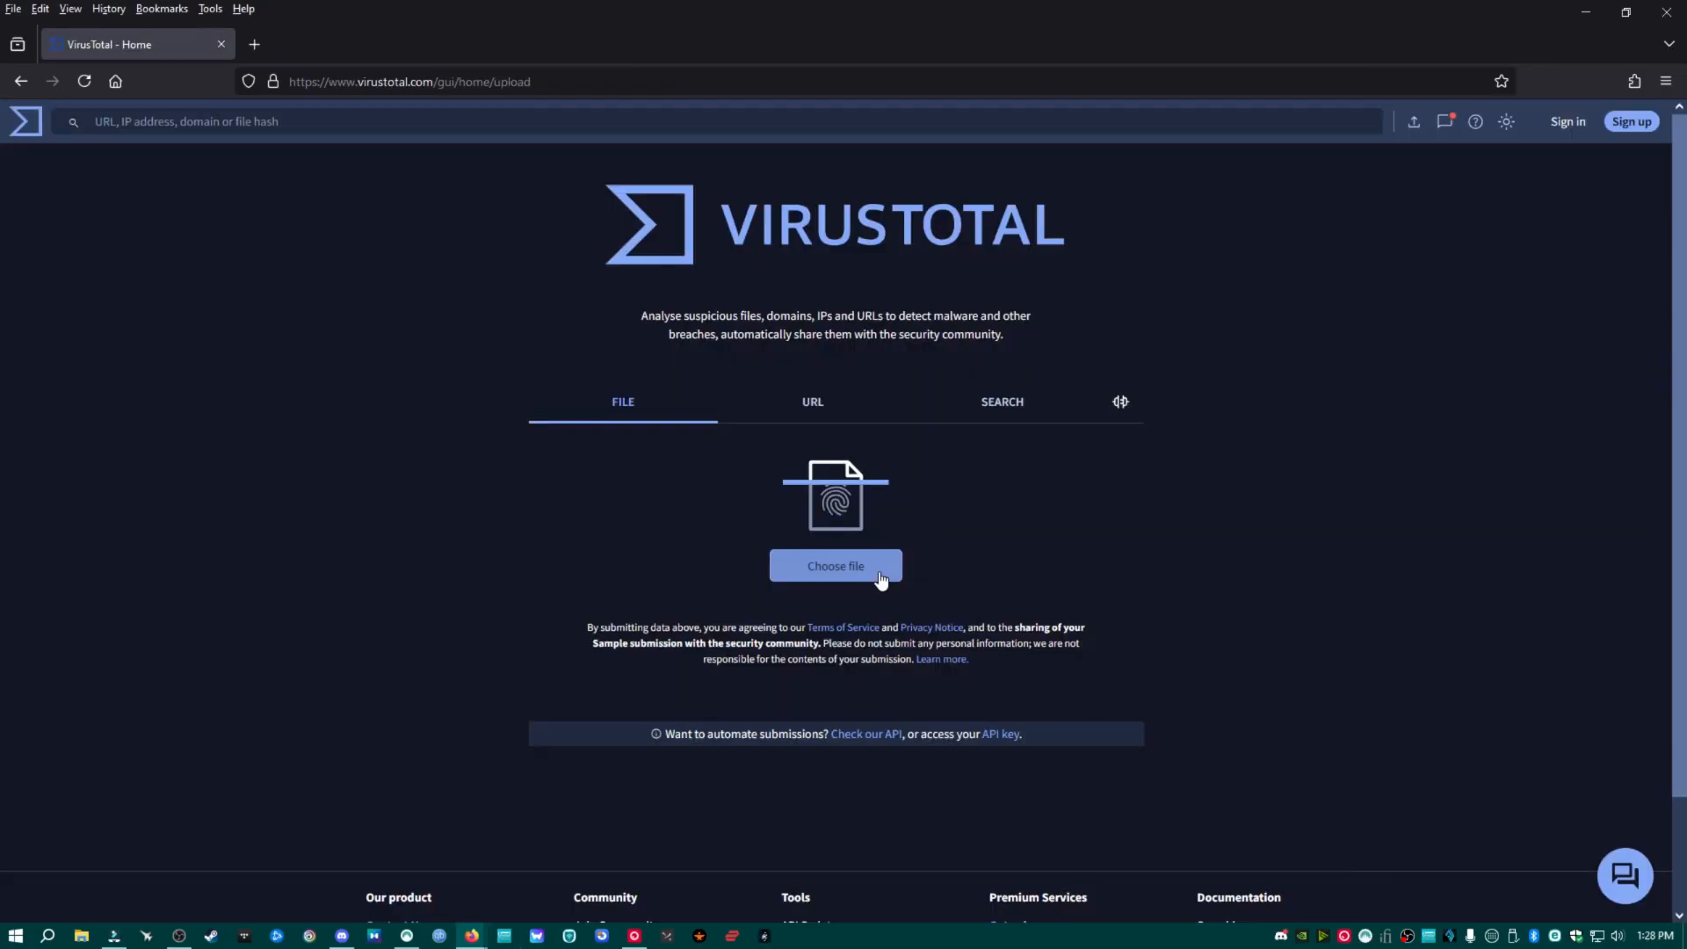
Step: Bring up VirusTotal's File Upload picker listing the Virus Samples folder's malware archives
left_click(835, 566)
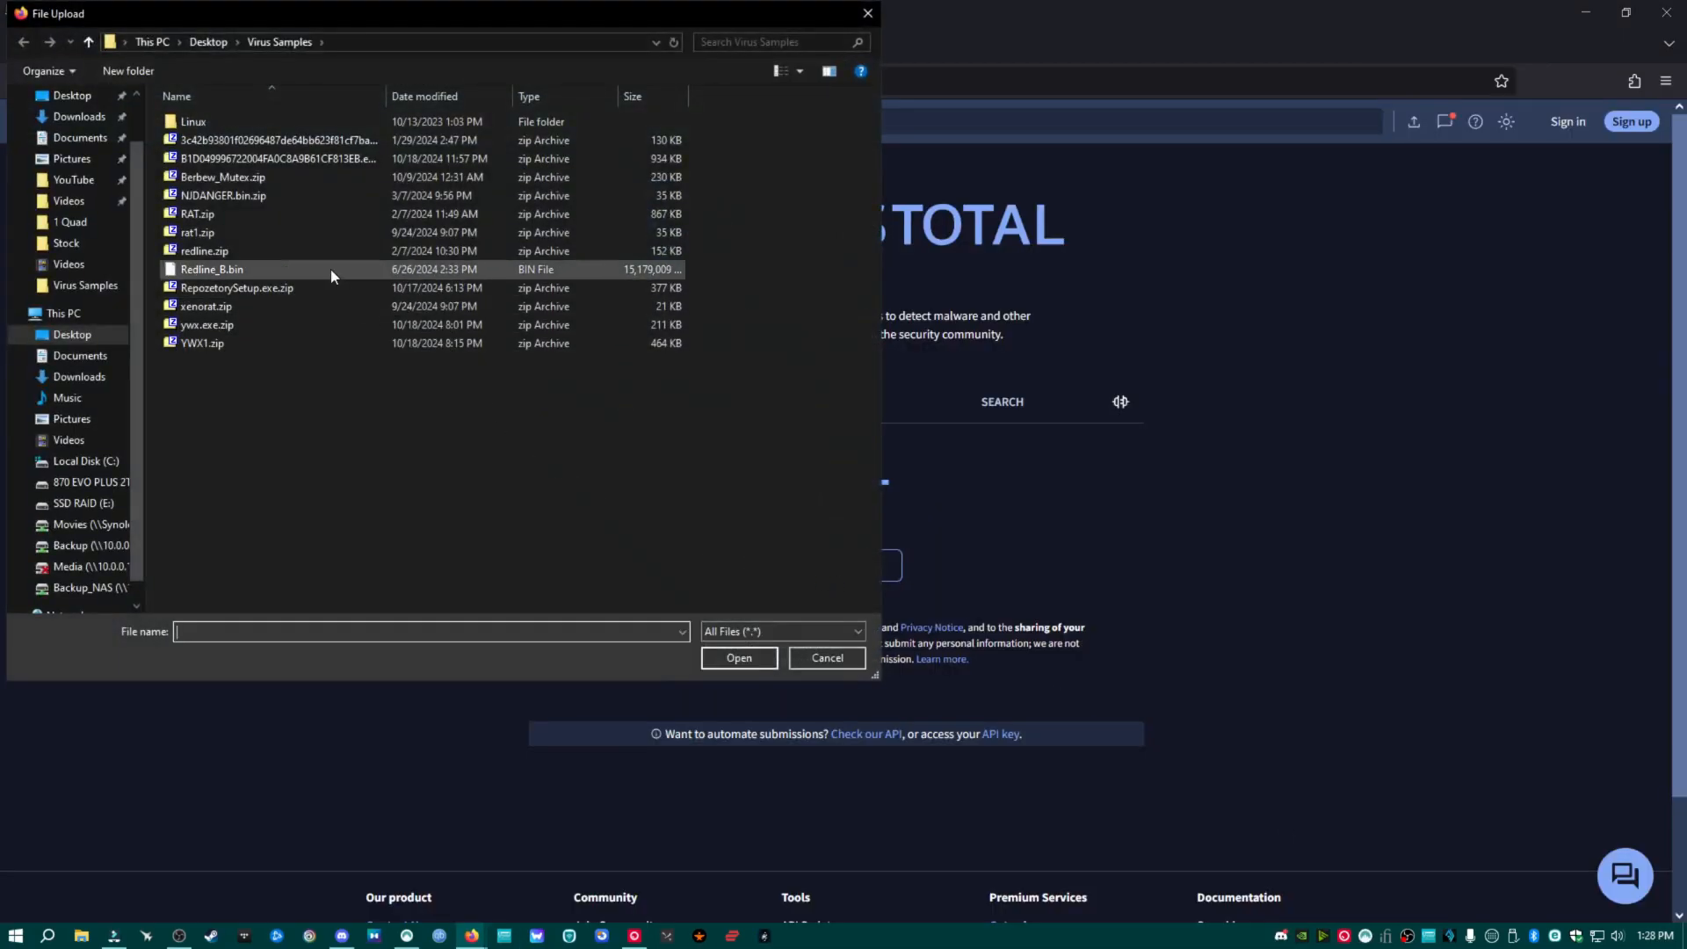